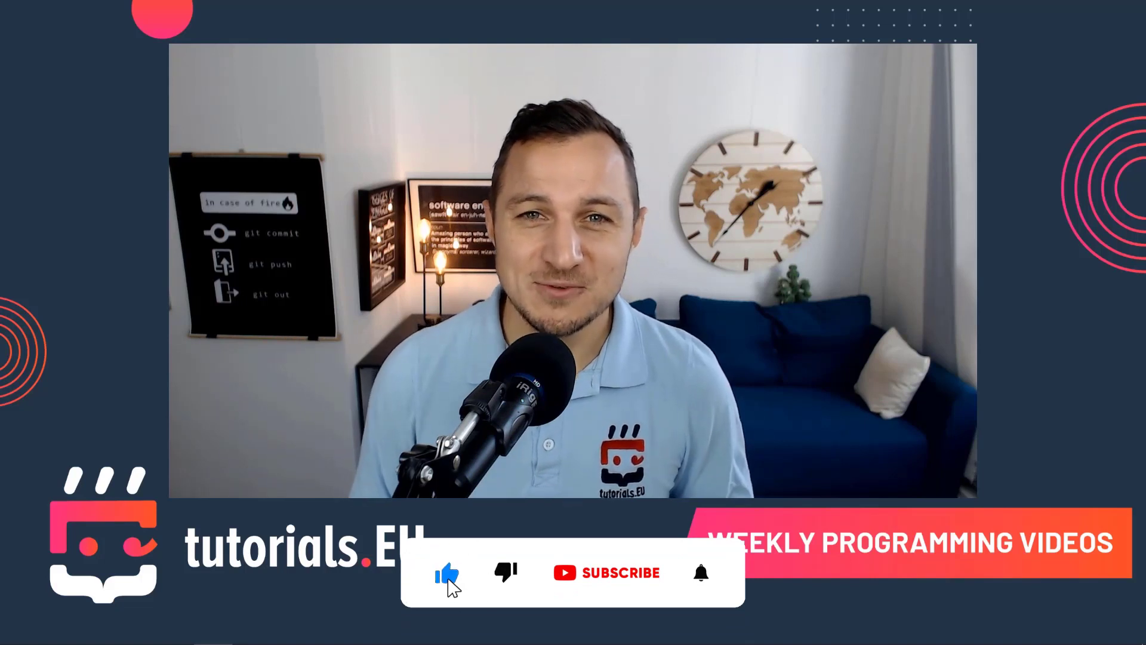
- Start a new project from the welcome screen to show the Phone and Tablet templates
click(621, 573)
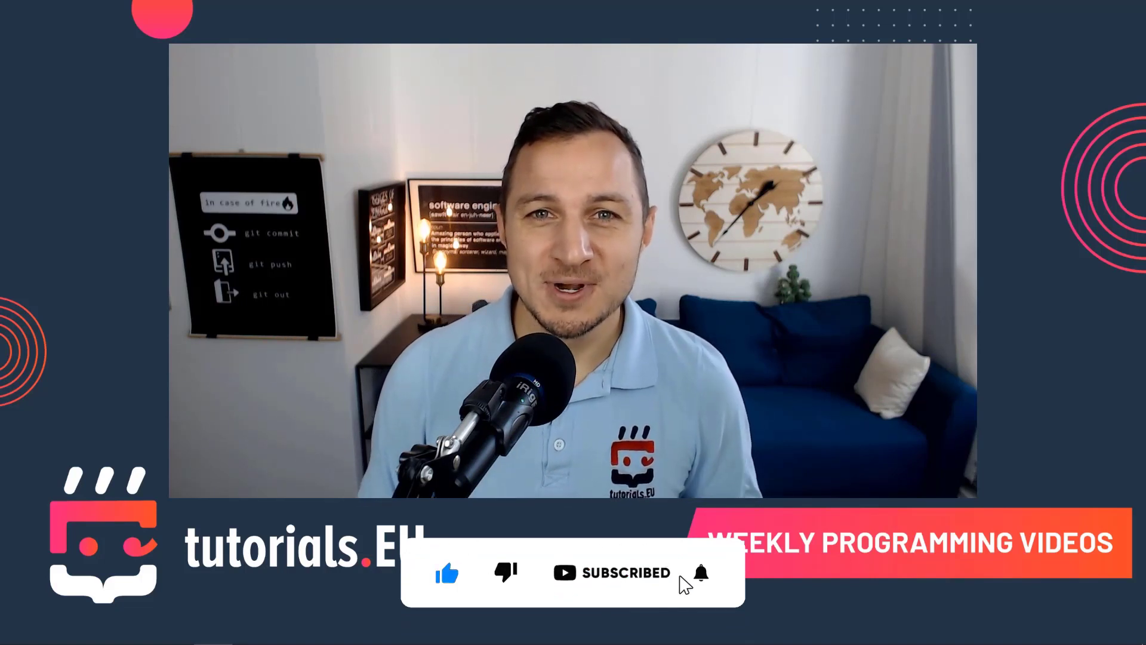
click(701, 573)
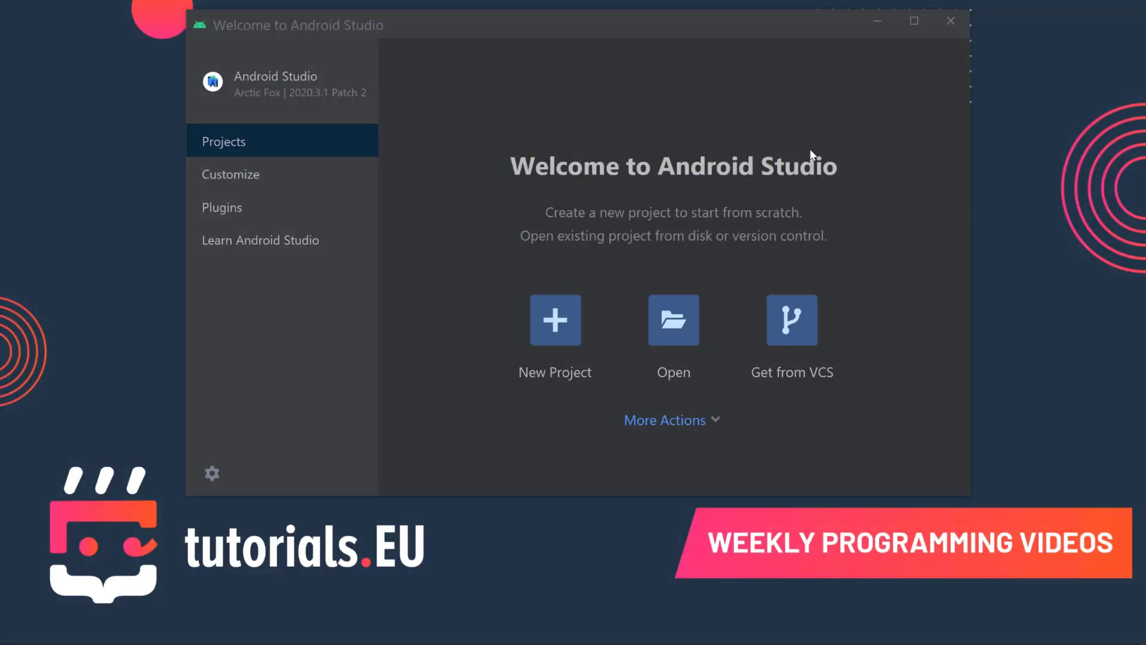
mouse_move(612, 207)
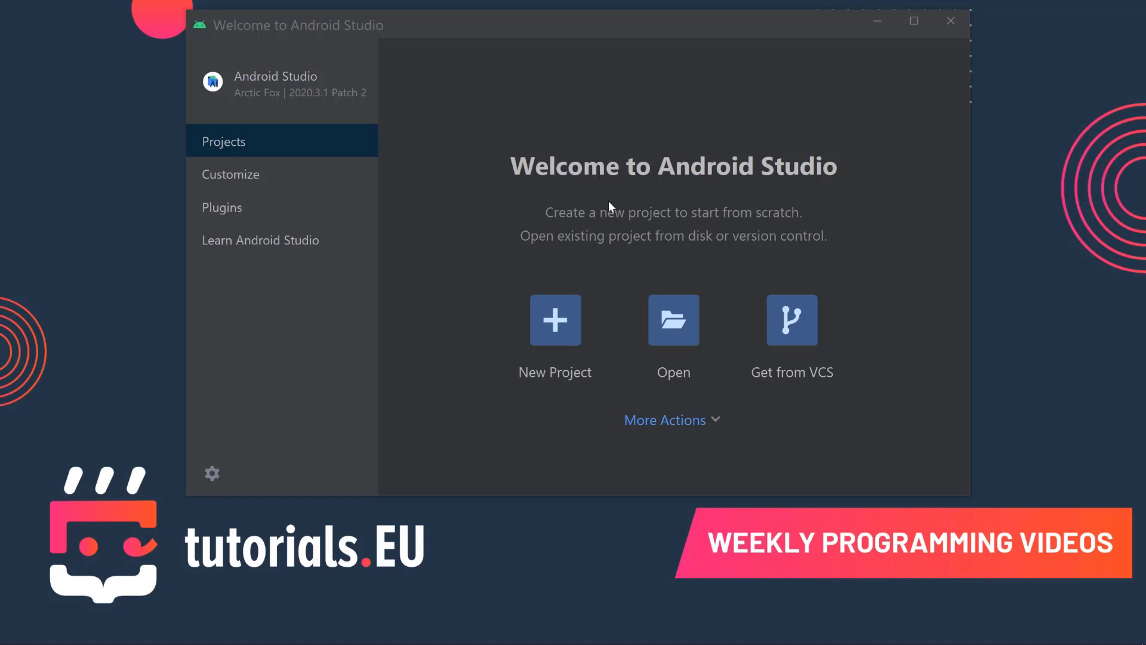
mouse_move(766, 223)
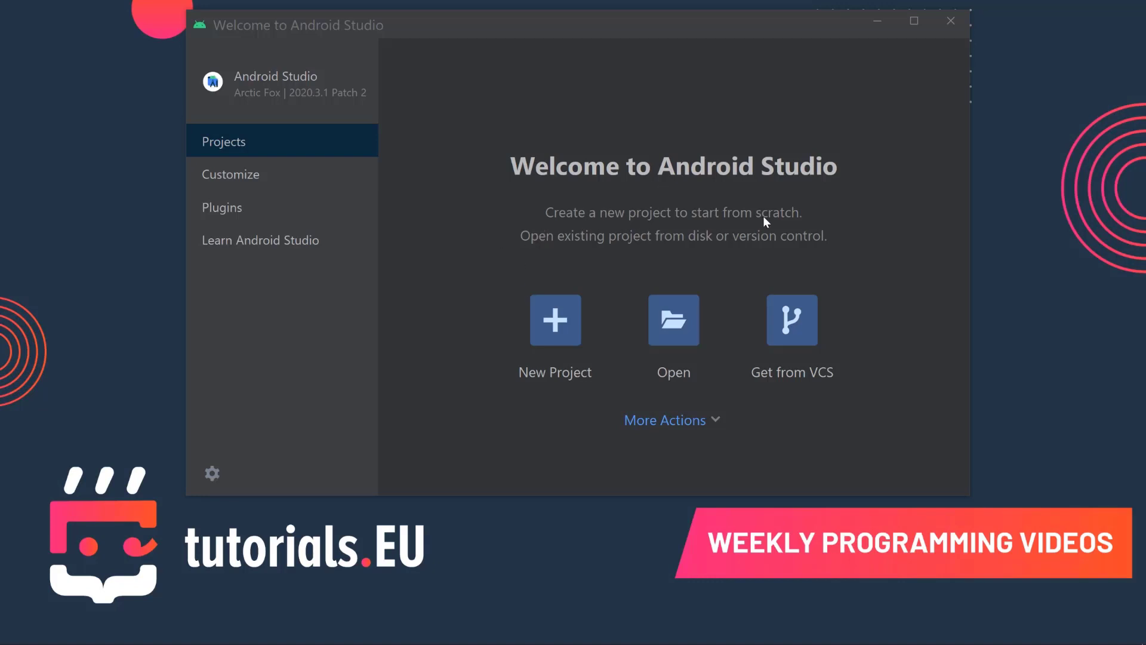
mouse_move(745, 330)
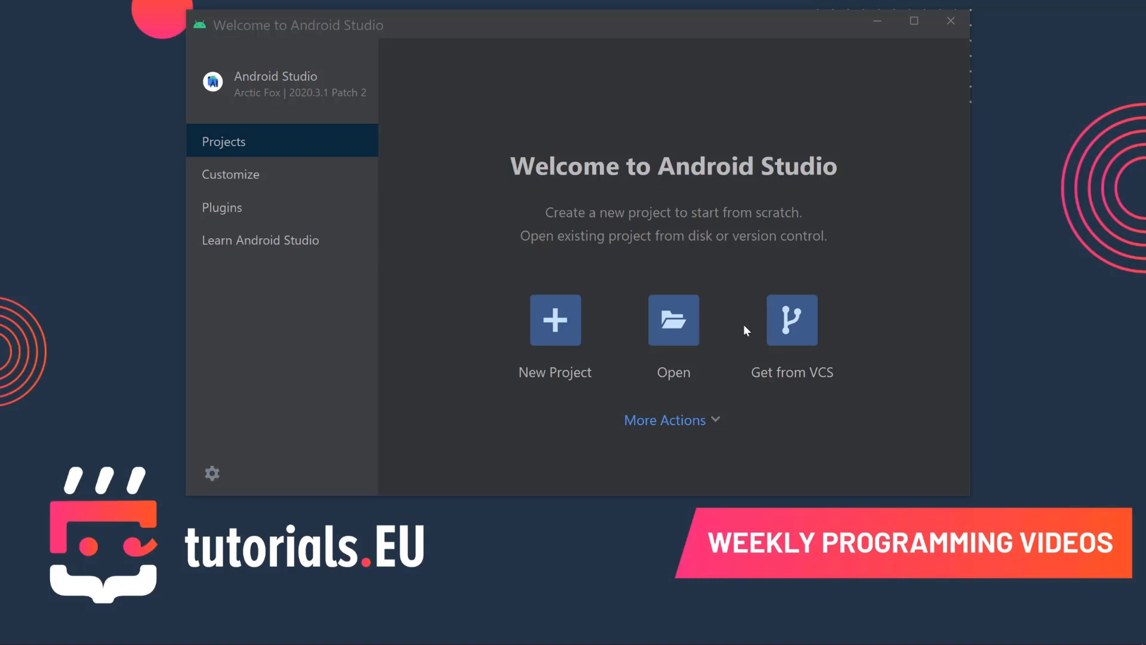
mouse_move(673, 320)
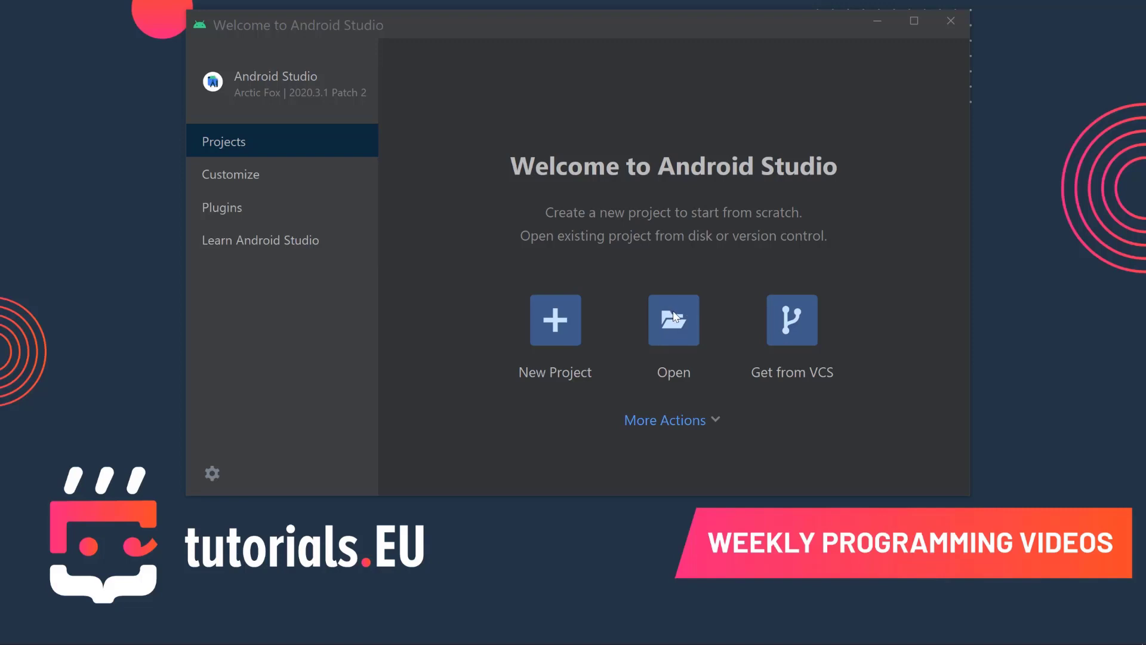
mouse_move(711, 334)
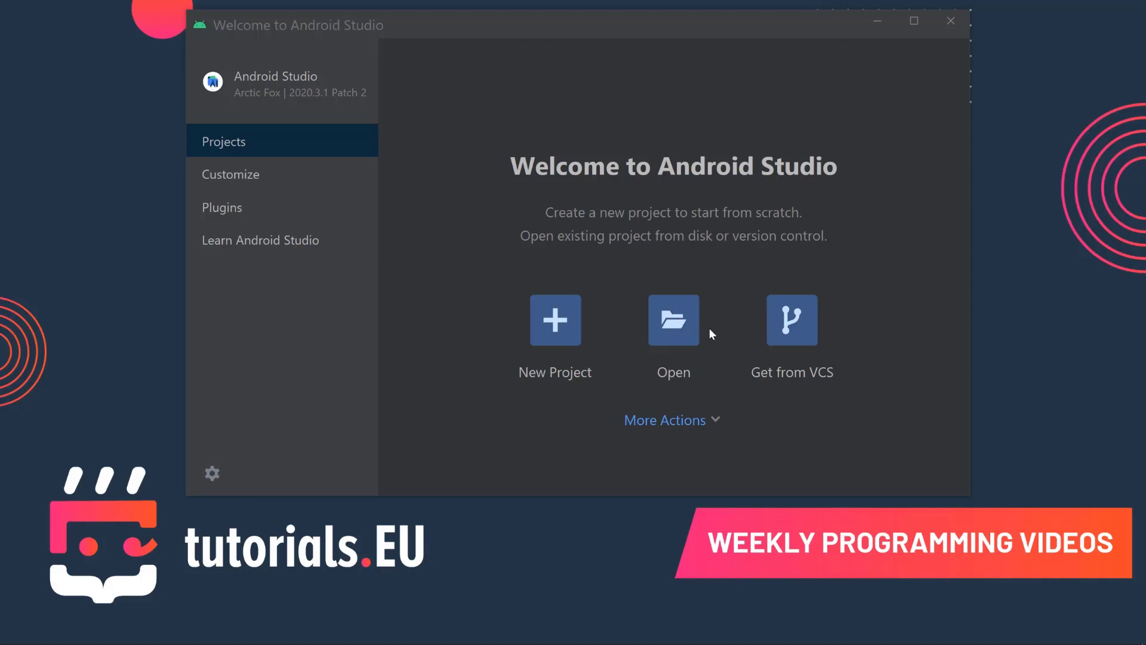
mouse_move(711, 345)
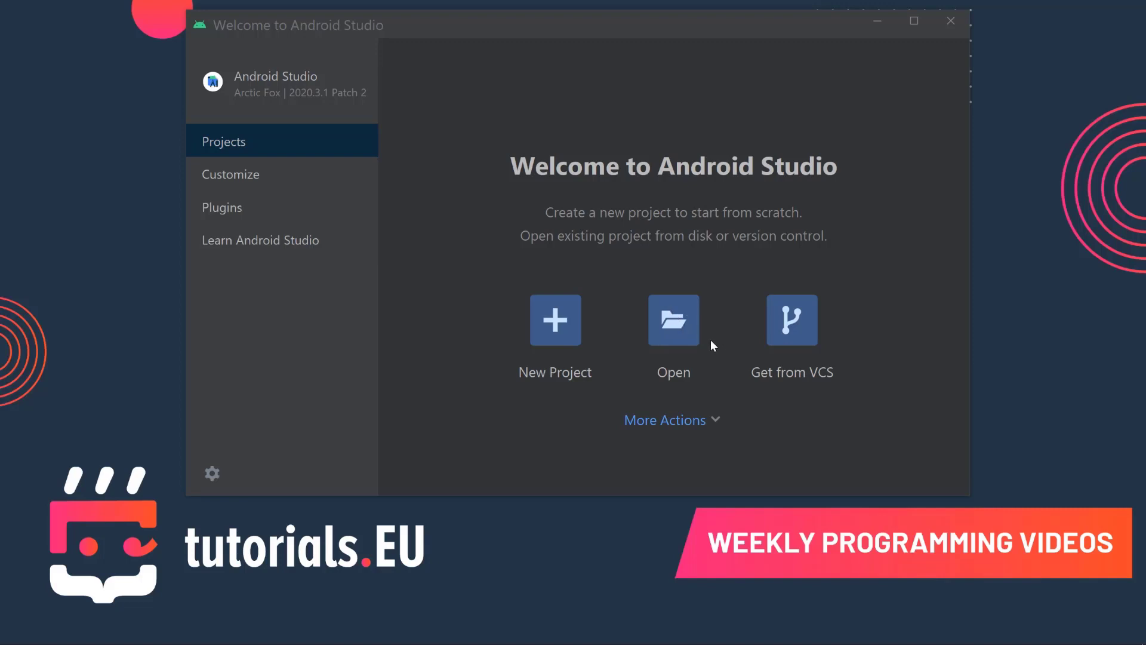
mouse_move(747, 306)
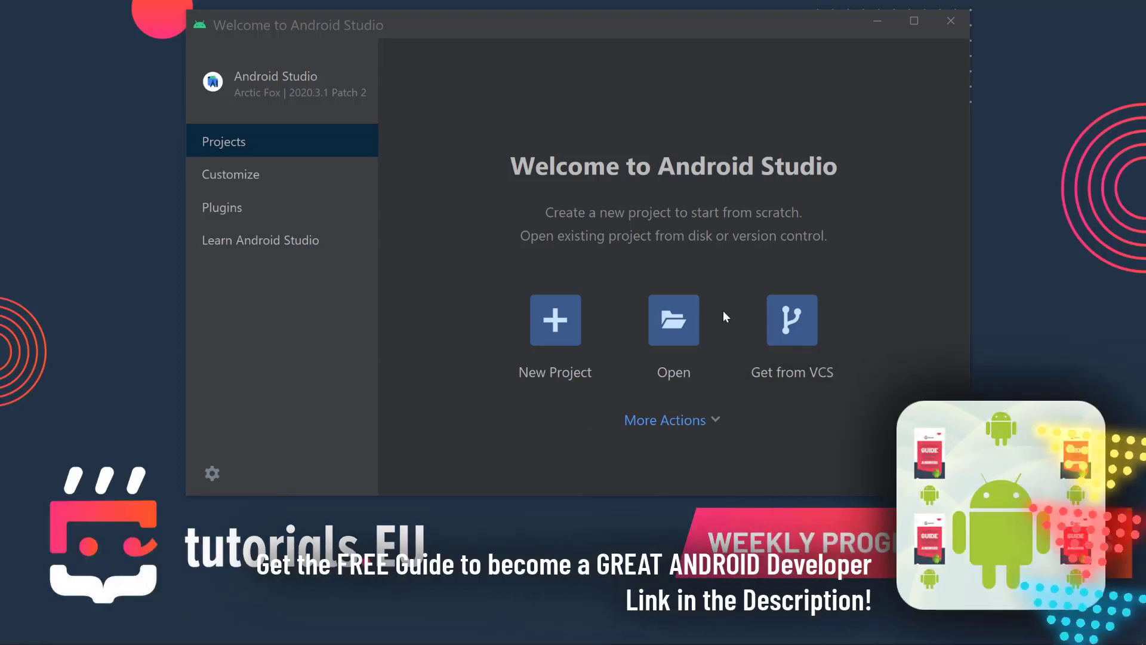
mouse_move(563, 319)
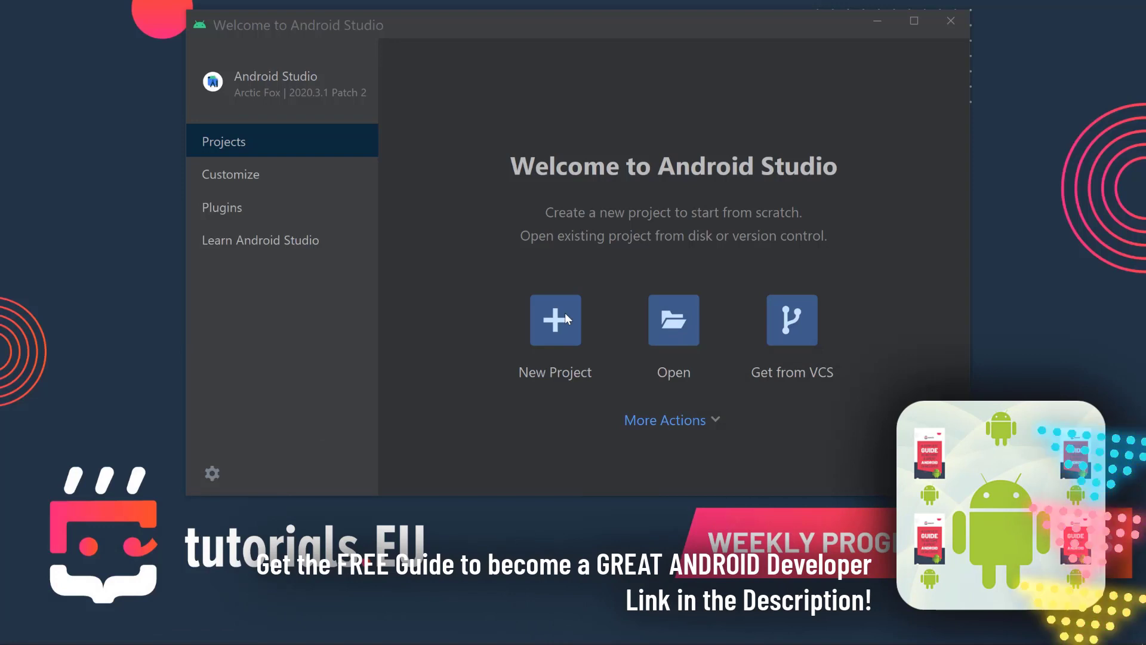
click(555, 319)
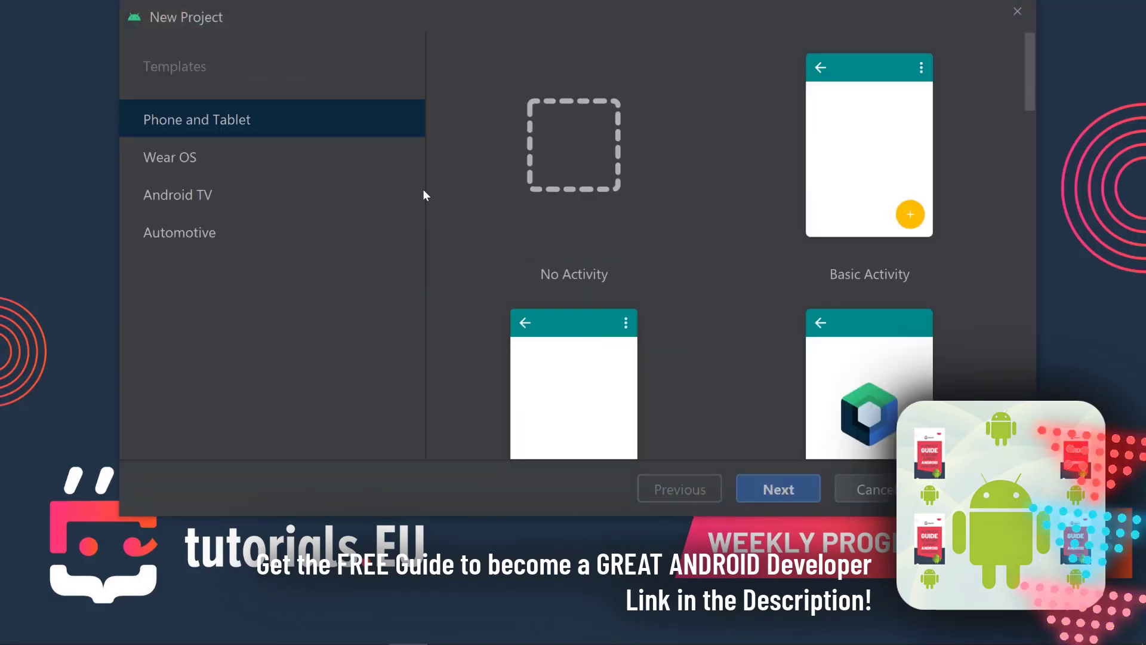
mouse_move(678, 517)
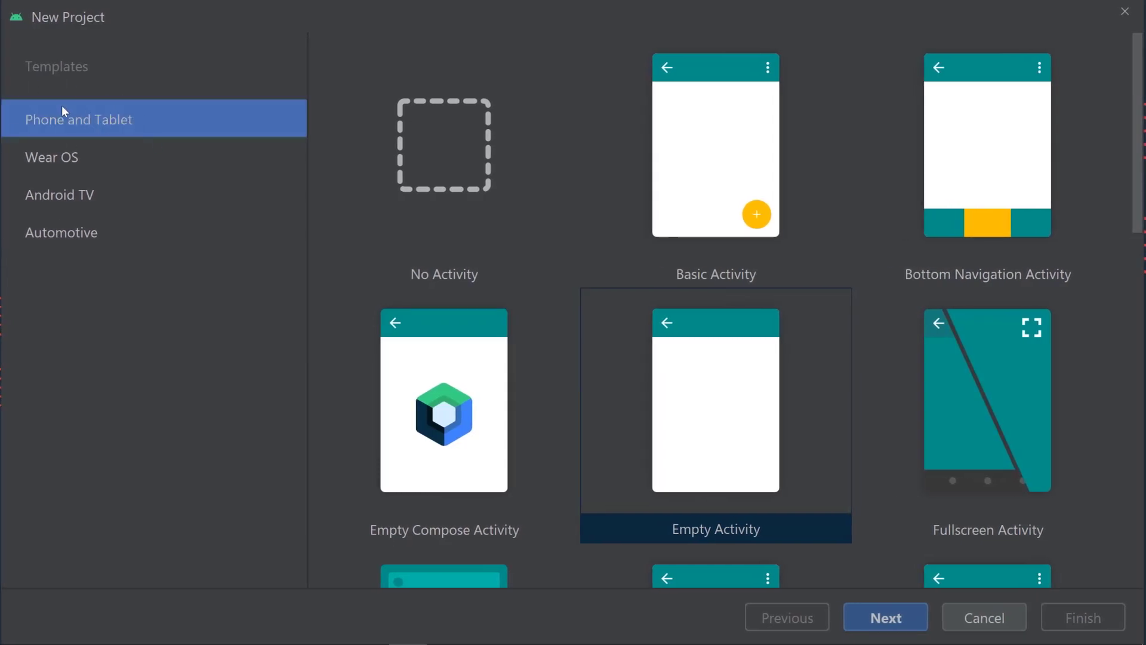
mouse_move(777, 216)
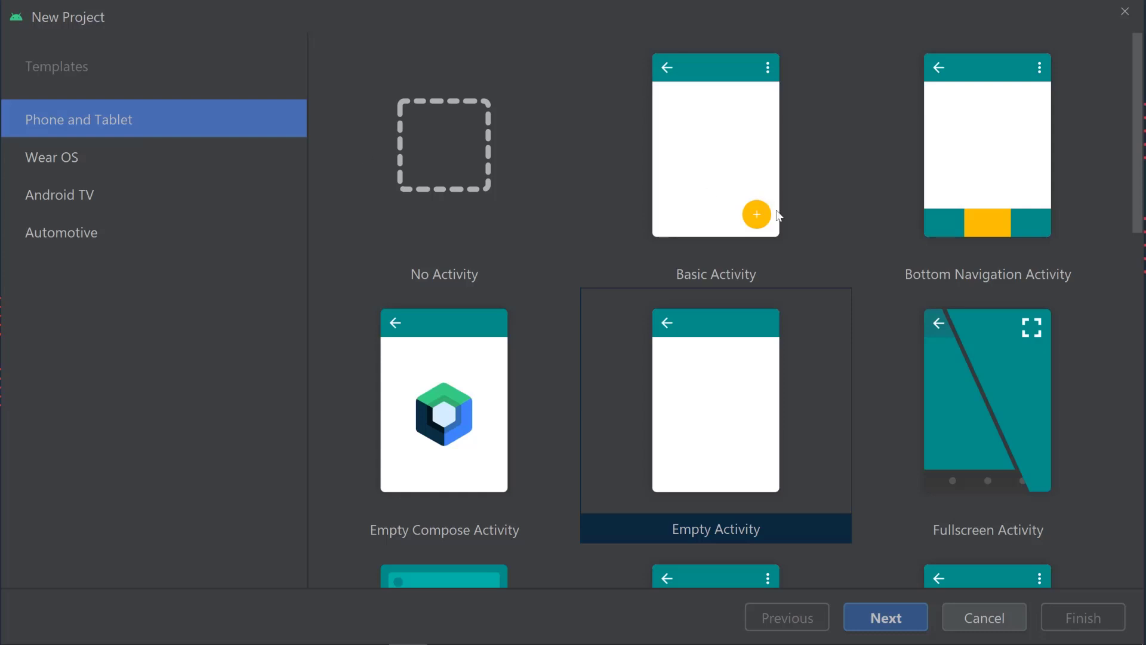
mouse_move(700, 220)
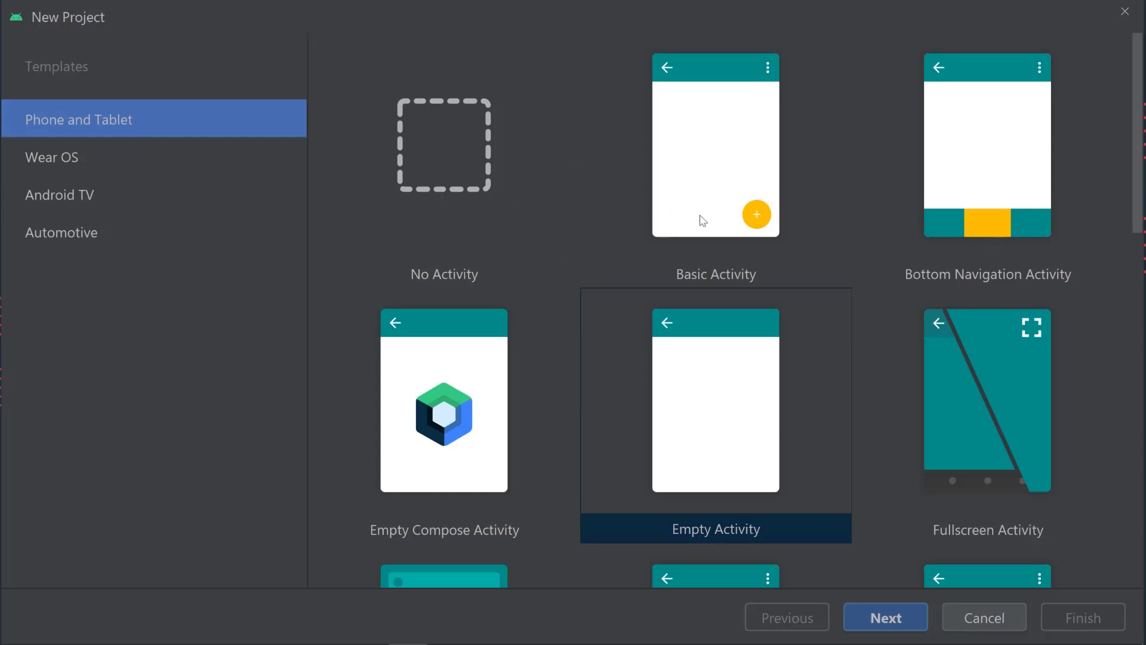
mouse_move(523, 186)
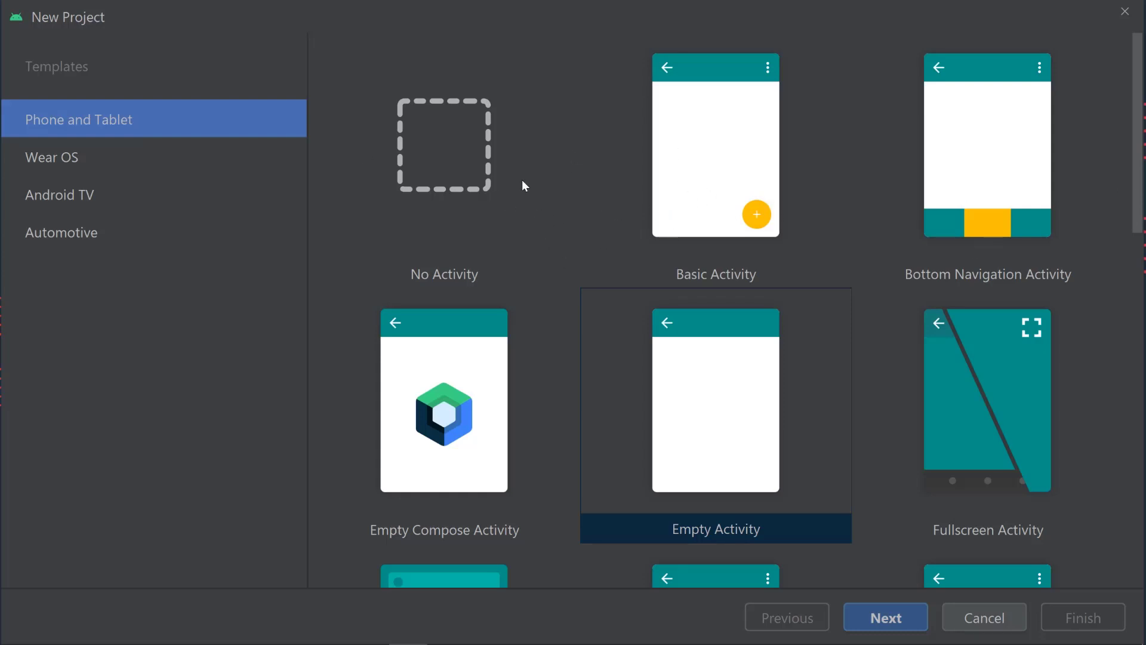
mouse_move(551, 213)
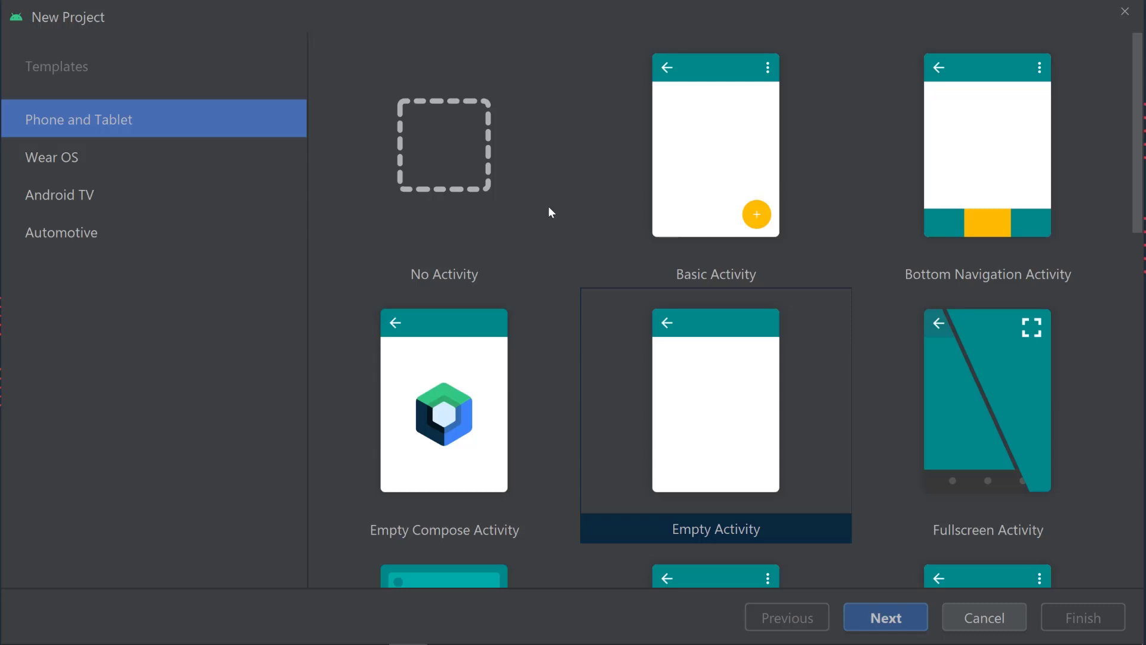
mouse_move(532, 273)
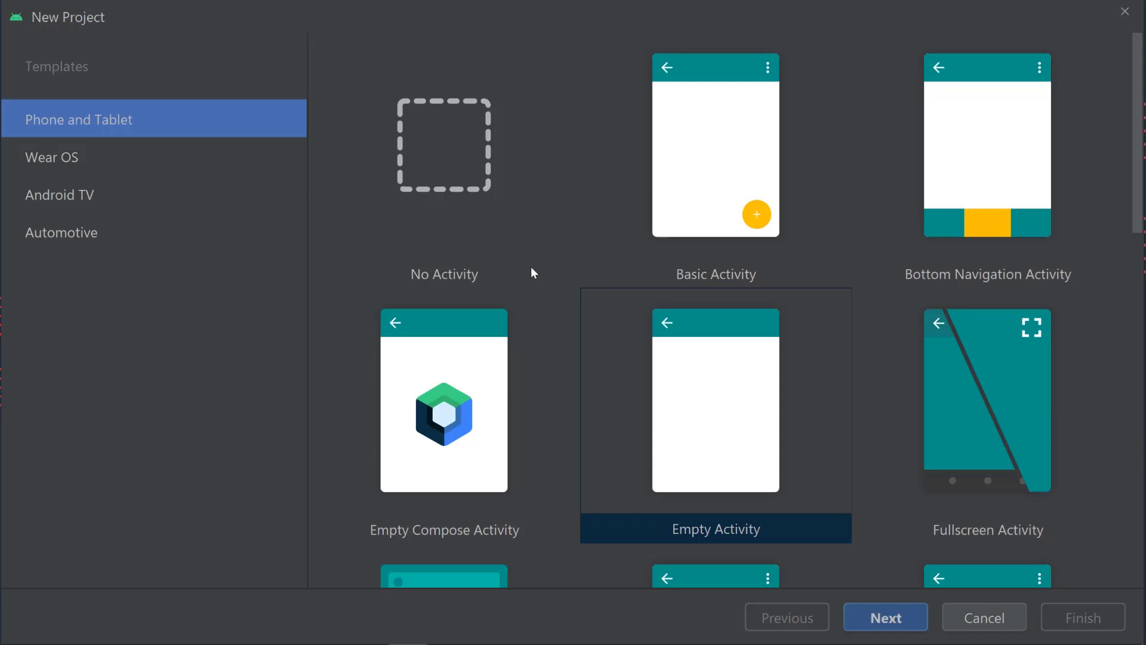
mouse_move(563, 248)
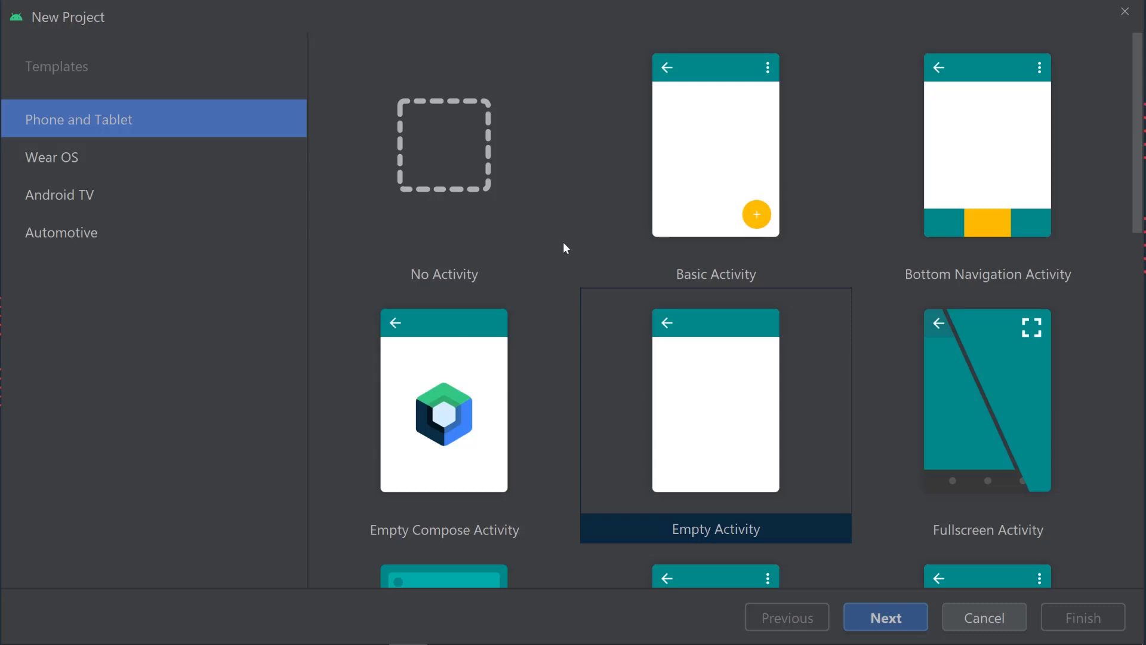
mouse_move(227, 287)
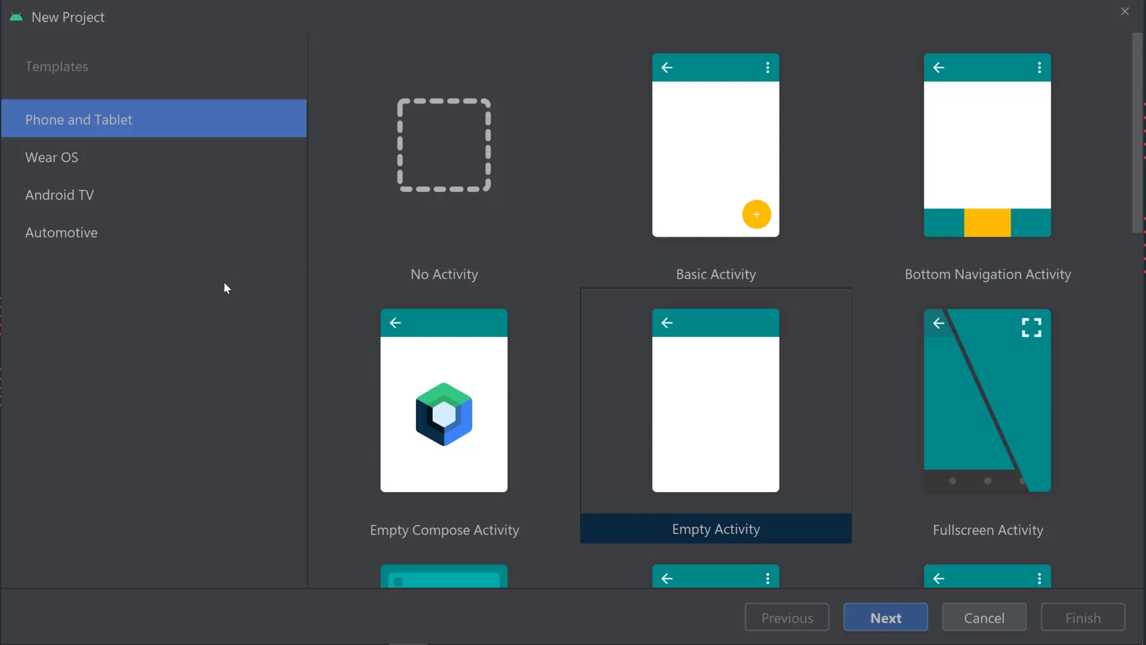
mouse_move(130, 169)
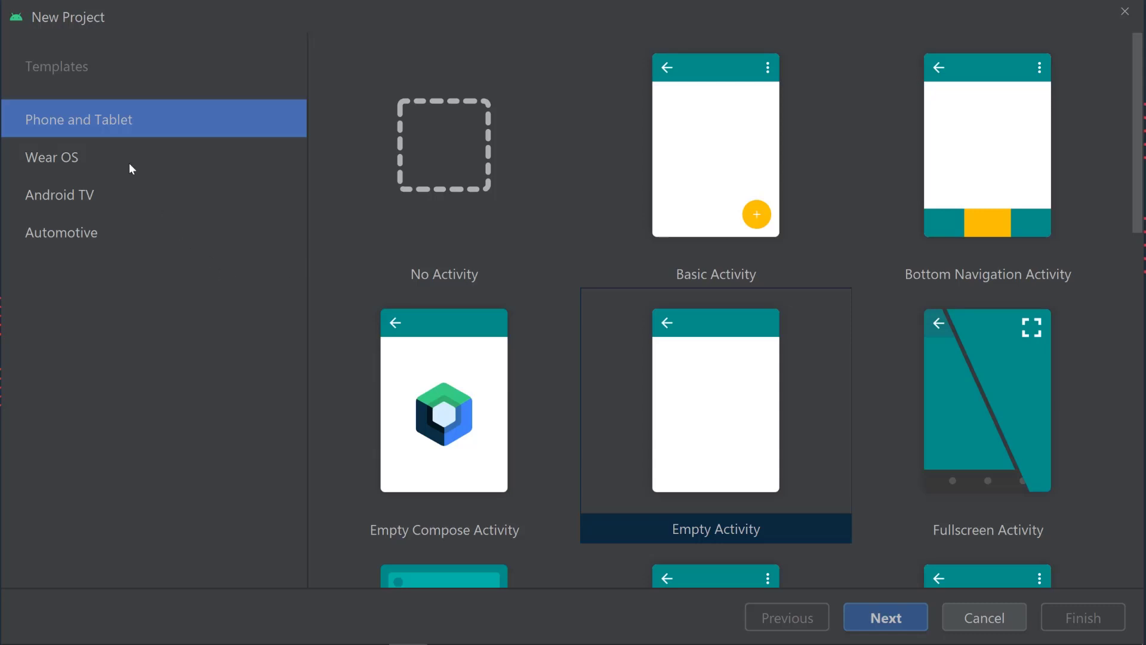
mouse_move(69, 168)
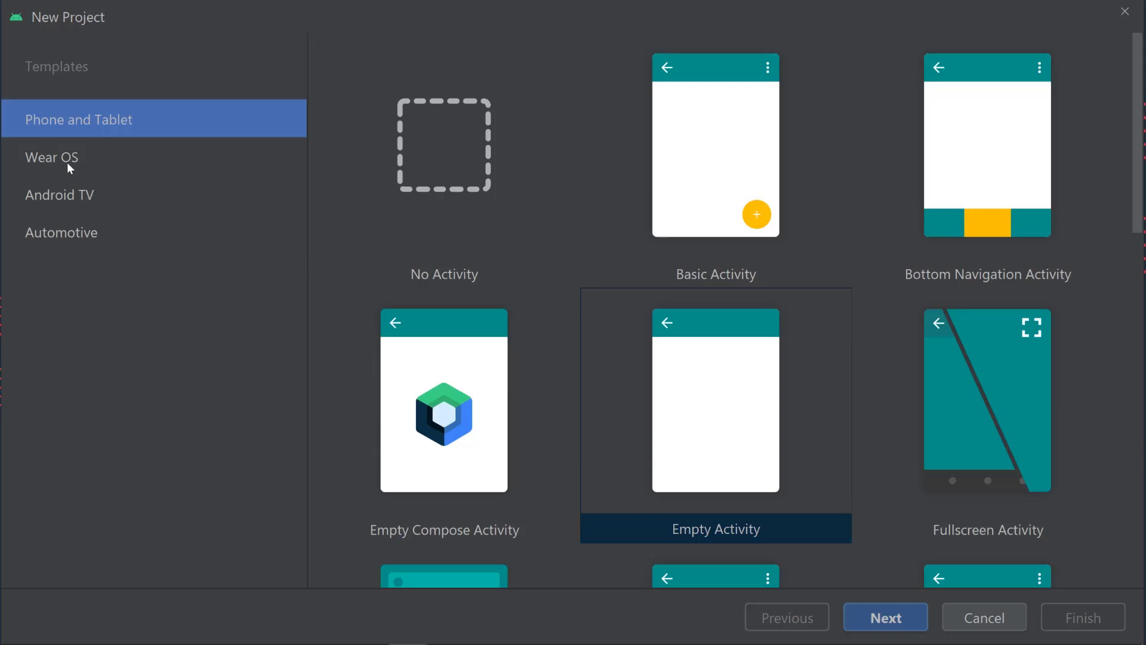
click(59, 195)
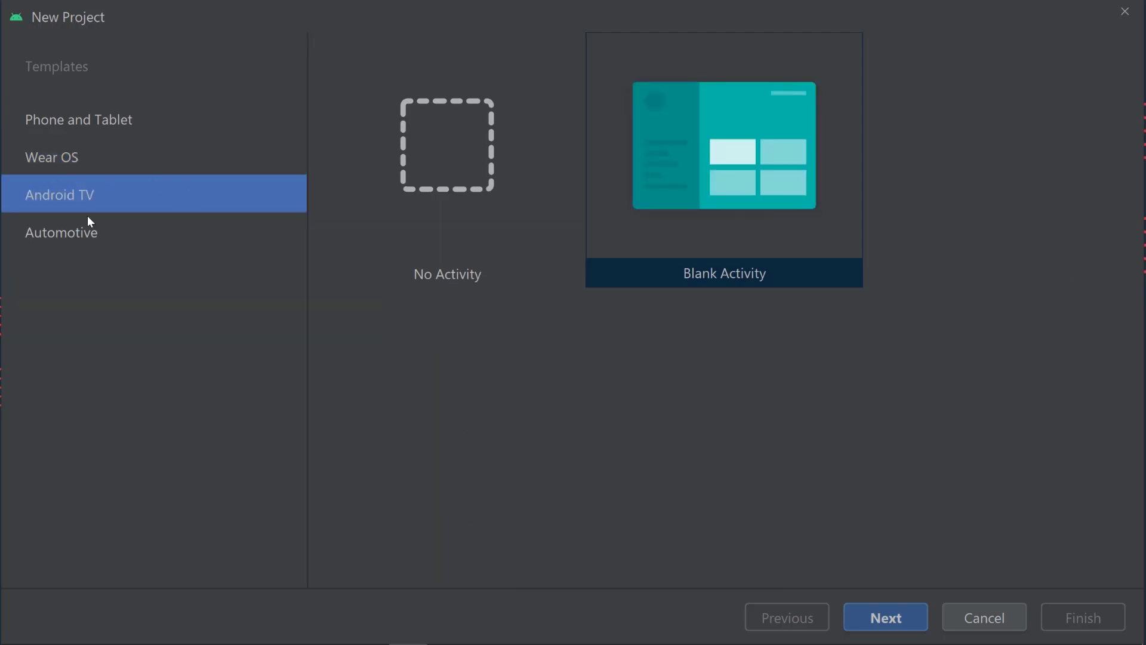
click(61, 232)
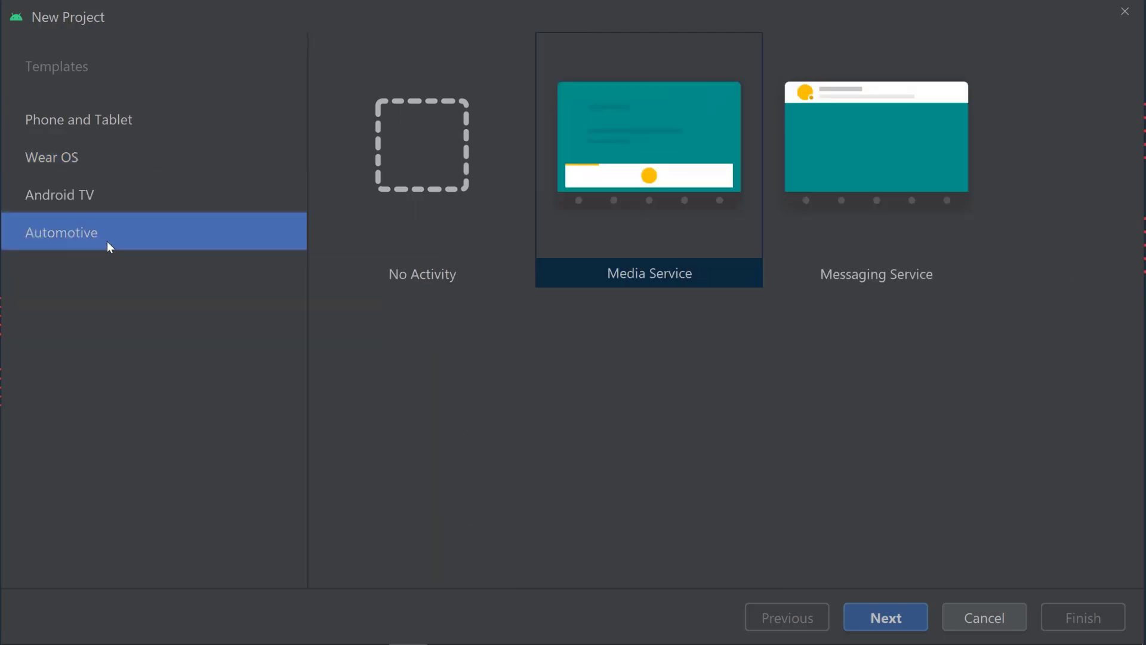
mouse_move(152, 122)
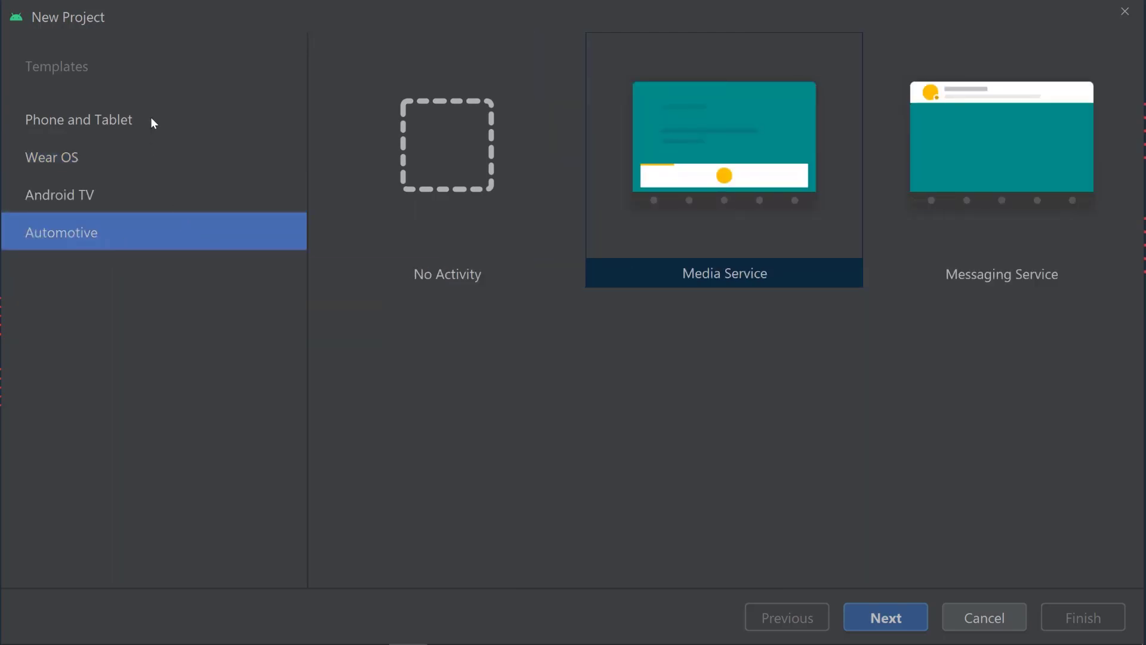
click(78, 120)
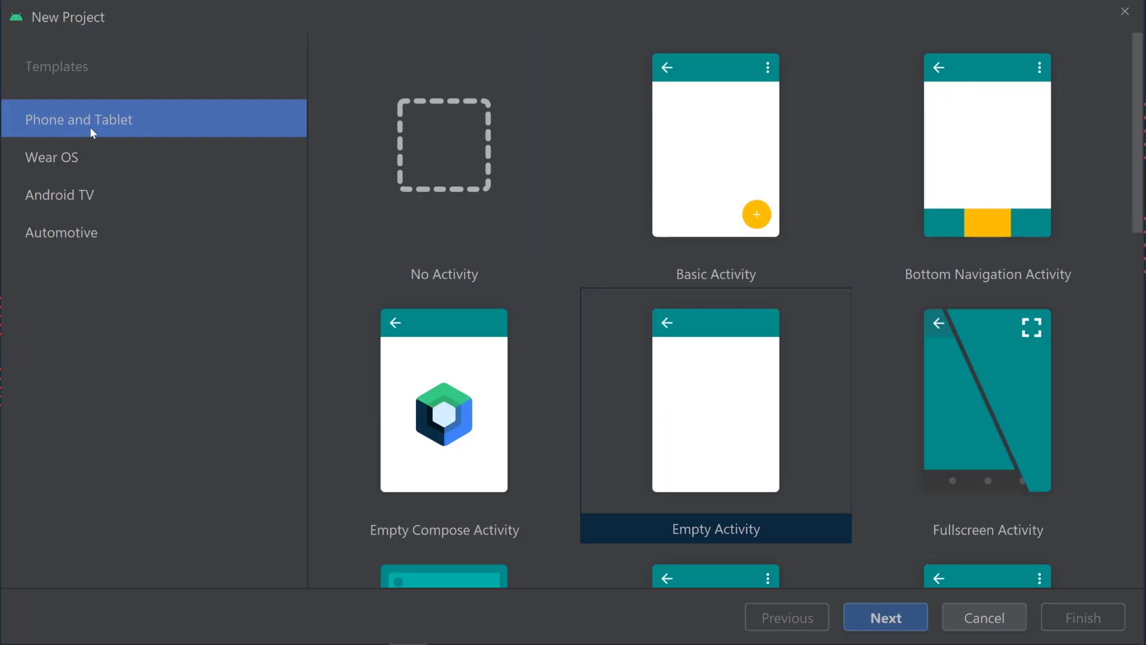
mouse_move(698, 429)
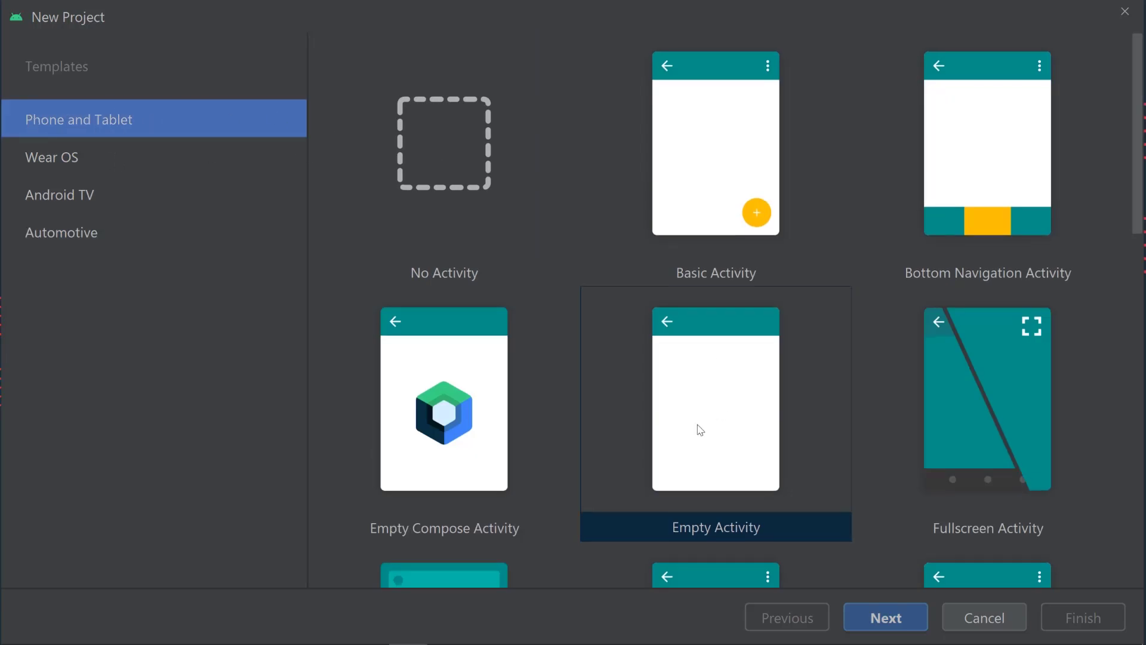
scroll(down, 3)
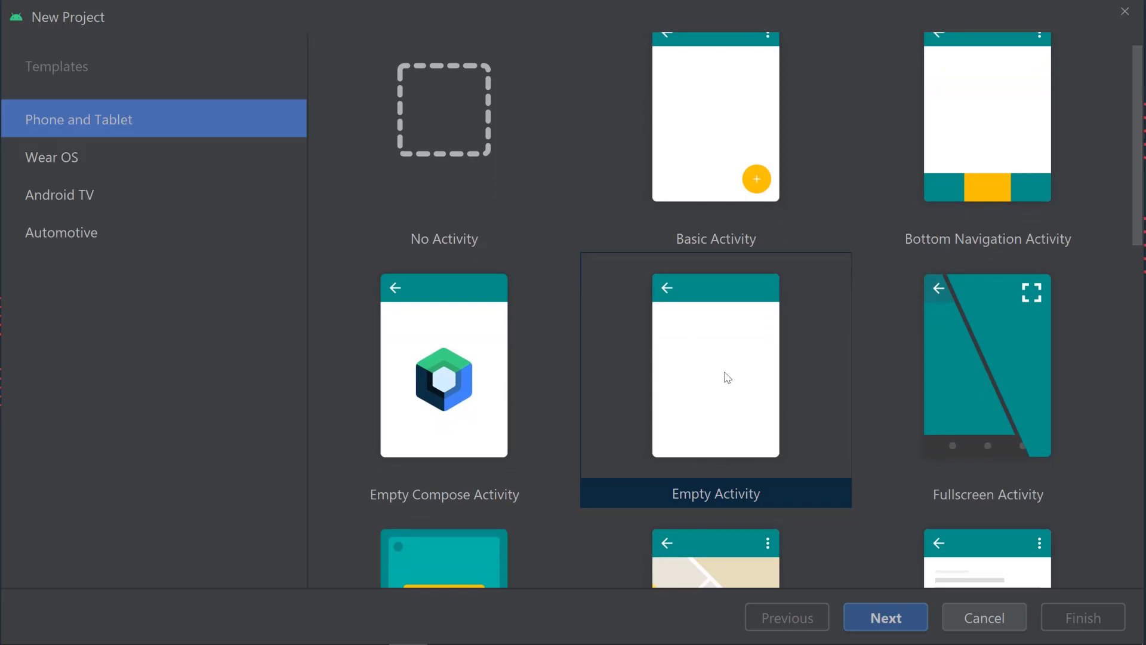
scroll(down, 3)
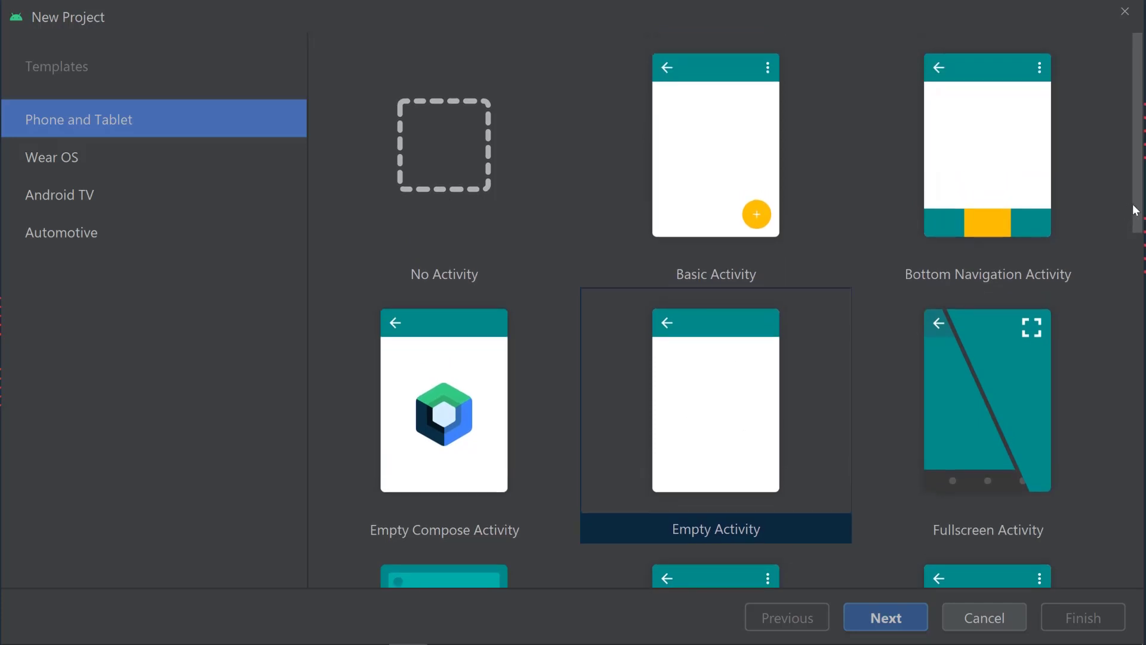
scroll(down, 3)
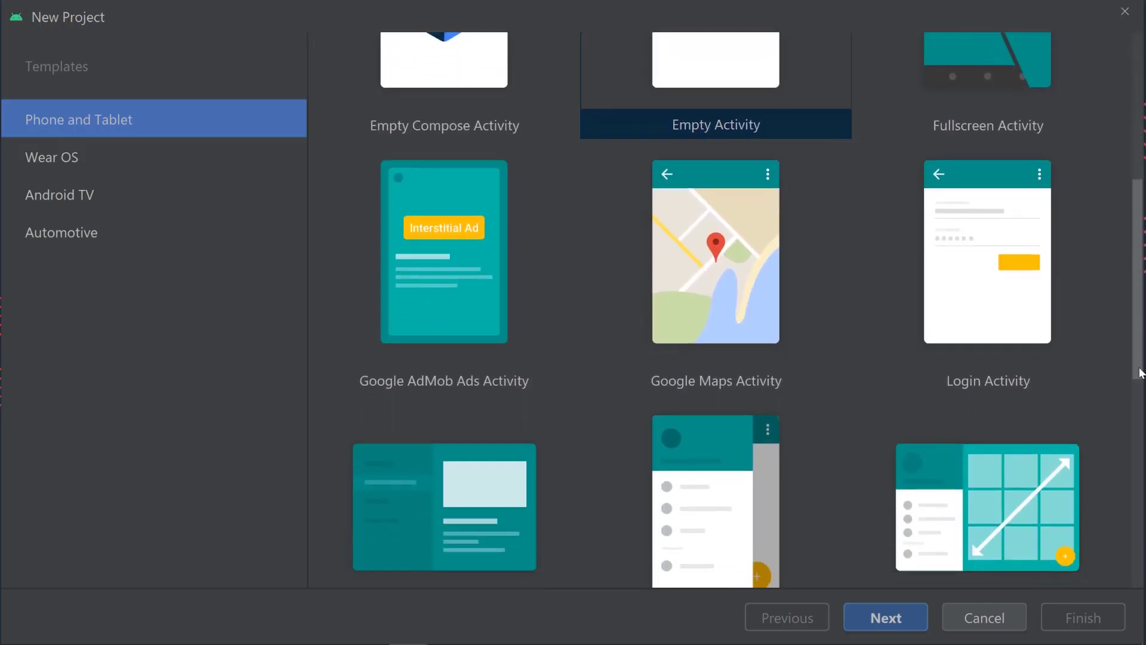
scroll(down, 3)
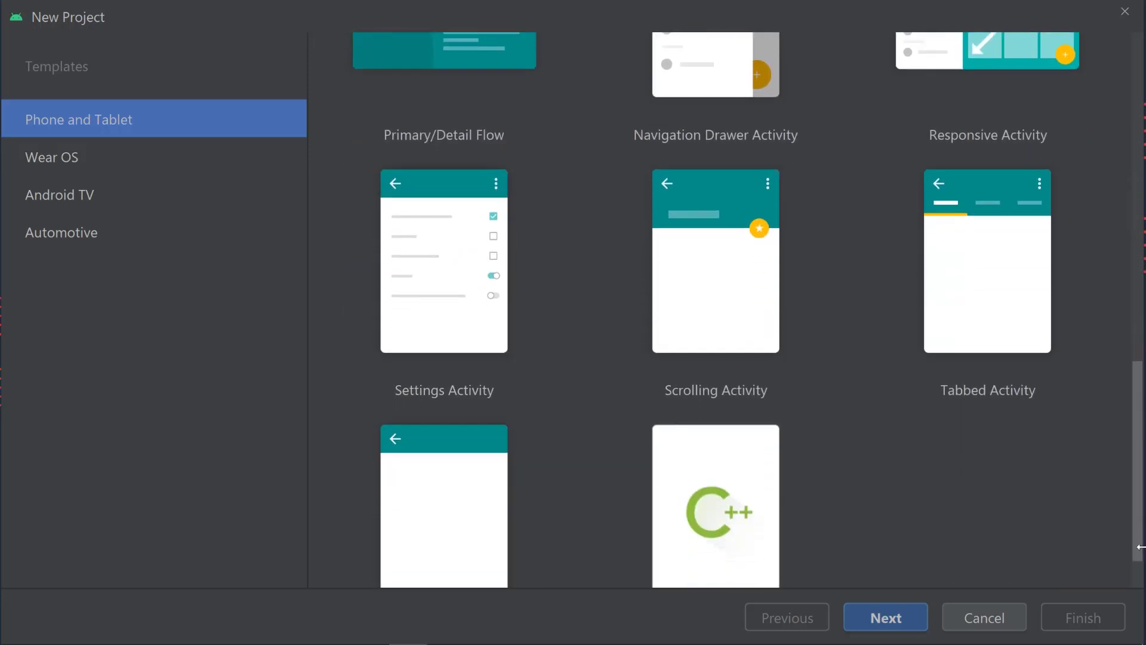
scroll(down, 3)
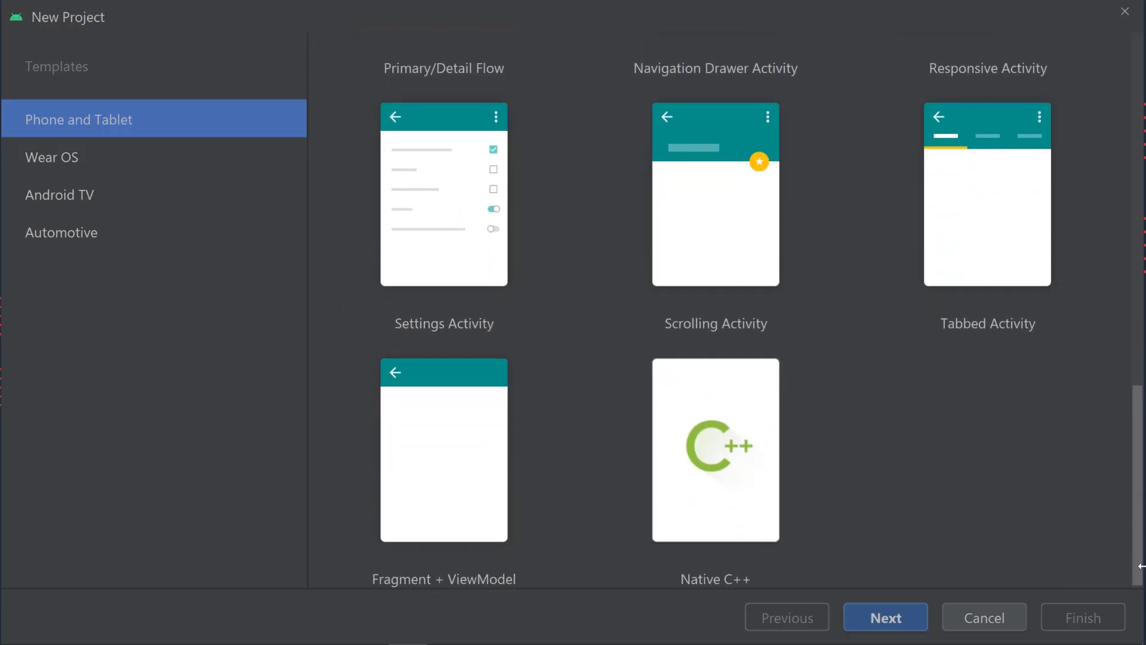
scroll(up, 3)
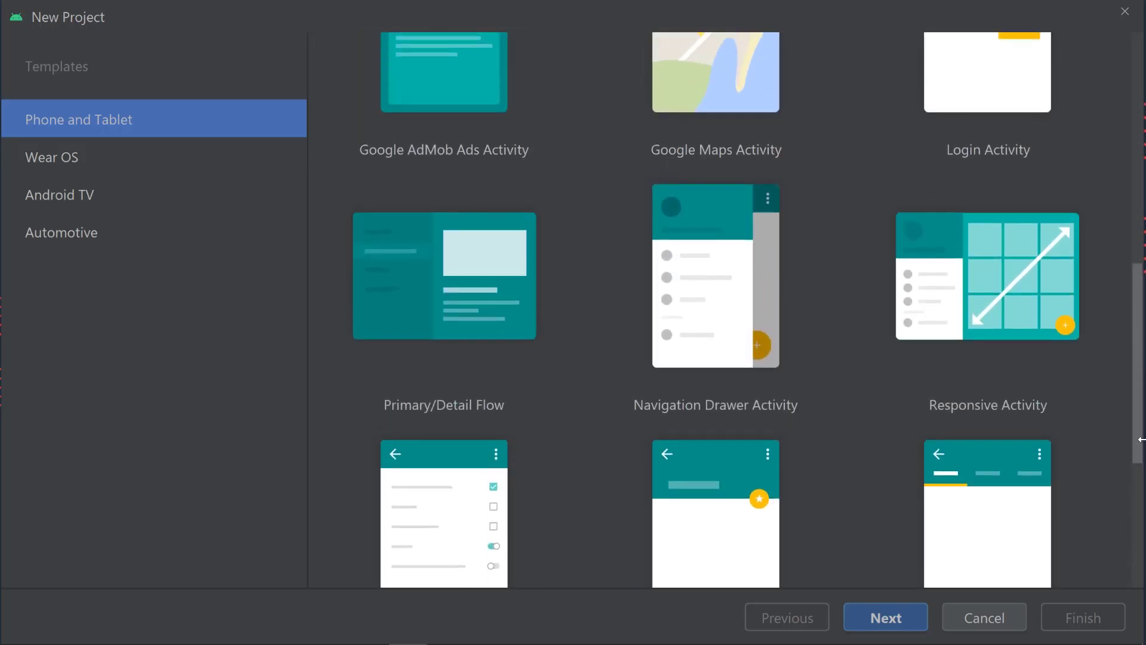
scroll(up, 3)
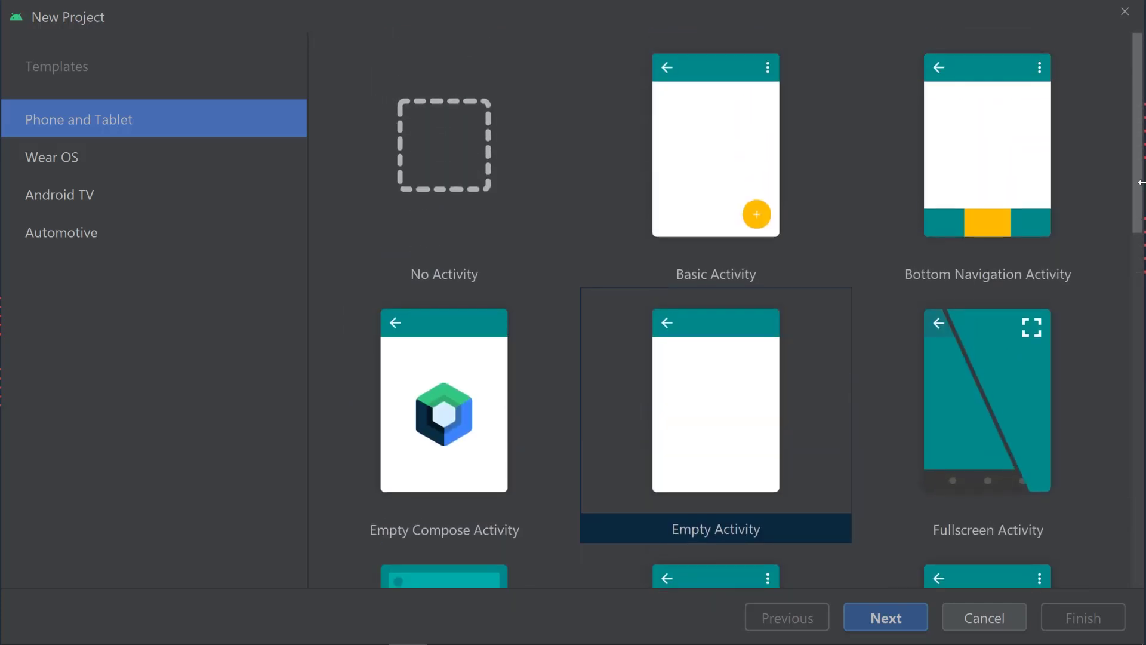
mouse_move(1007, 214)
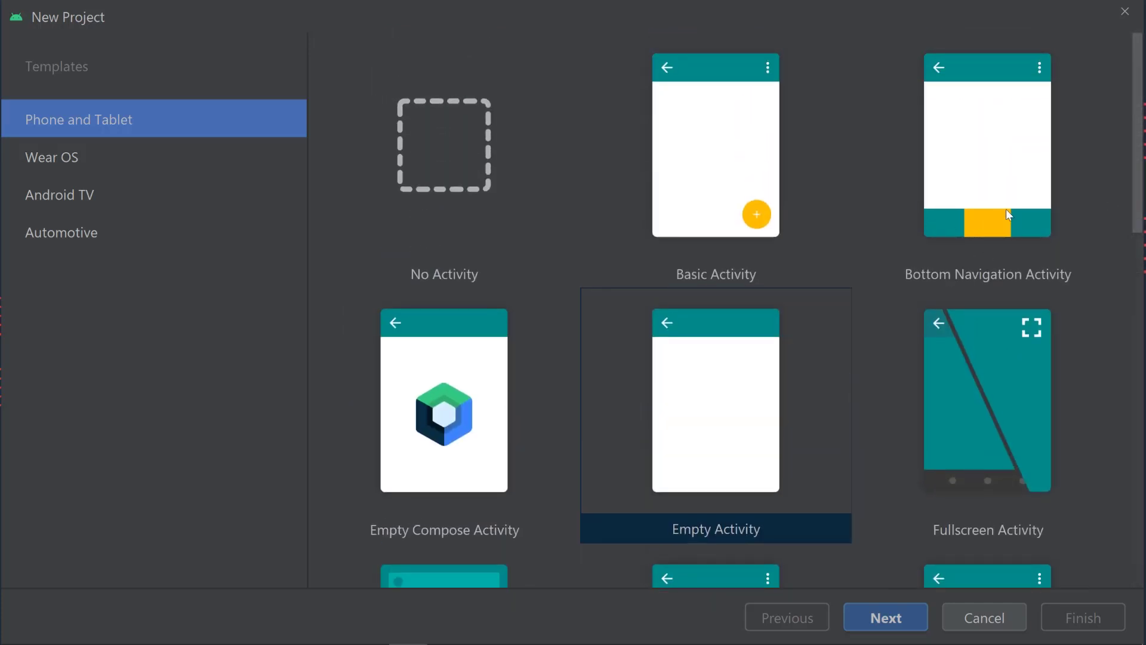
click(987, 144)
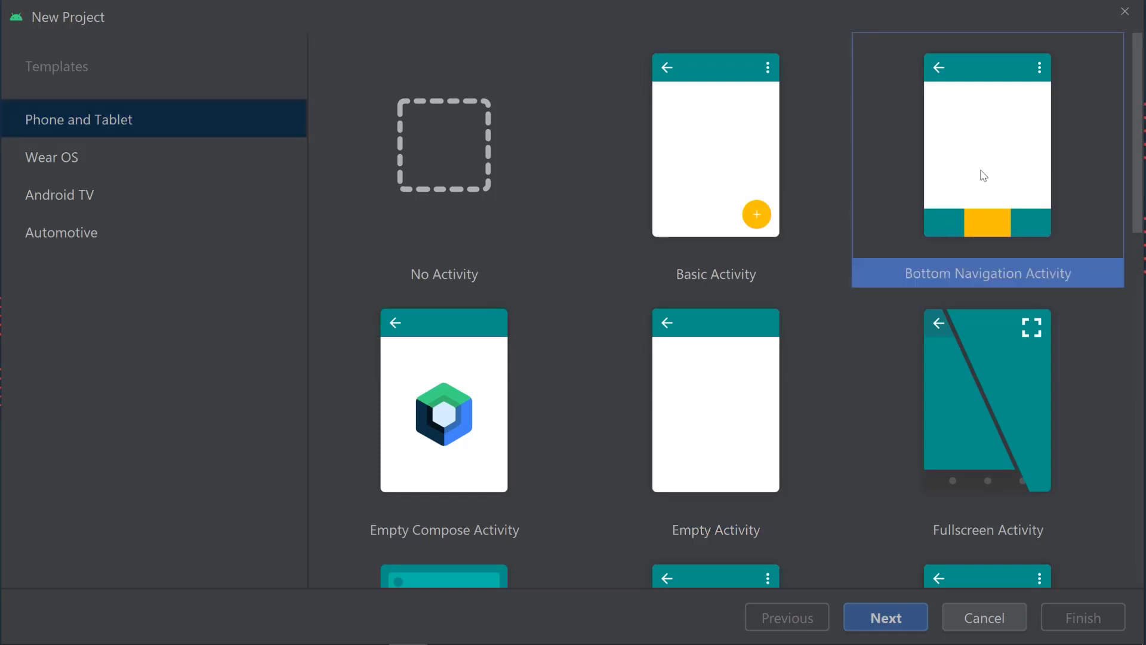
mouse_move(801, 158)
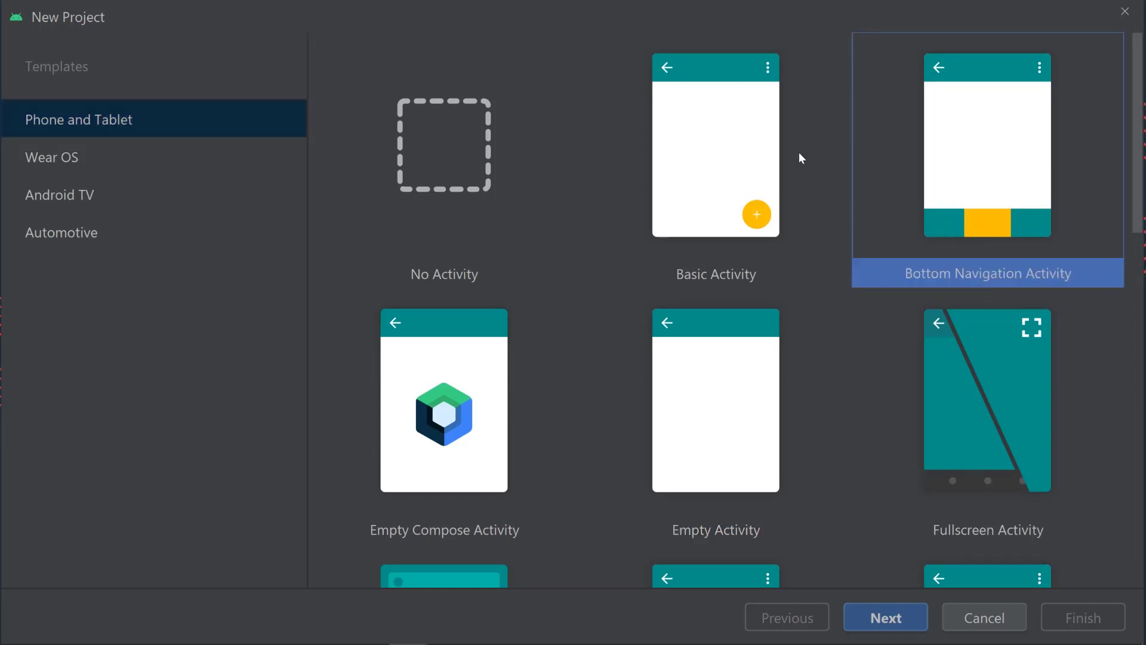
click(715, 144)
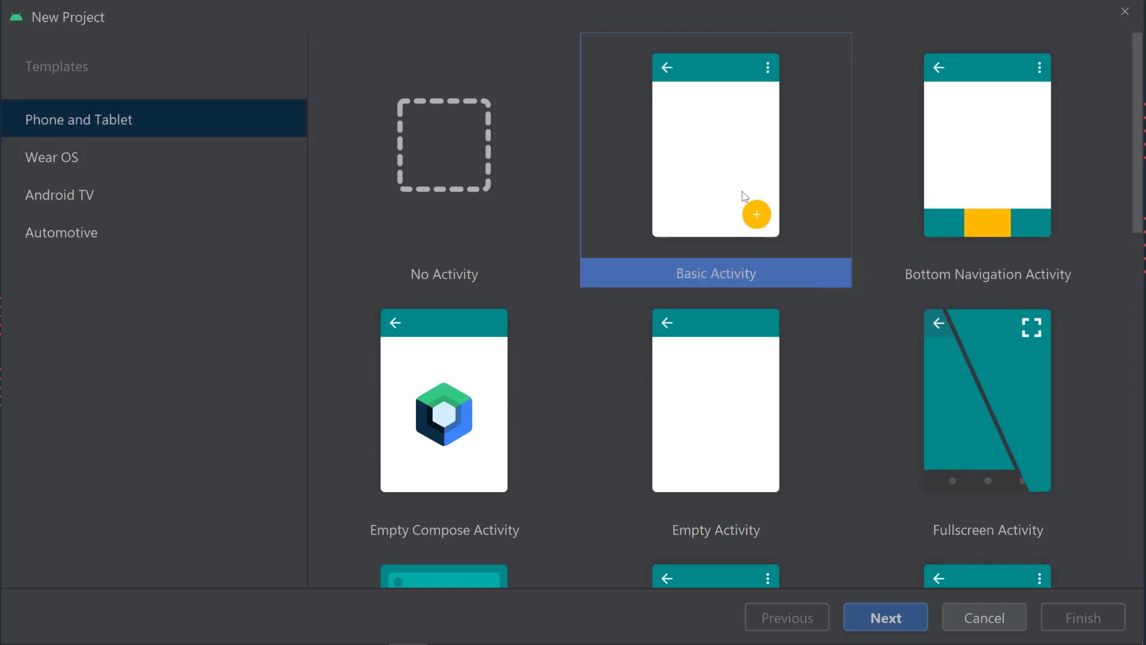
mouse_move(765, 234)
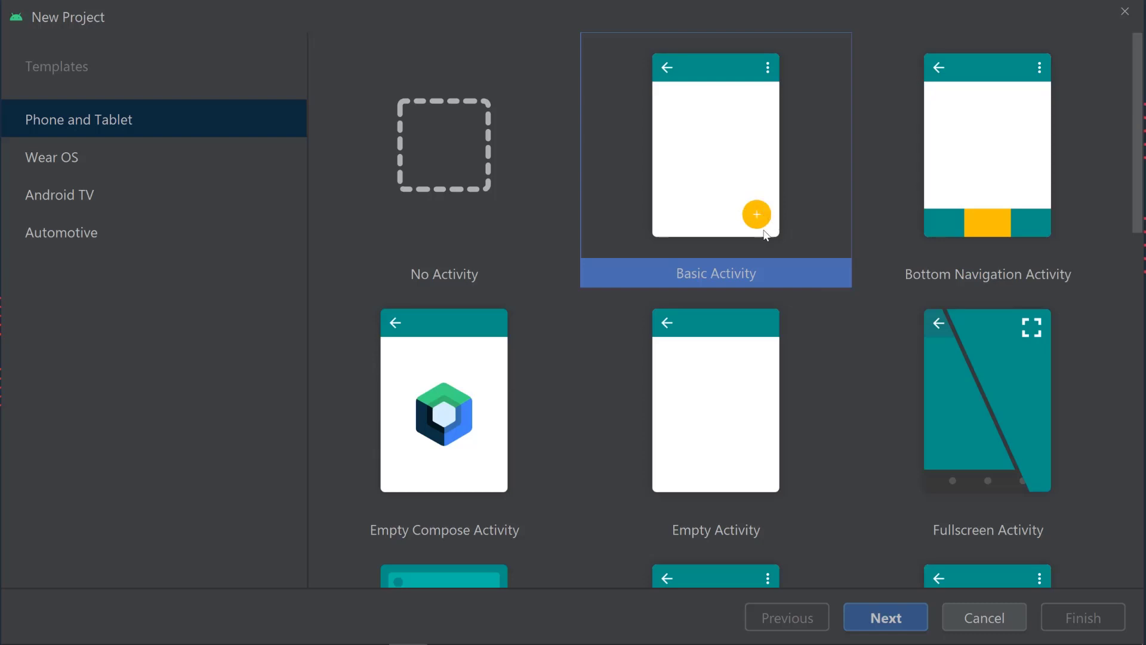
mouse_move(738, 182)
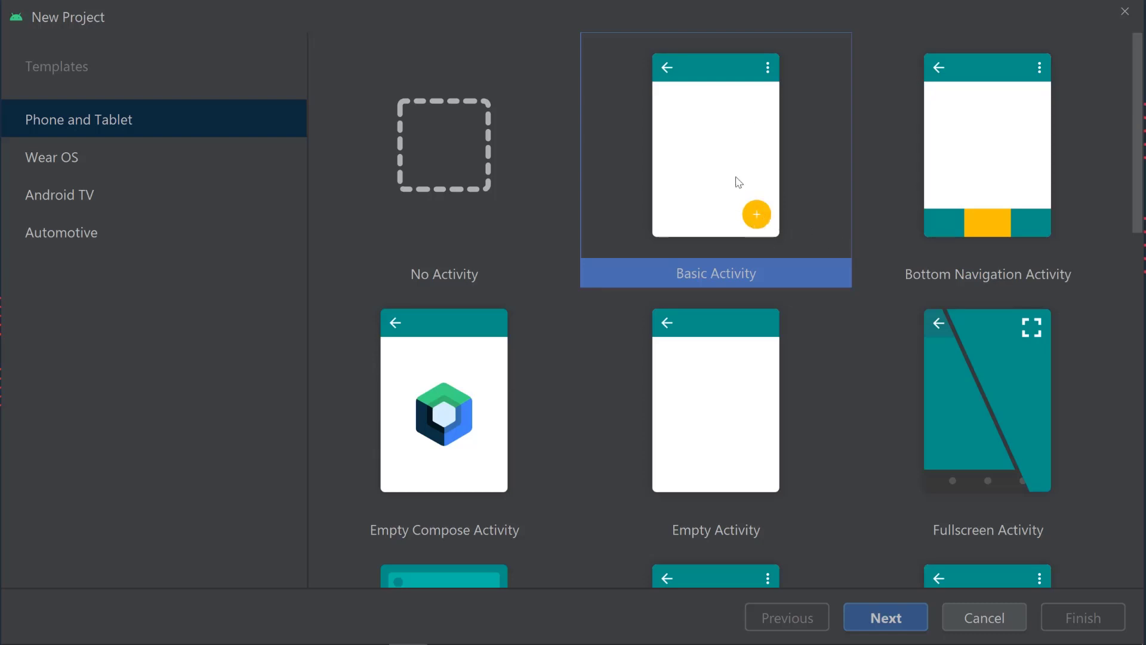
click(715, 400)
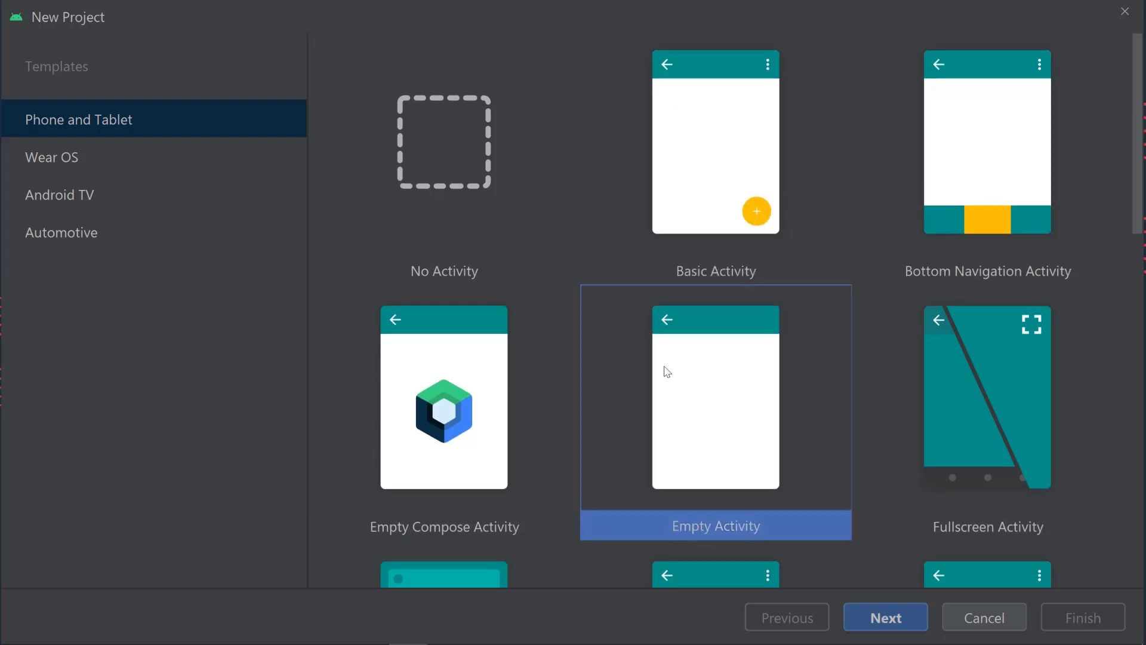
scroll(down, 3)
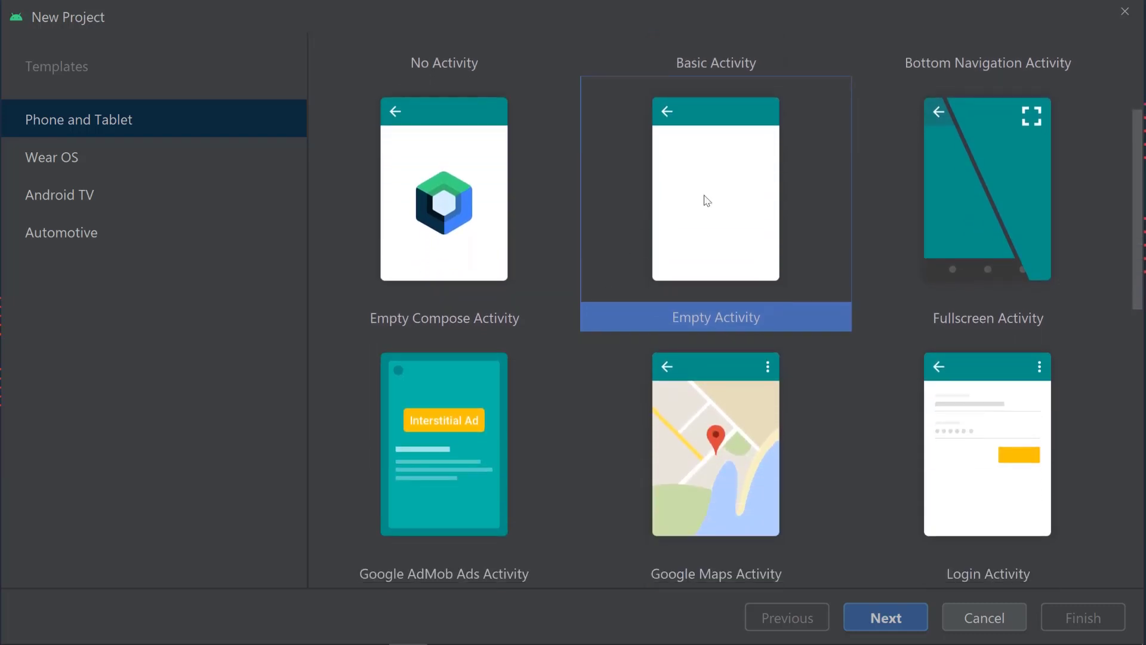
mouse_move(716, 202)
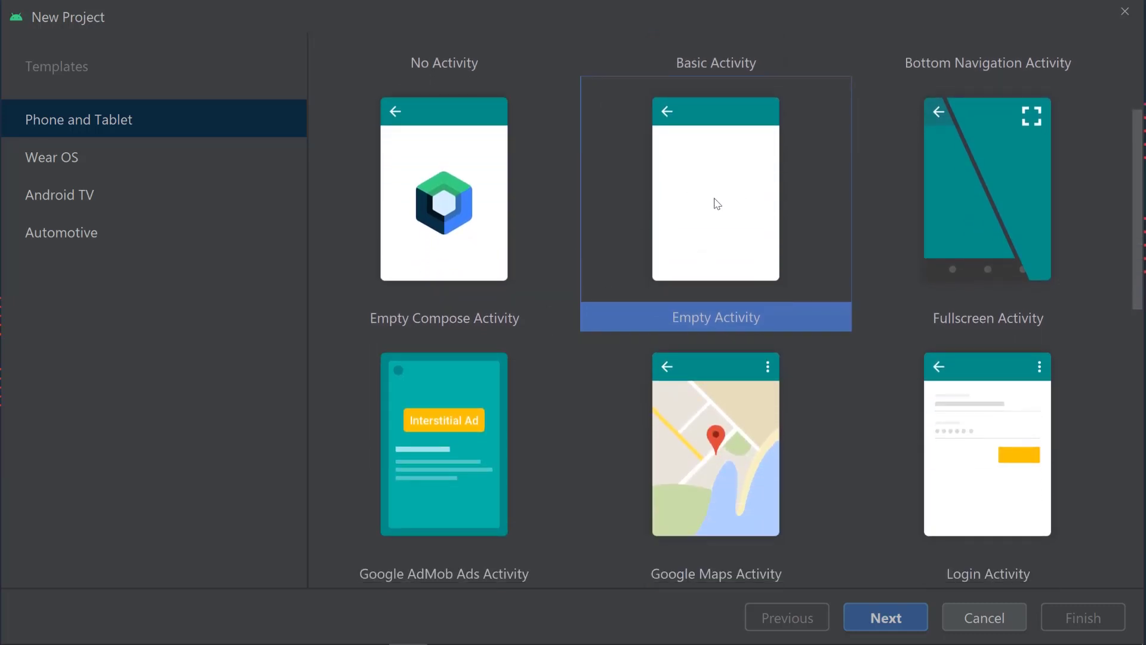
mouse_move(652, 170)
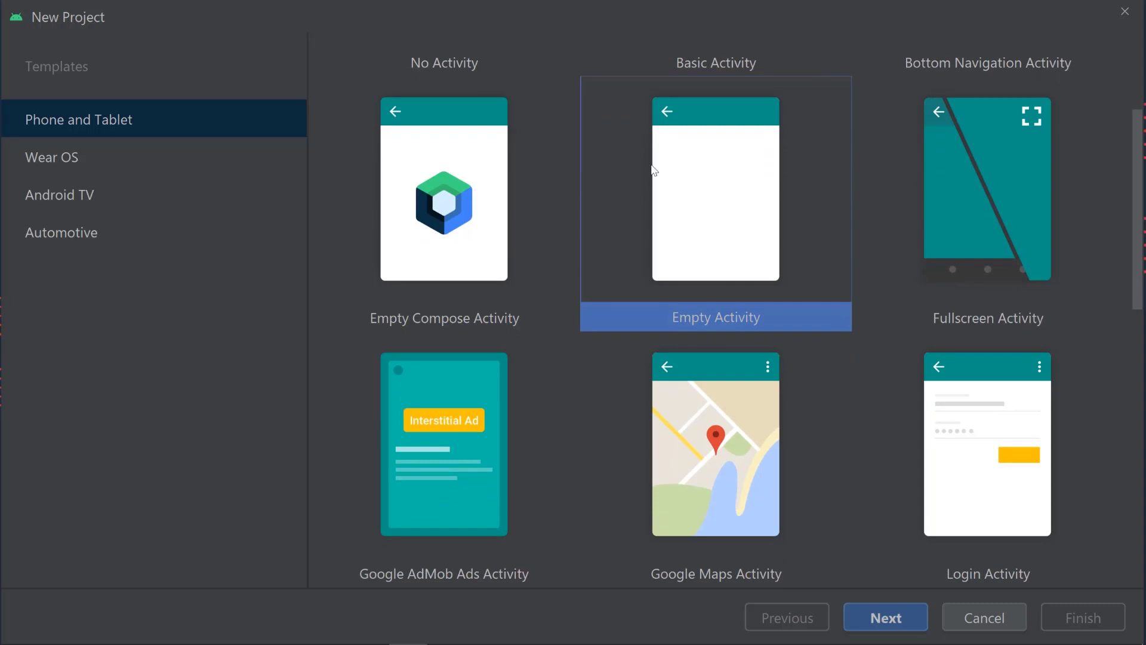
mouse_move(620, 211)
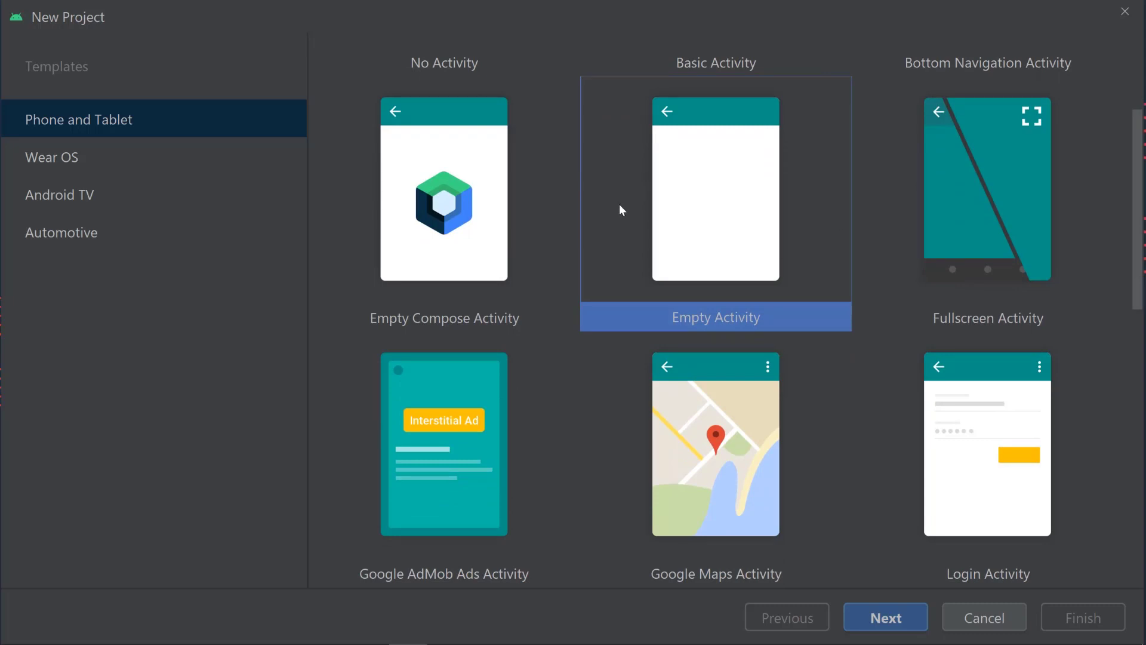
mouse_move(631, 202)
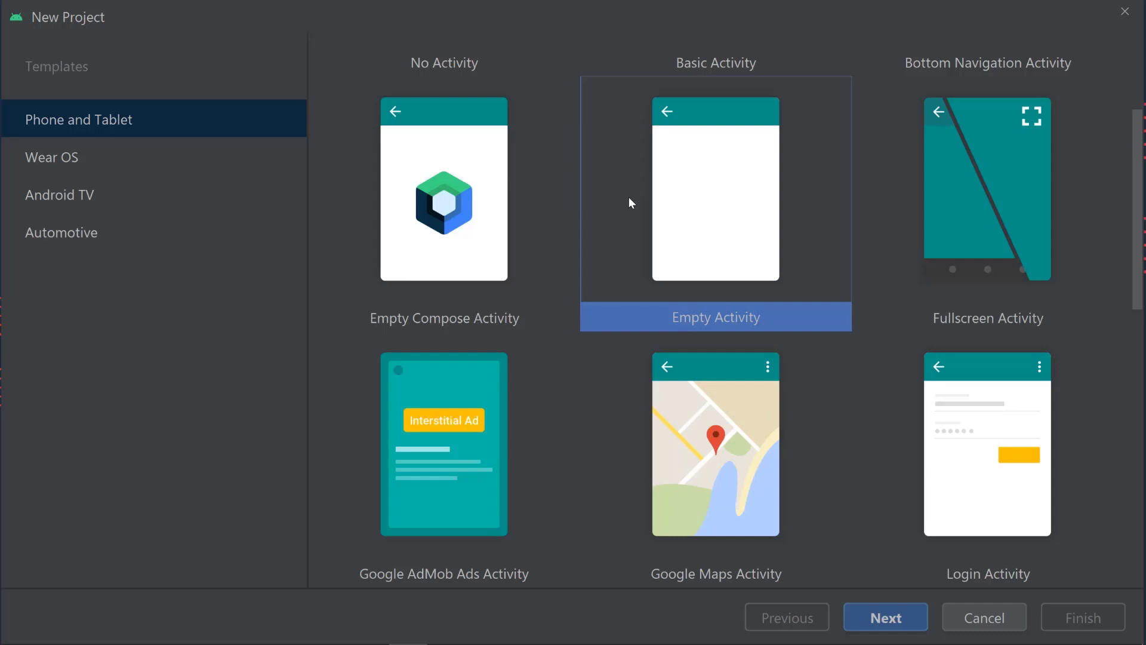
mouse_move(680, 175)
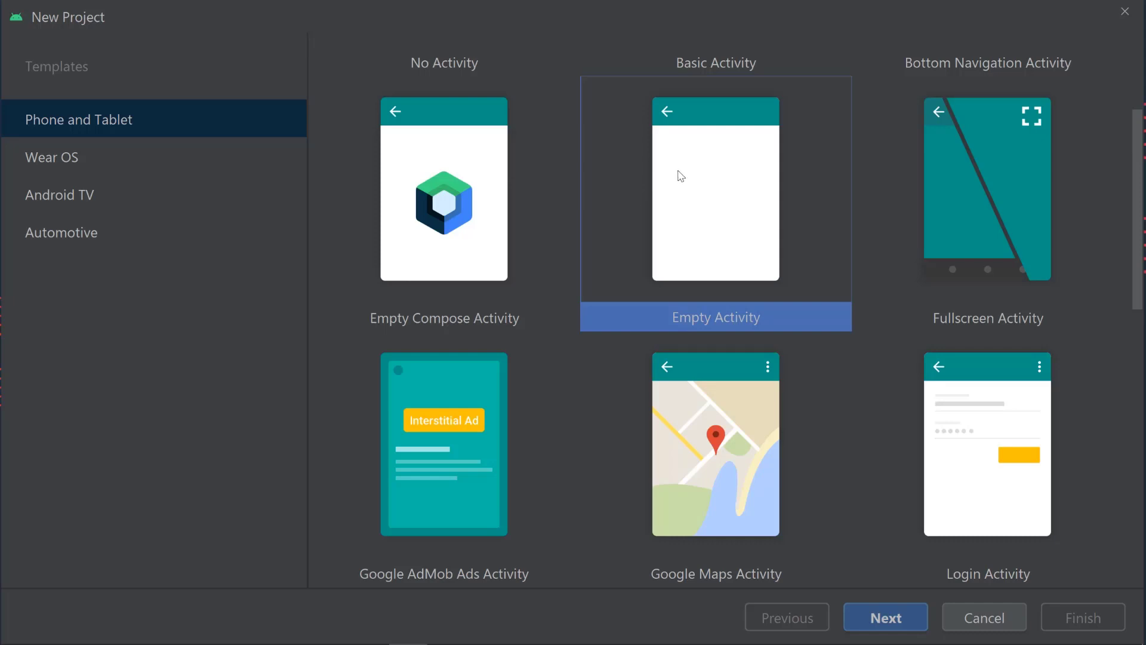
scroll(up, 3)
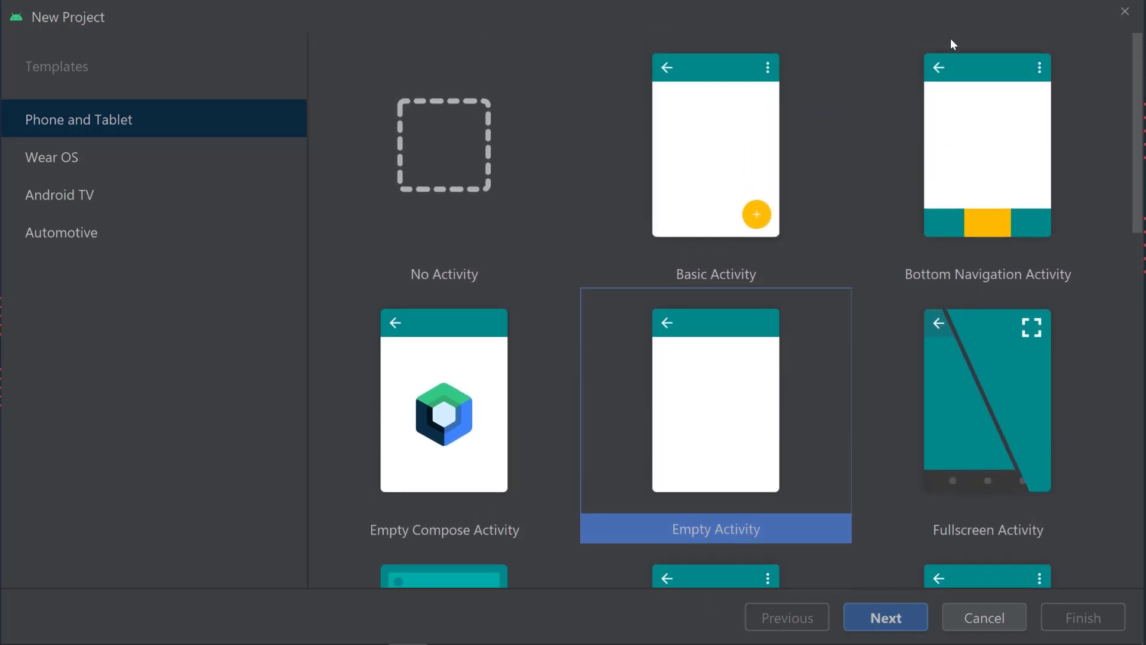
click(986, 143)
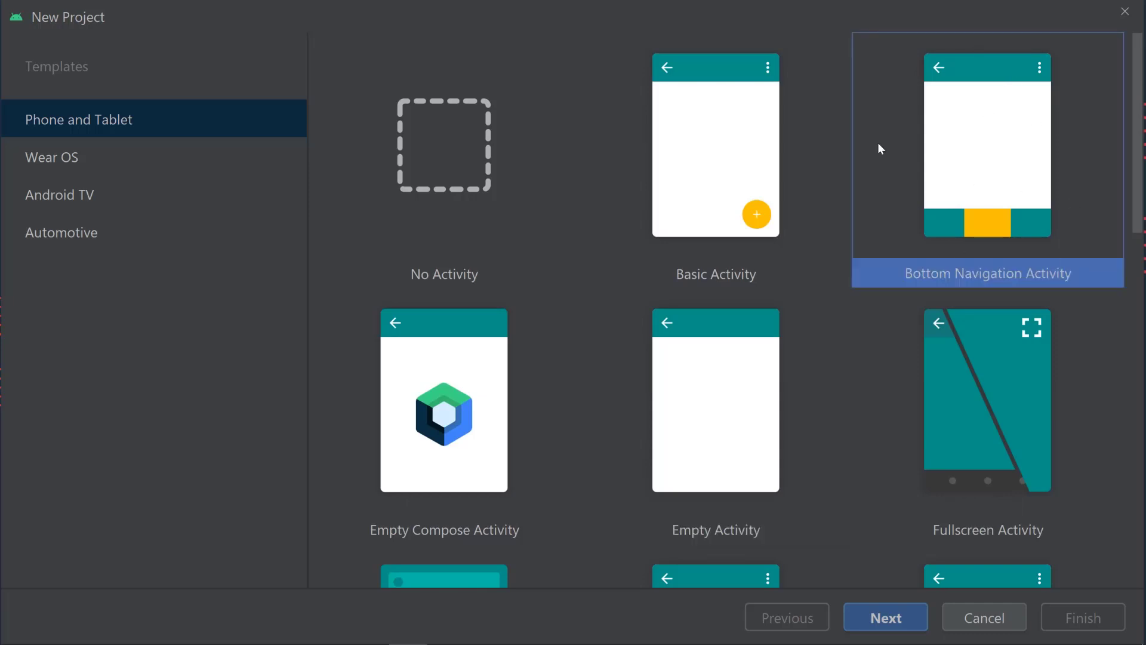
mouse_move(857, 241)
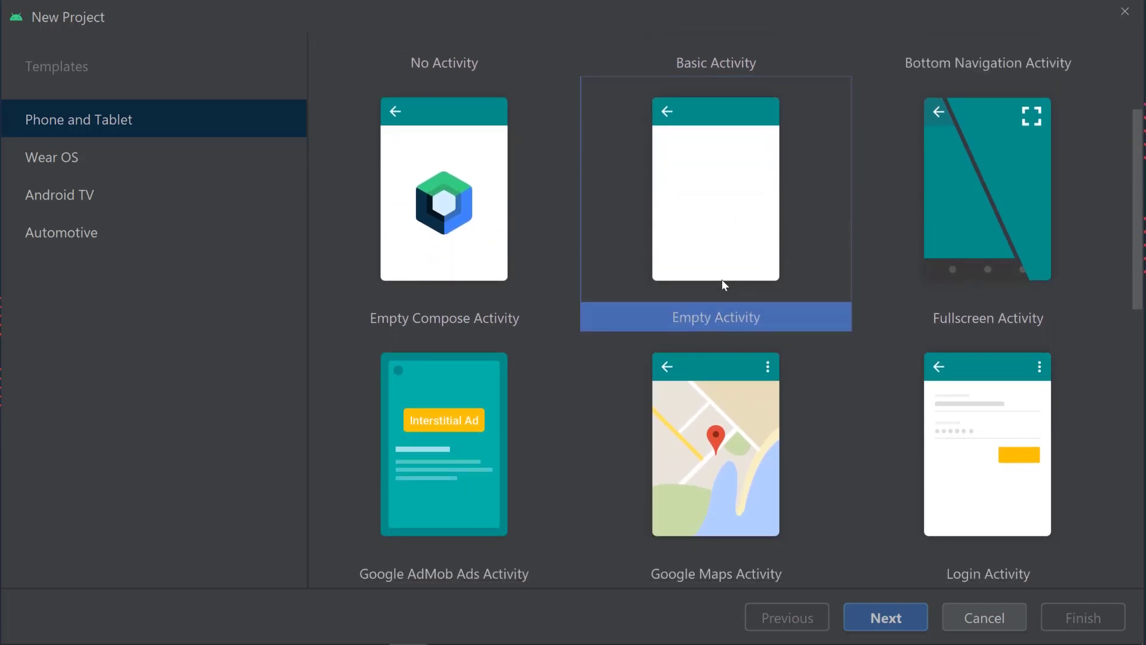
scroll(down, 3)
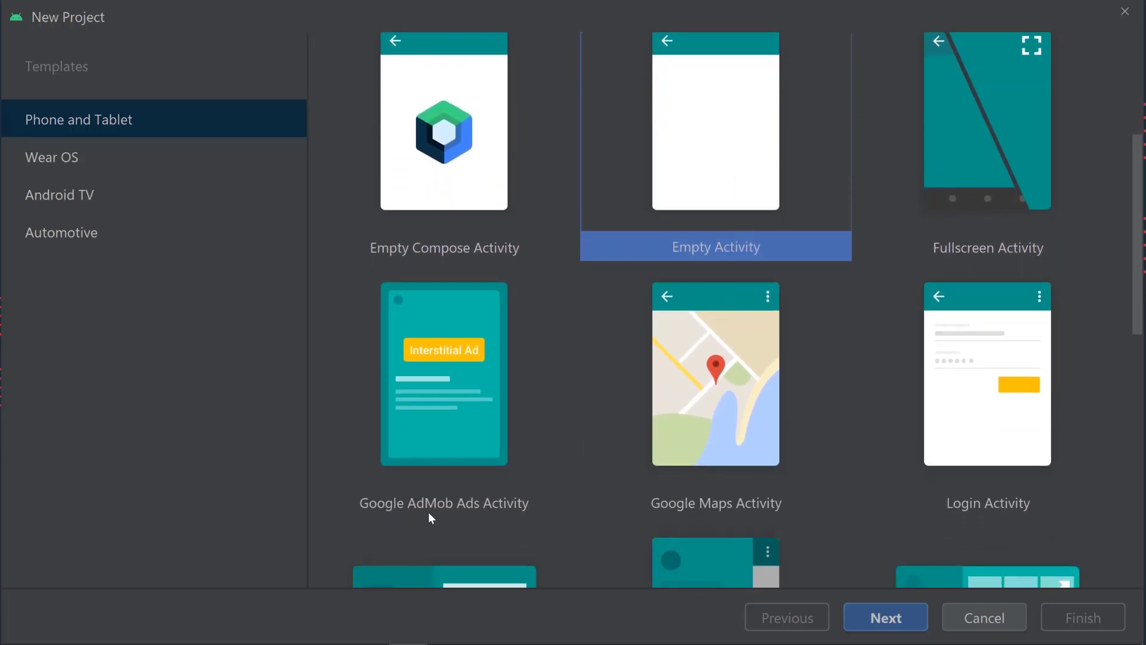
mouse_move(460, 487)
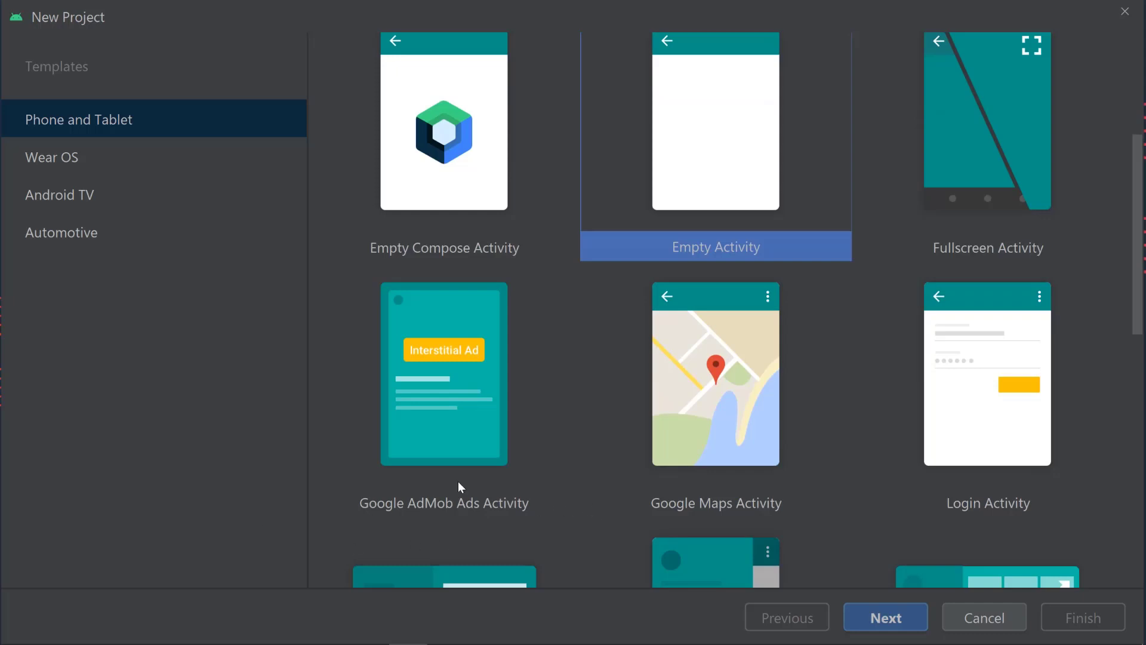
mouse_move(693, 508)
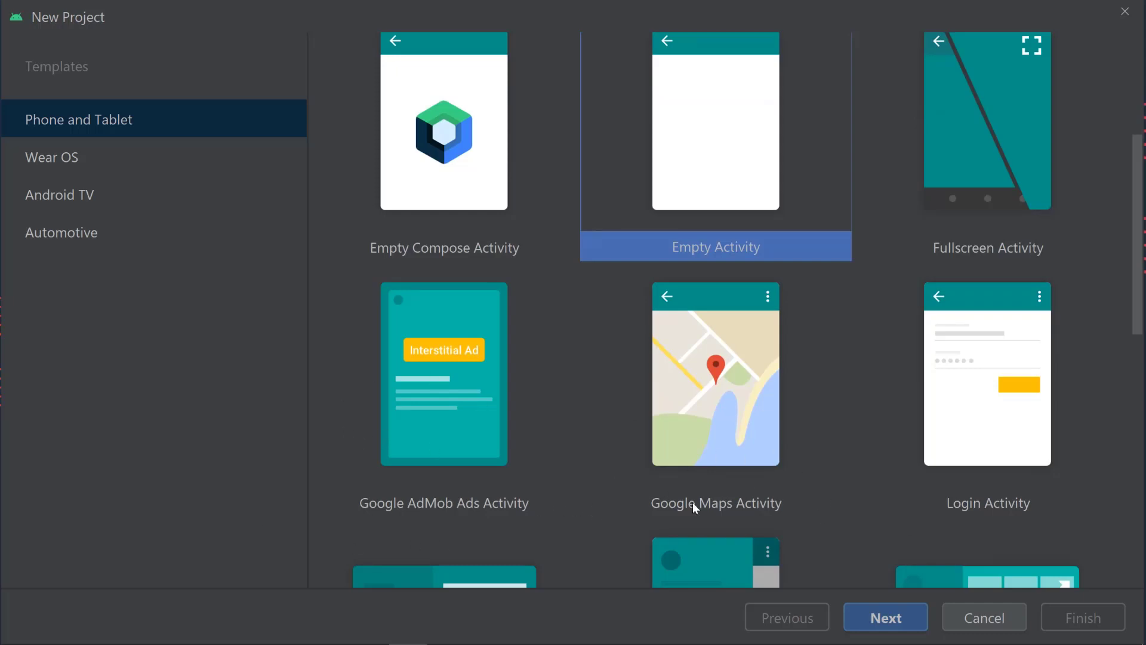
mouse_move(922, 551)
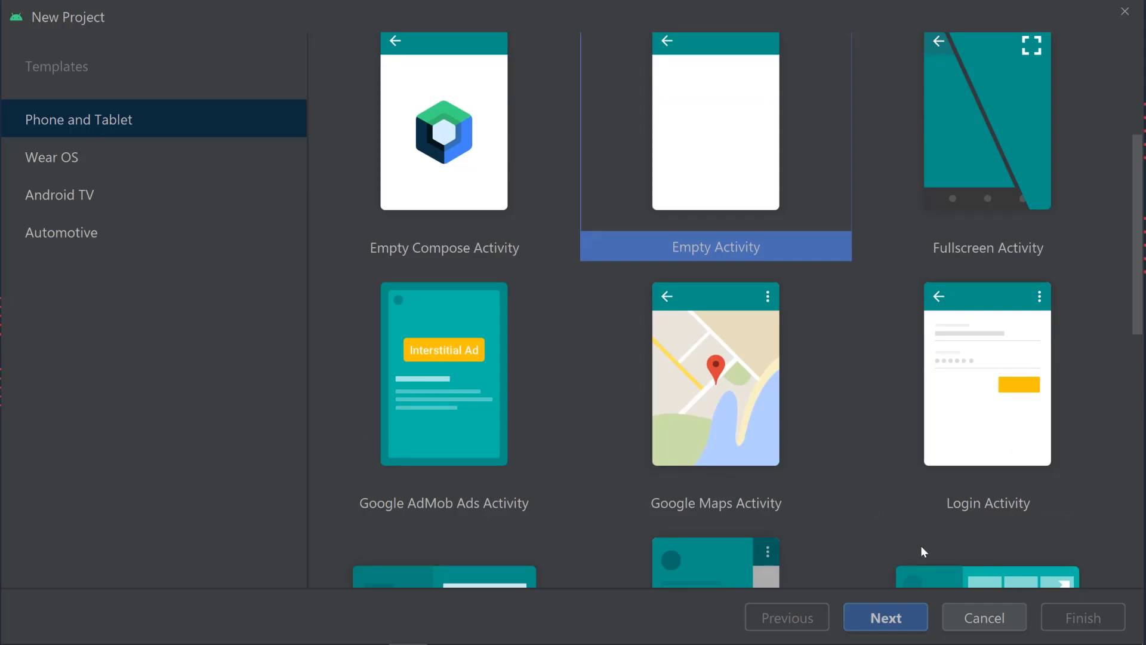
mouse_move(908, 422)
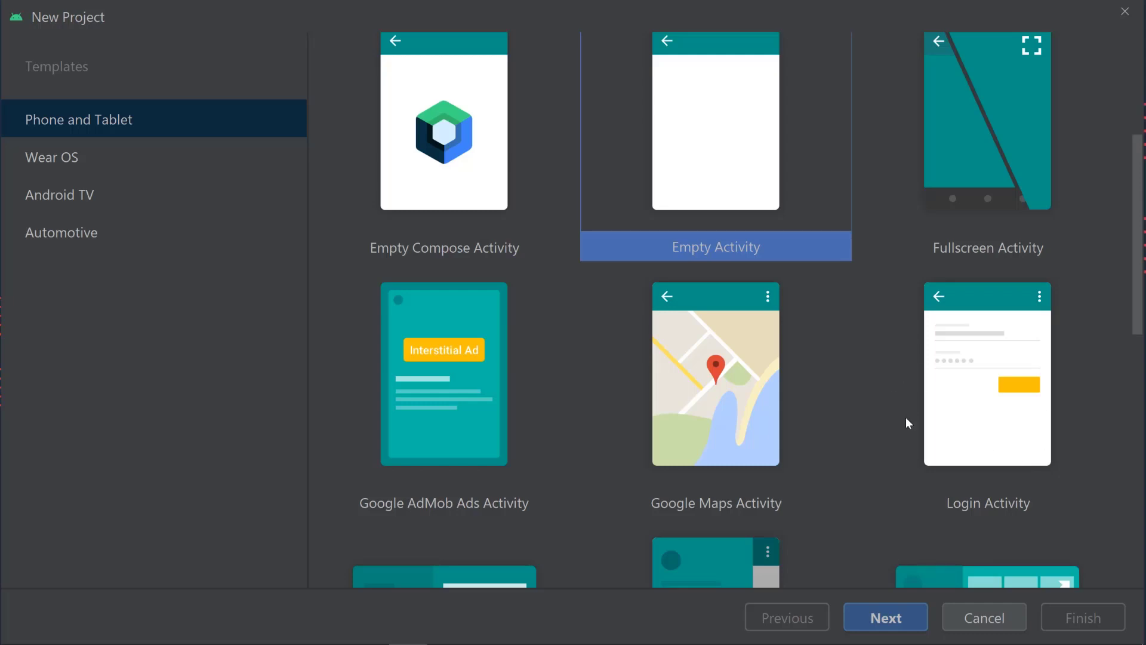
scroll(up, 3)
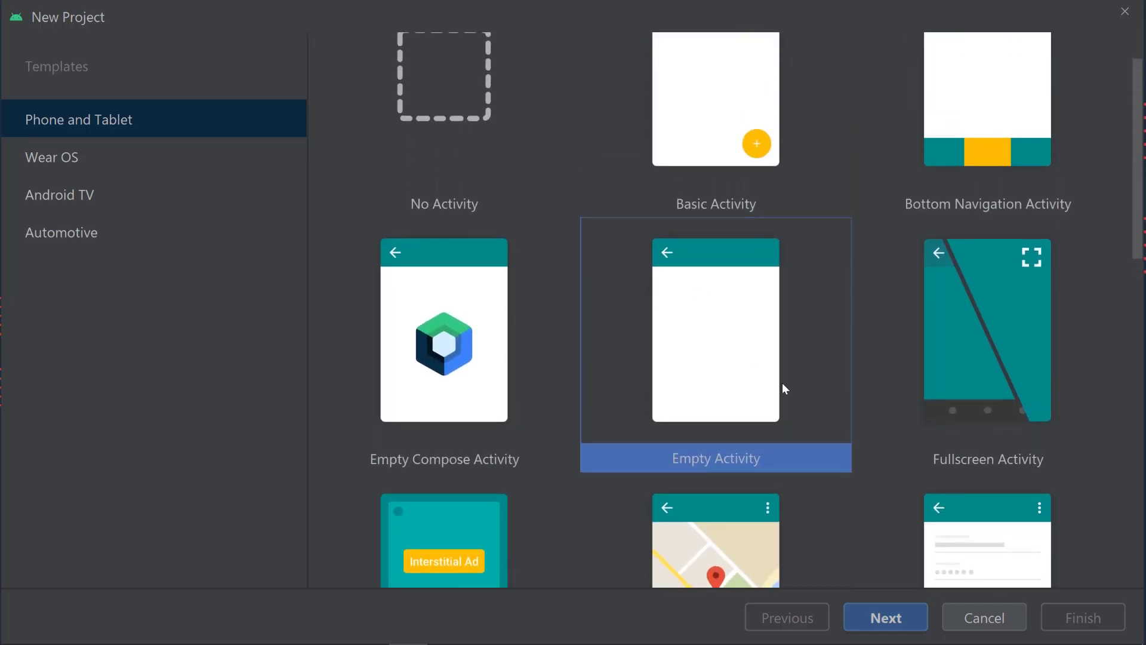
- Continue to the Empty Activity configuration and name the project 'My First App'
click(885, 617)
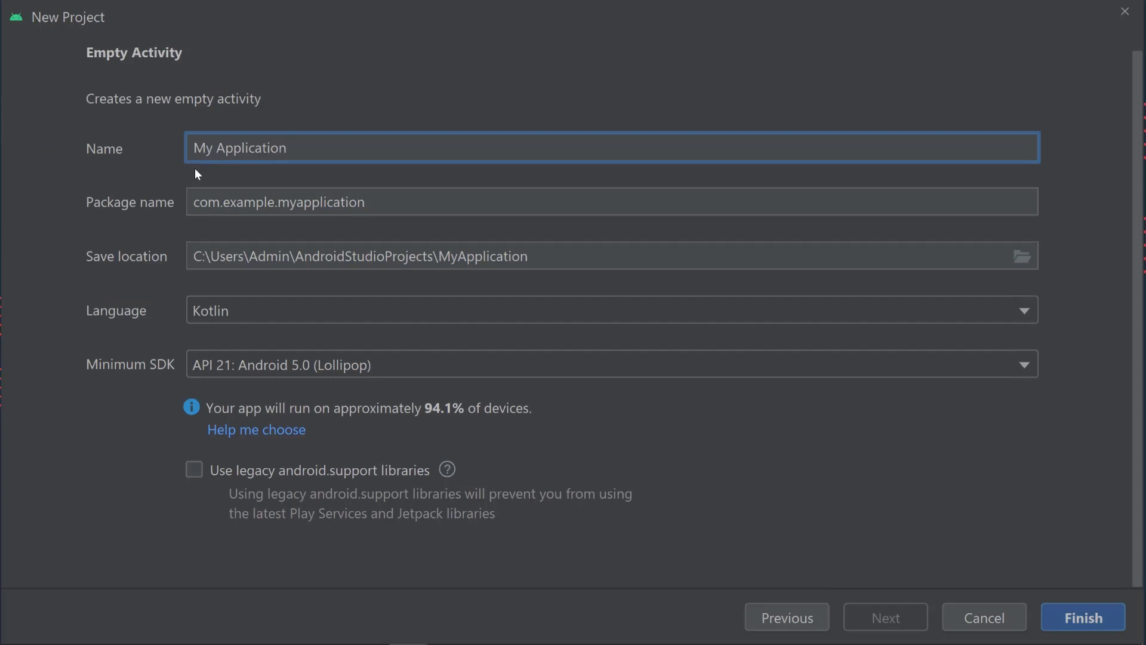
mouse_move(104, 104)
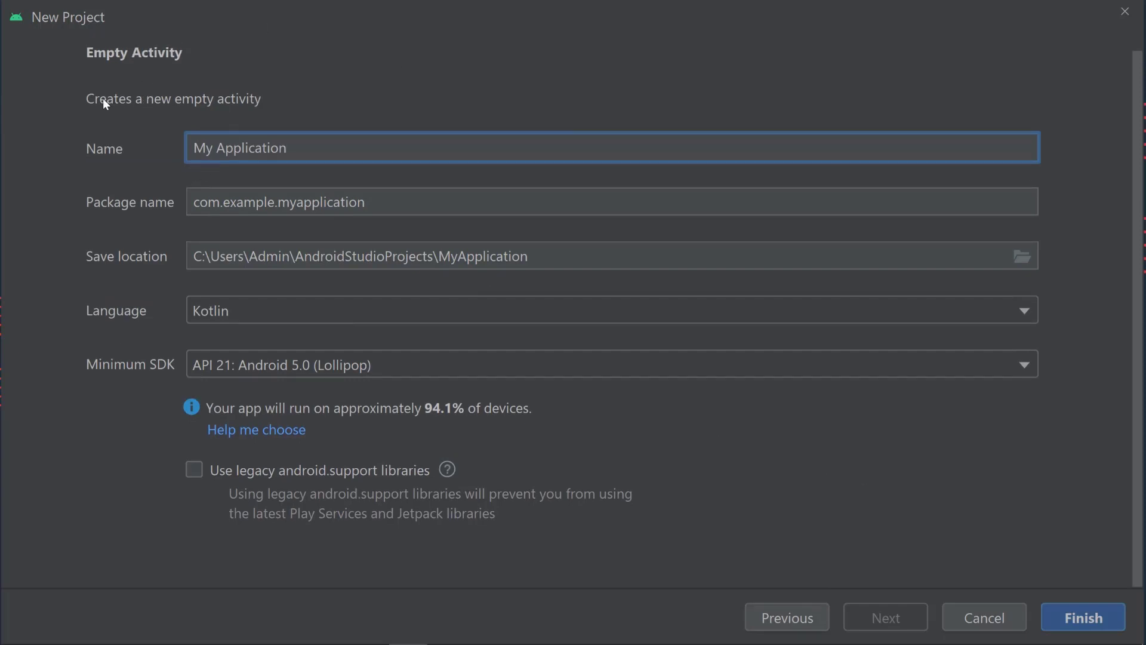
mouse_move(155, 153)
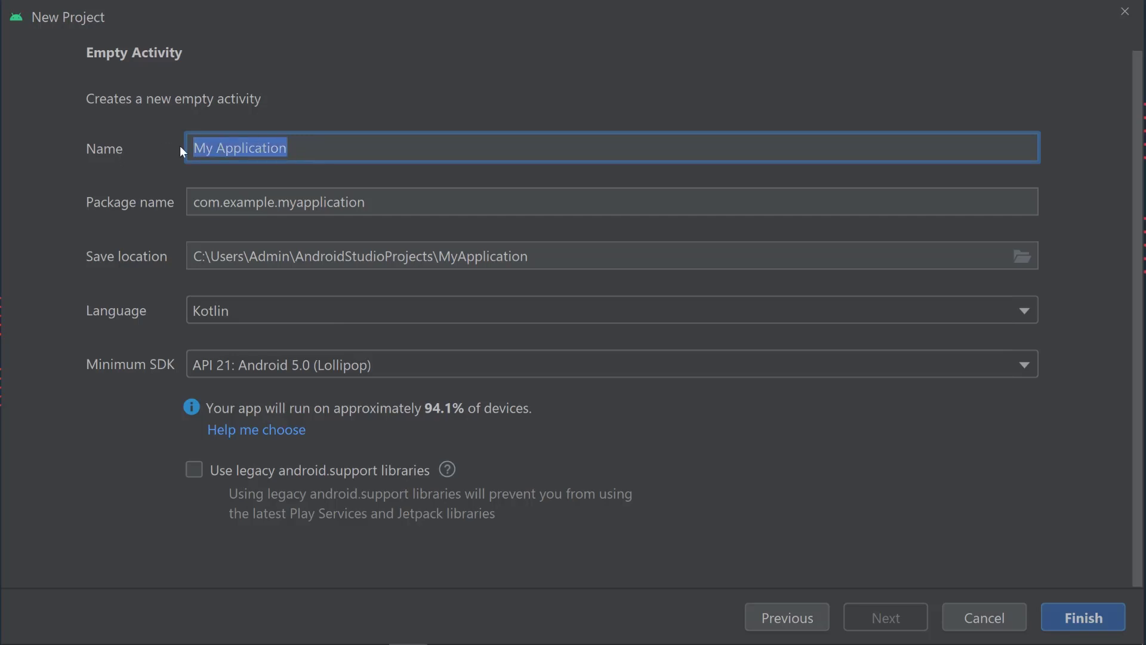
mouse_move(280, 154)
text(My)
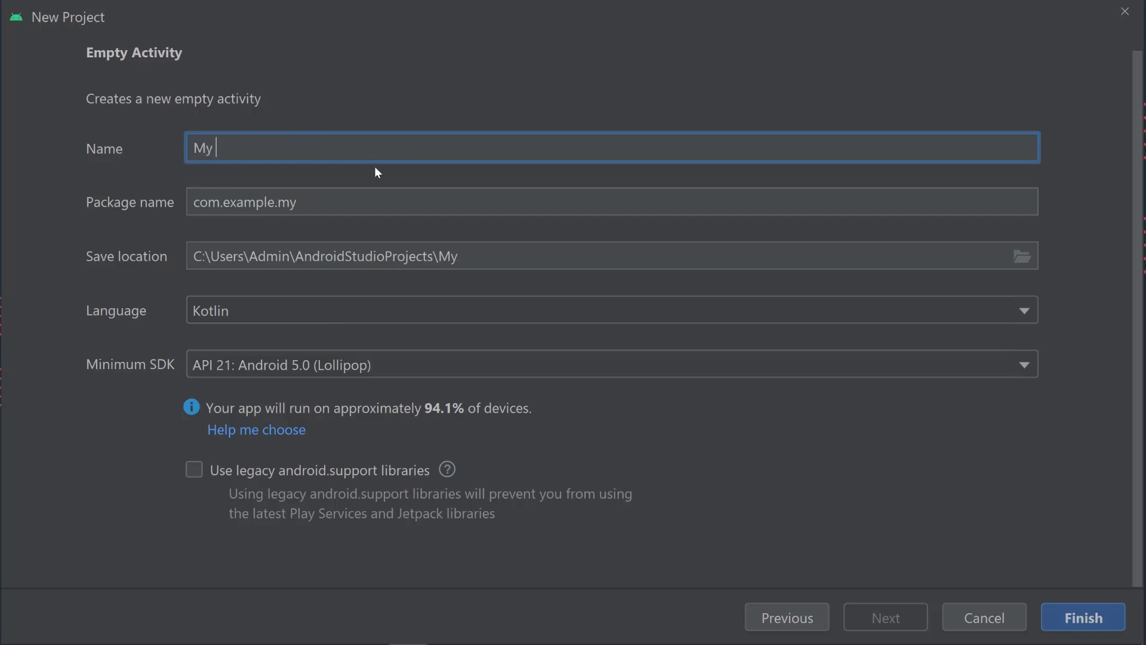
text(First App)
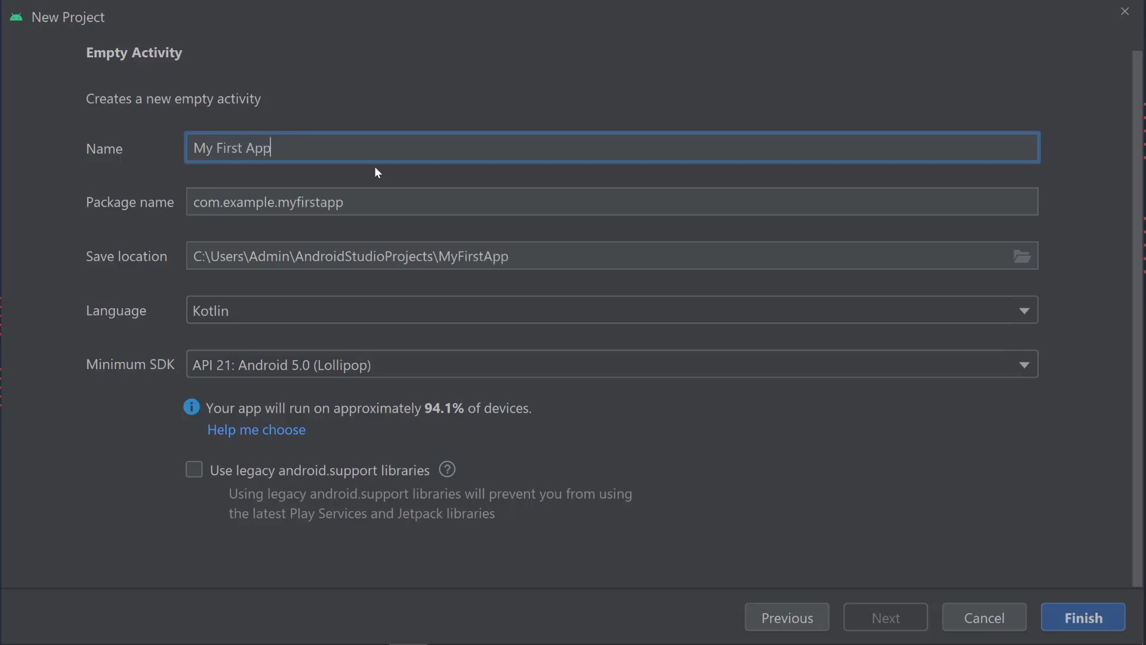
mouse_move(180, 211)
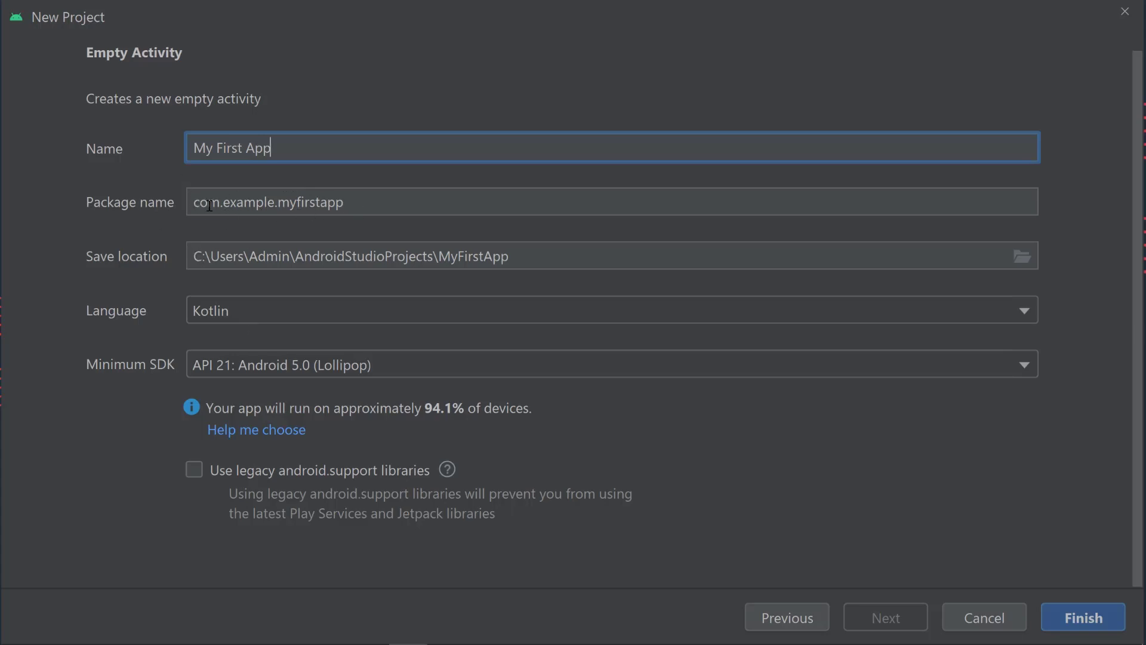
mouse_move(350, 202)
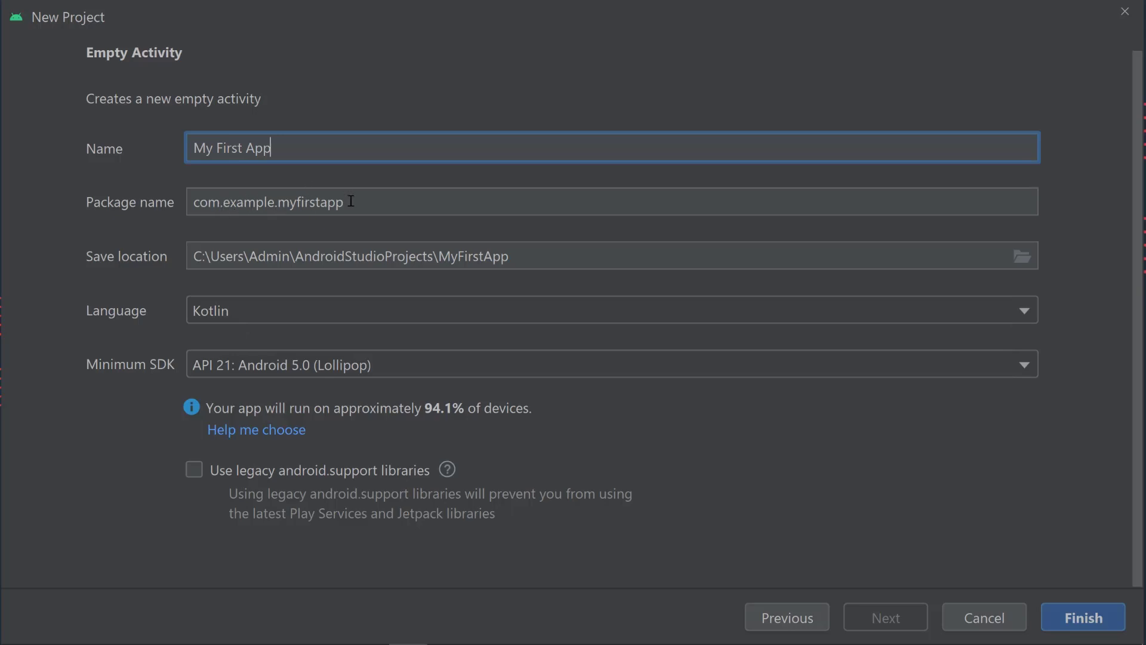
mouse_move(249, 185)
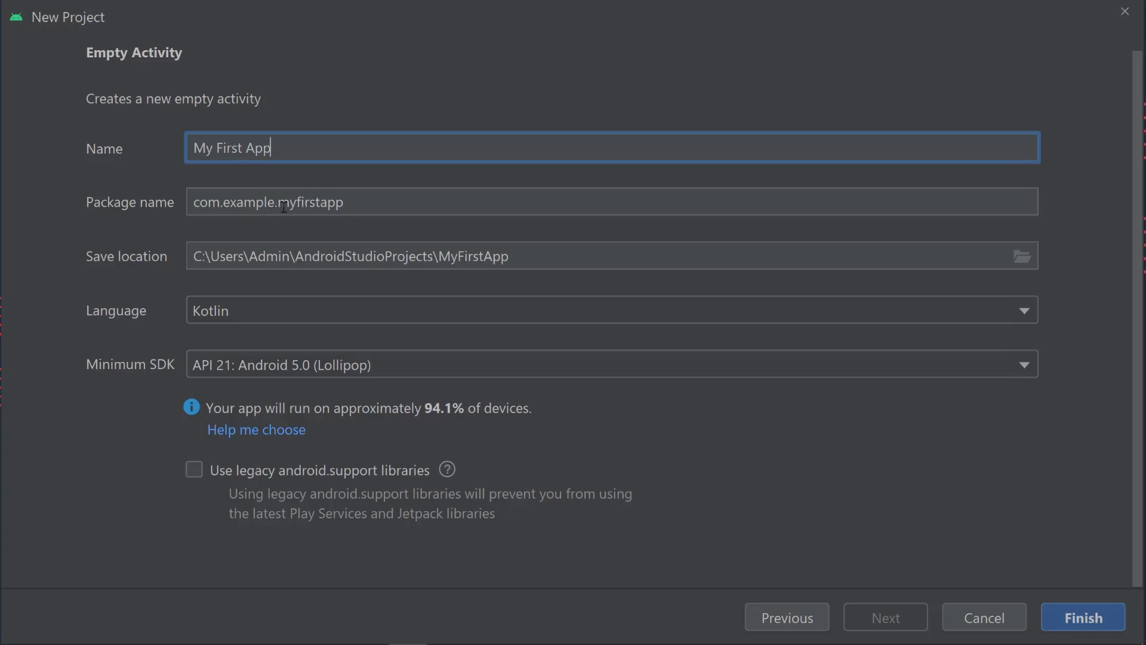
mouse_move(185, 206)
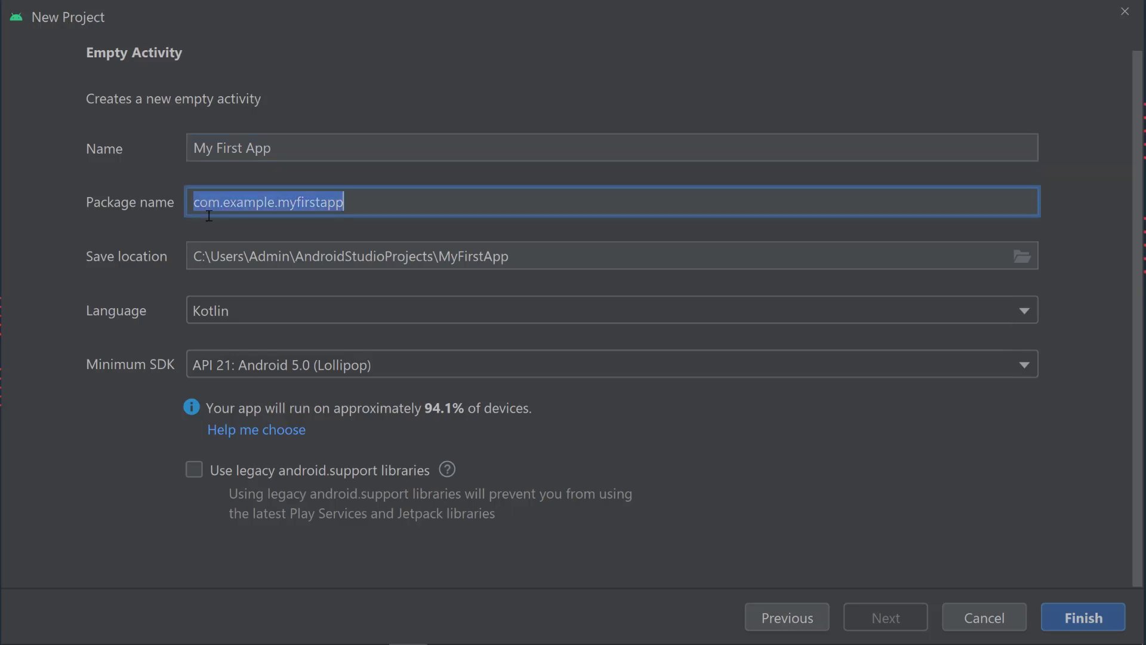
mouse_move(125, 205)
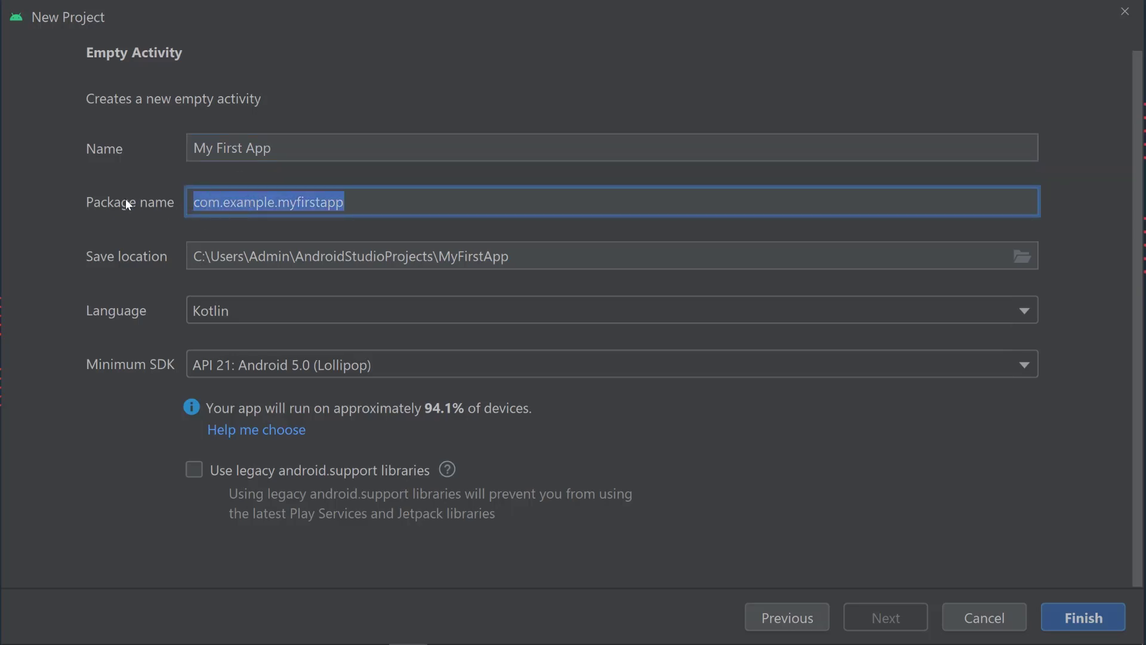
mouse_move(162, 231)
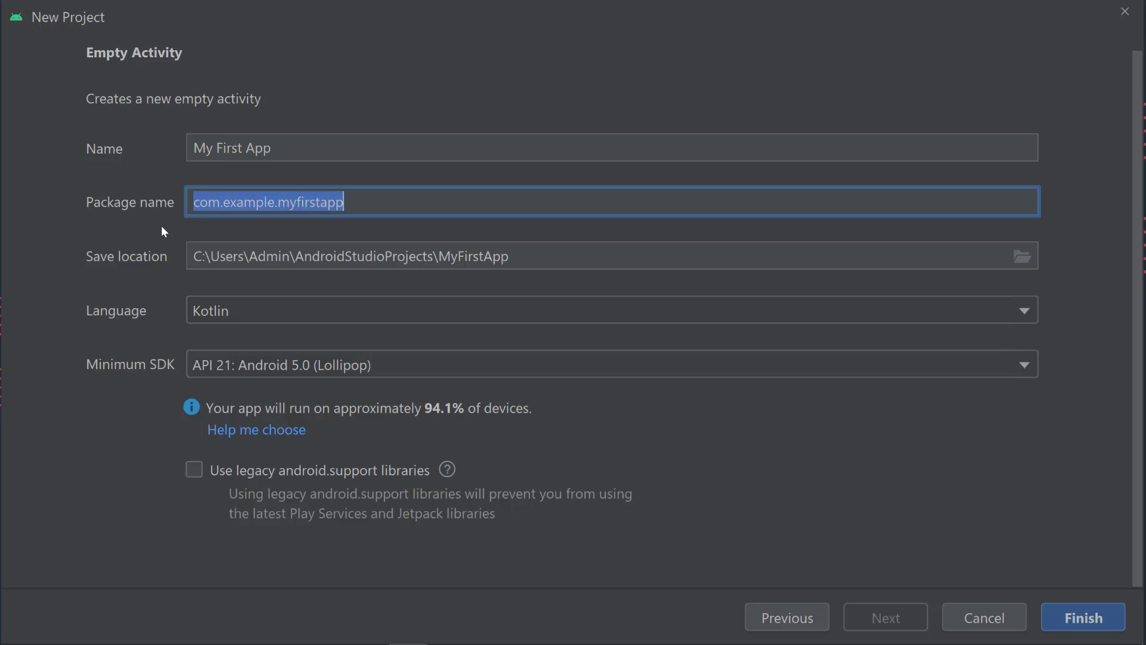
- Change the package name to eu.tutorials.myfirstapp
text(eu.tutorial)
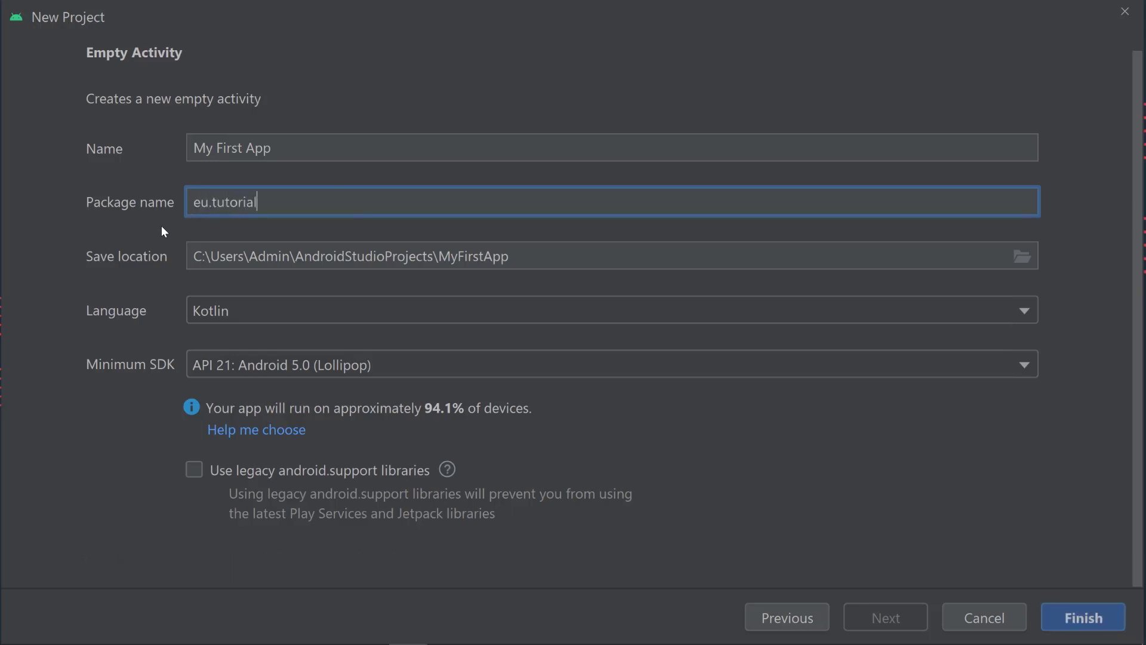
text(s)
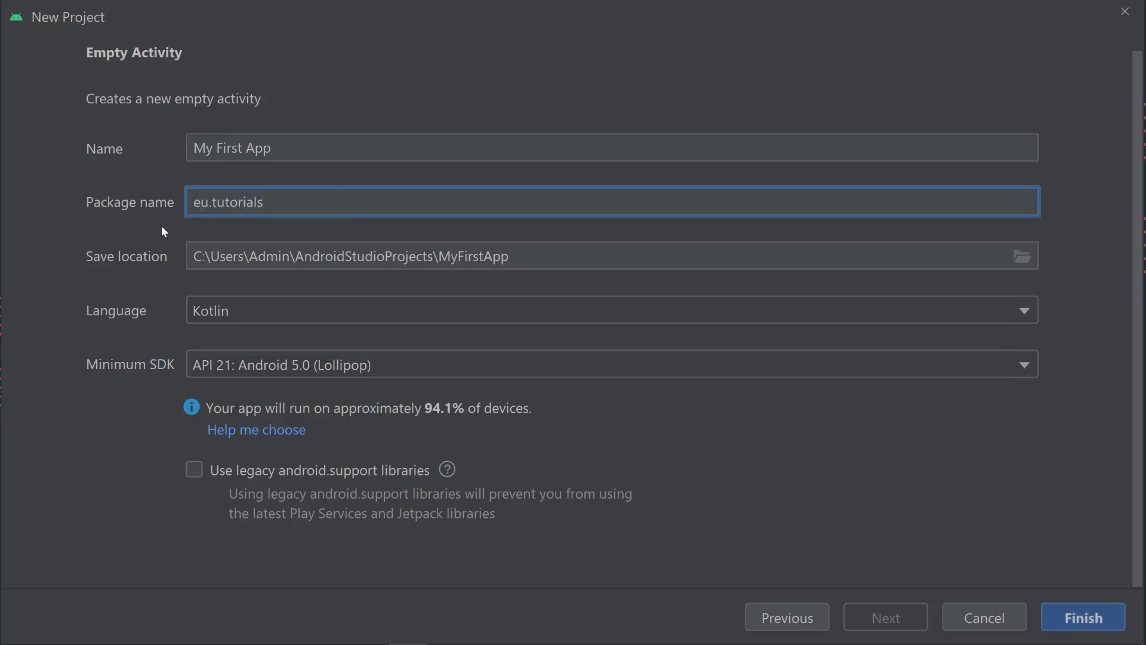
text(.myfirs)
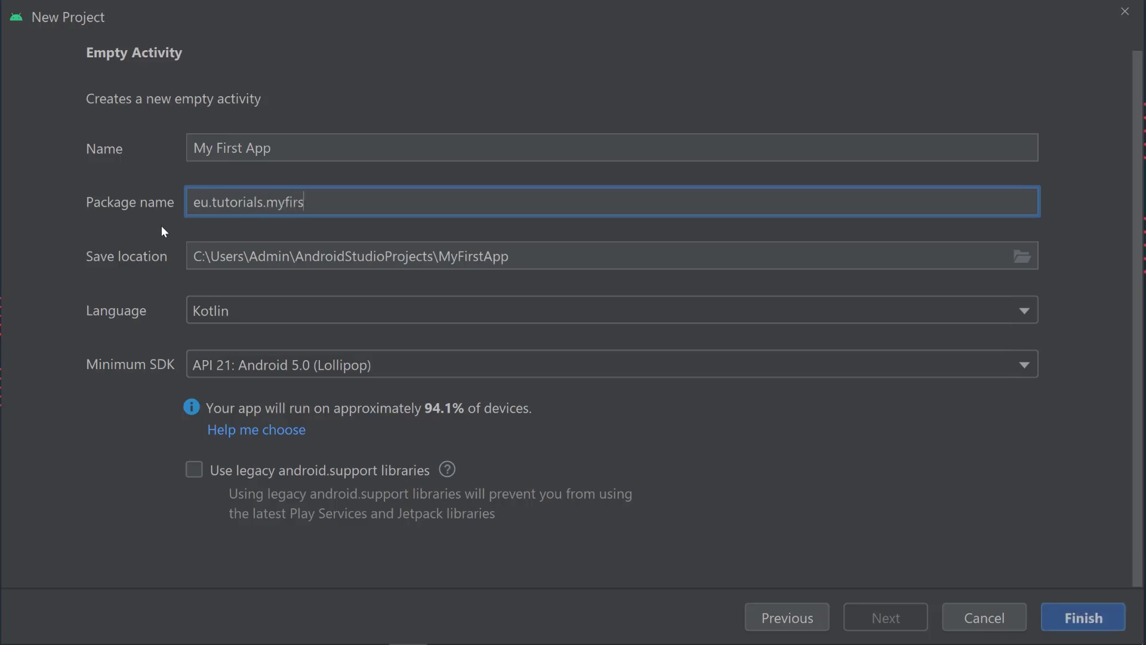
text(tapp)
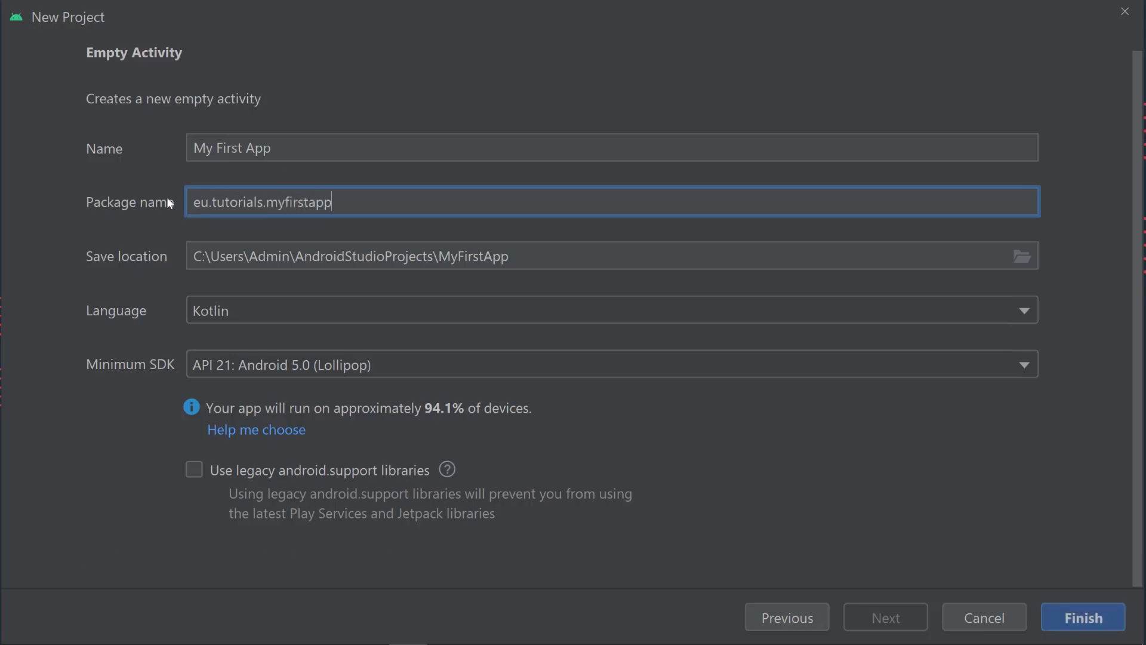
mouse_move(215, 281)
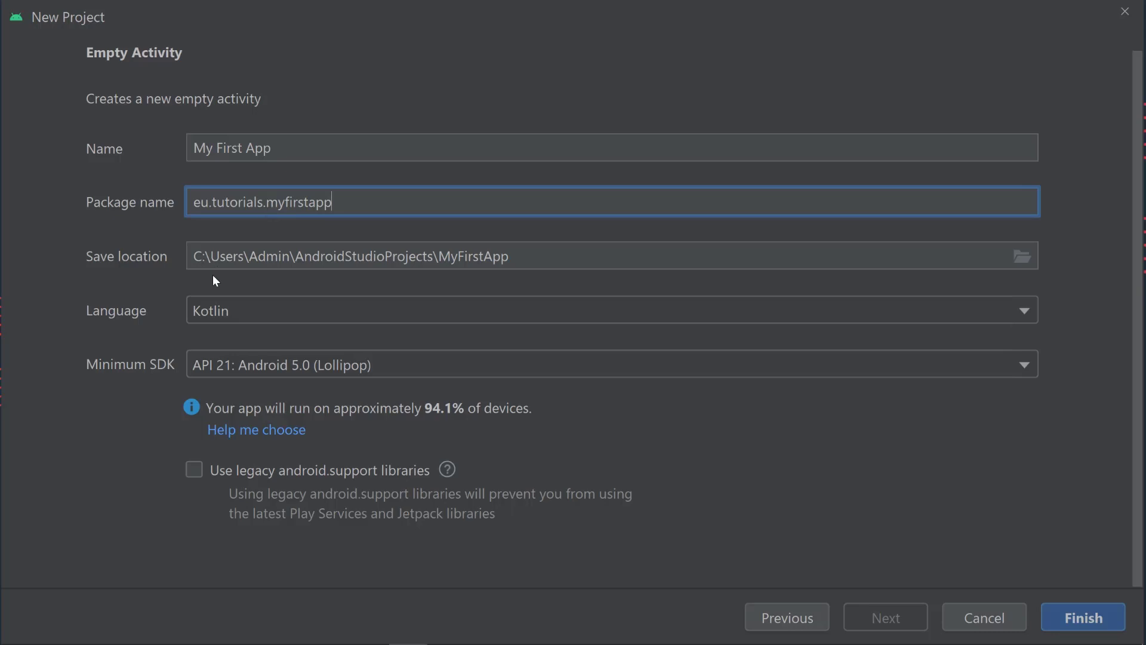
mouse_move(304, 244)
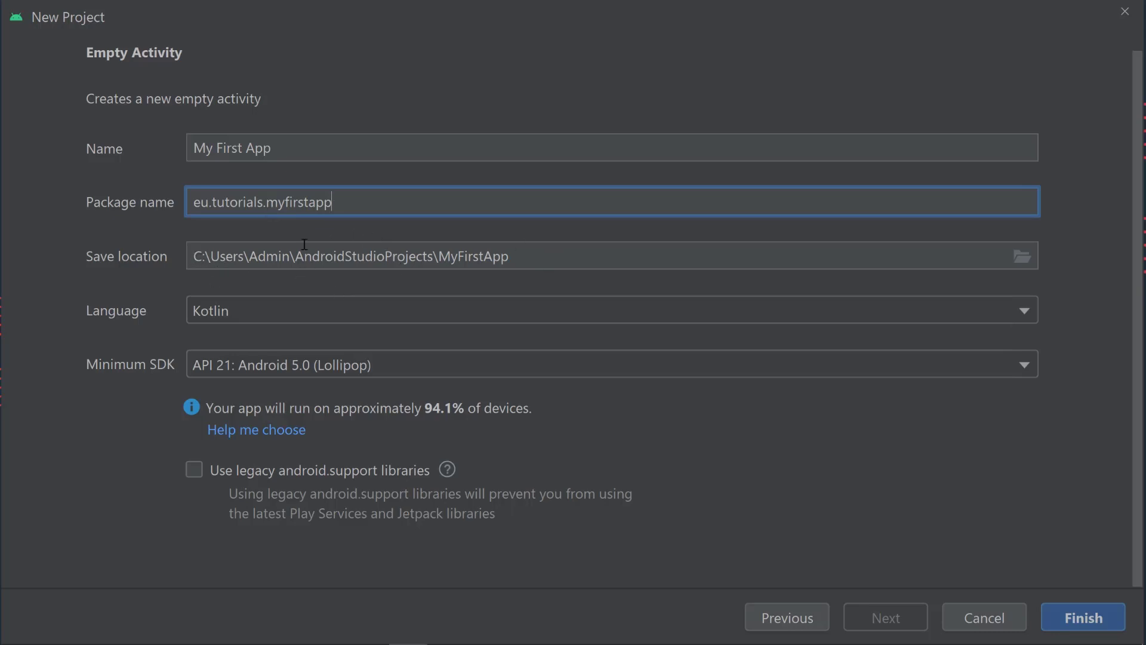
mouse_move(421, 250)
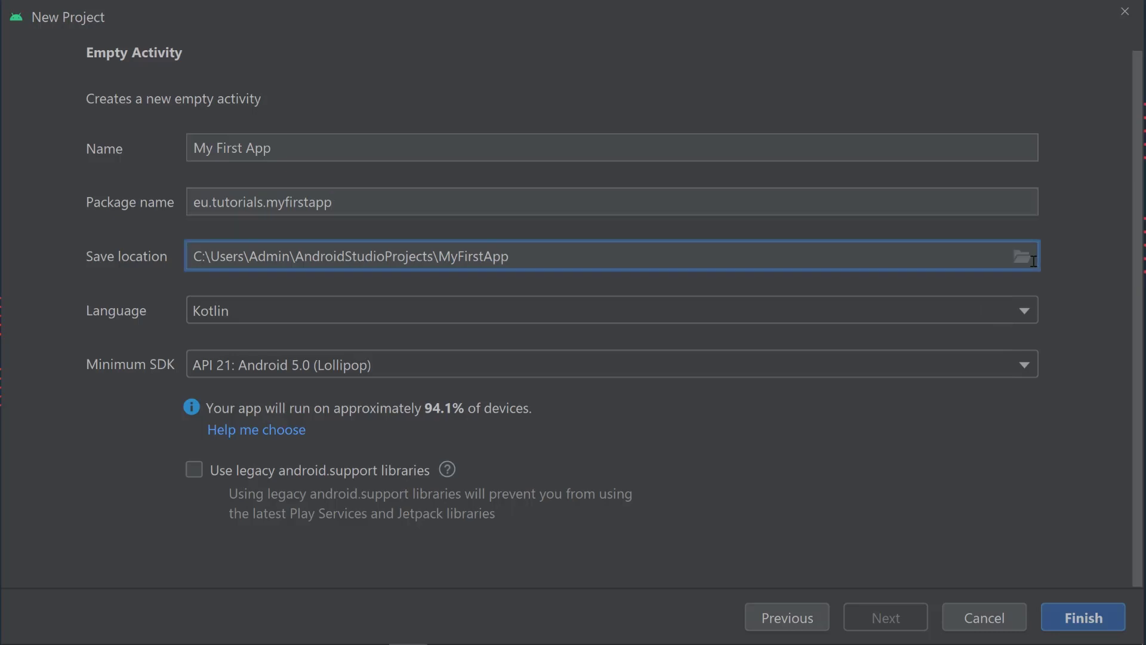
- Browse the save location folders, keeping AndroidStudioProjects\MyFirstApp unchanged
click(1022, 256)
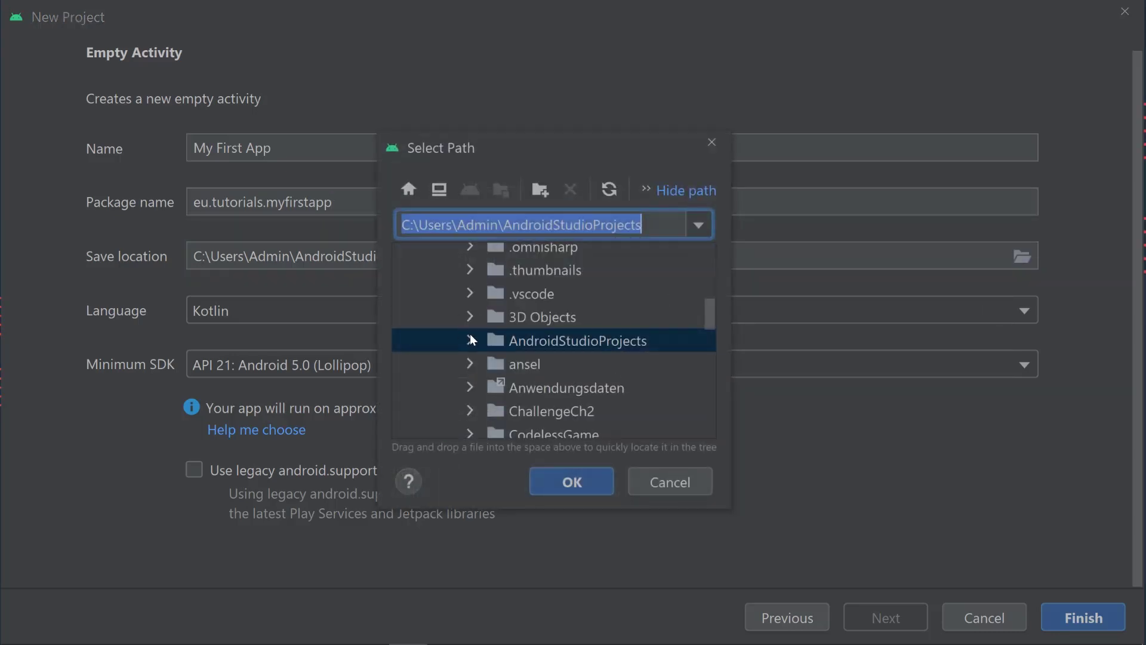
click(469, 340)
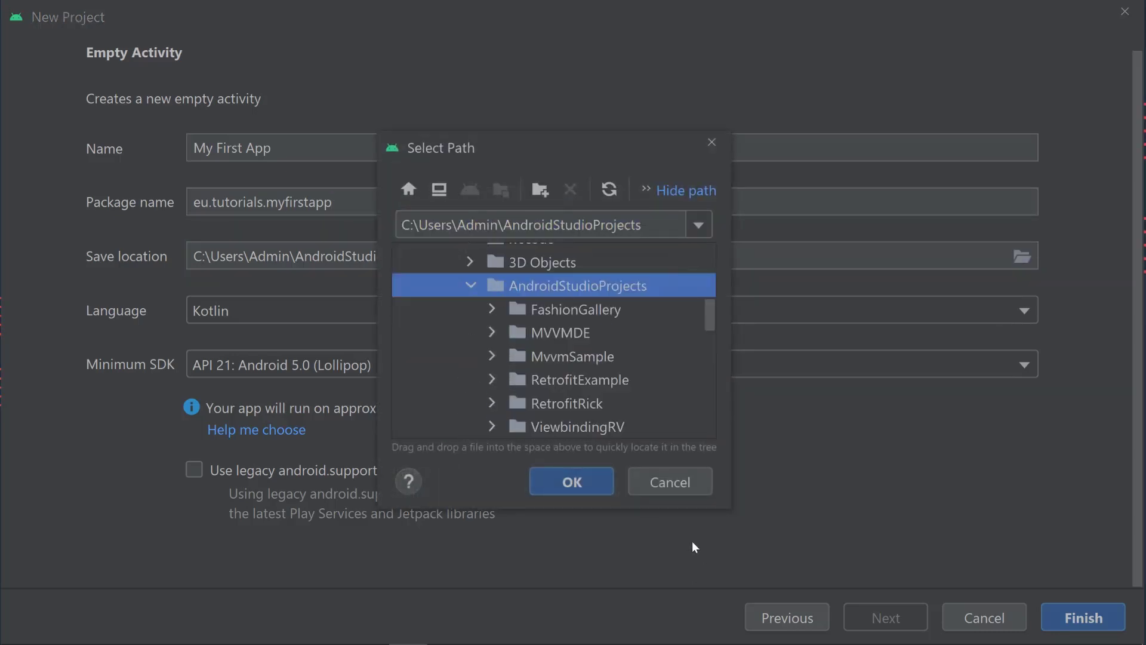
click(570, 482)
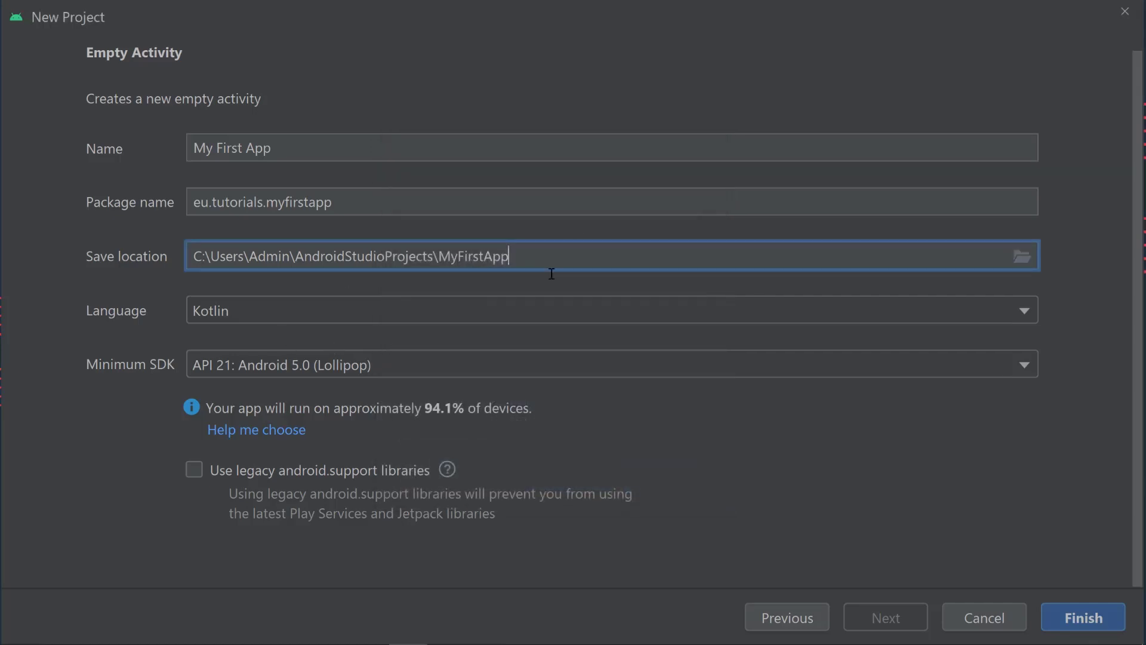
mouse_move(172, 335)
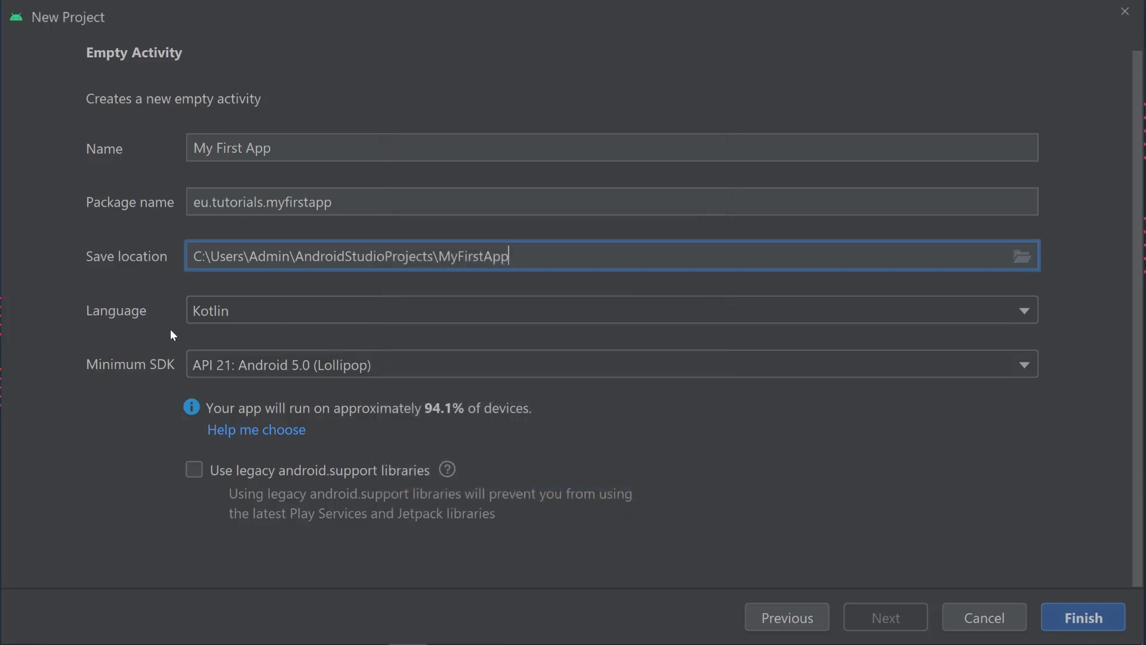
click(1024, 309)
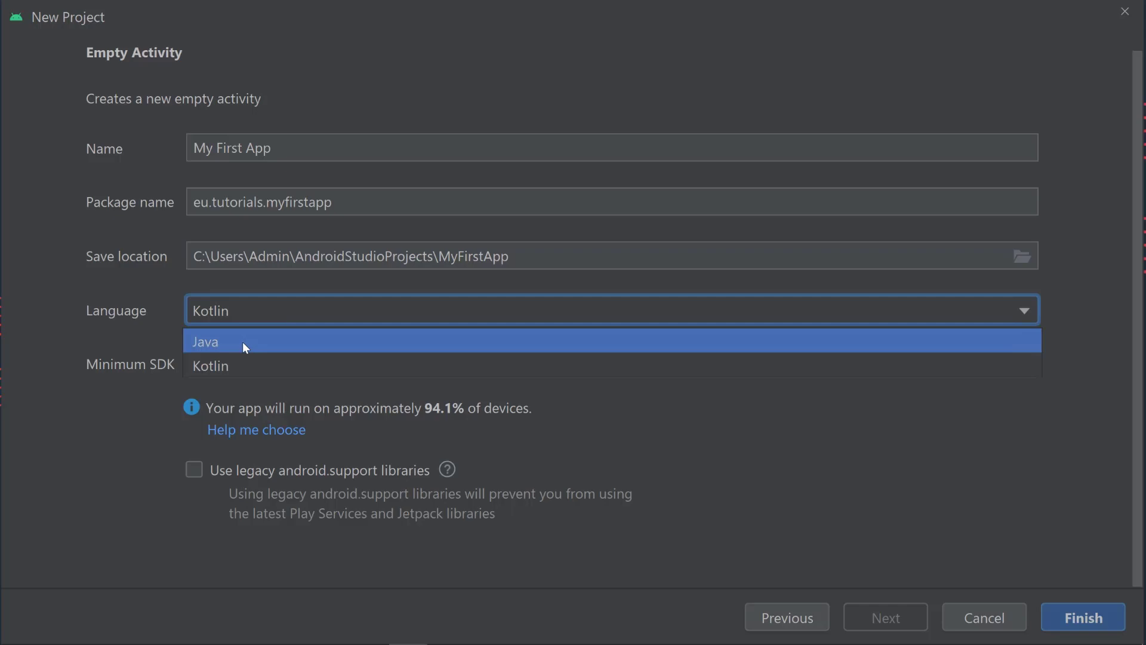
mouse_move(234, 365)
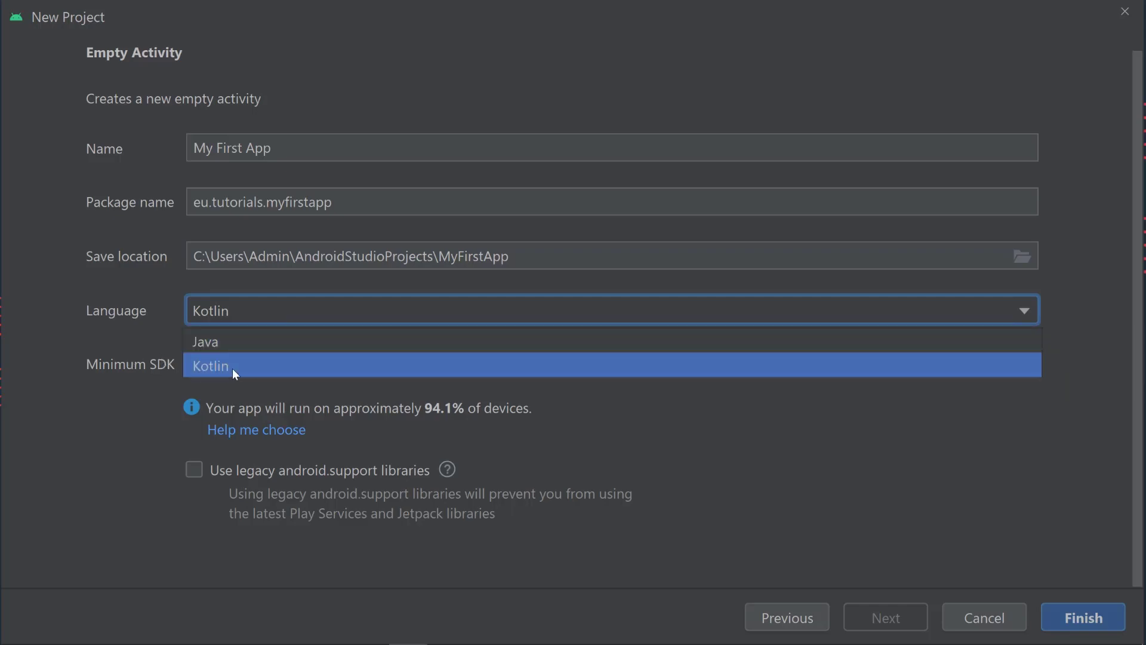
mouse_move(205, 341)
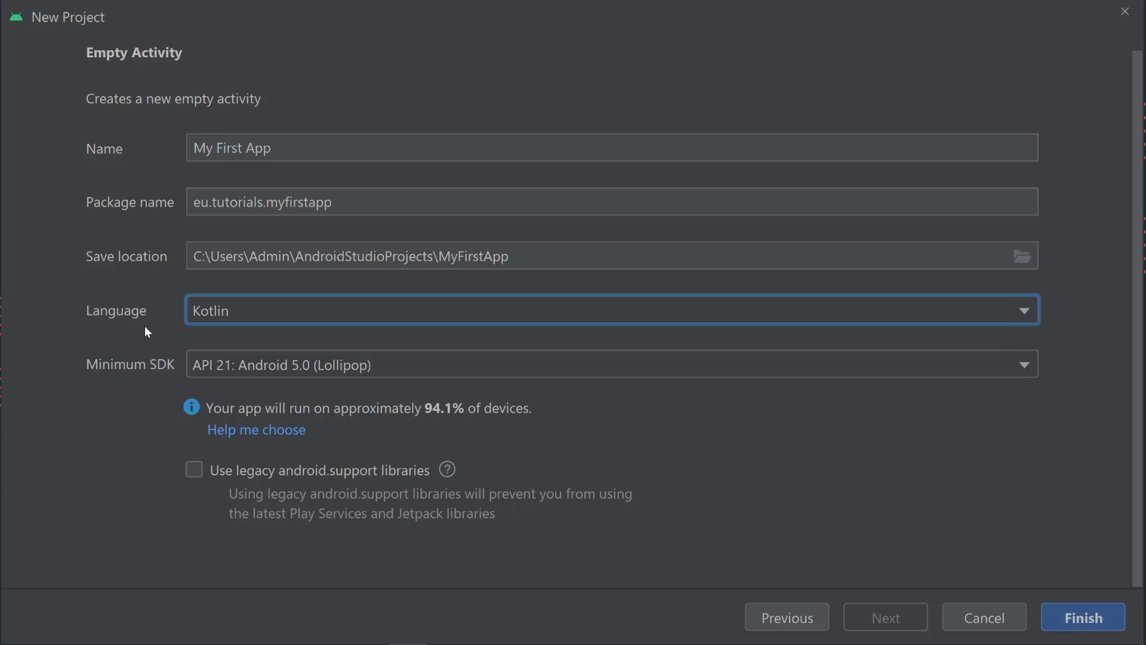
mouse_move(131, 340)
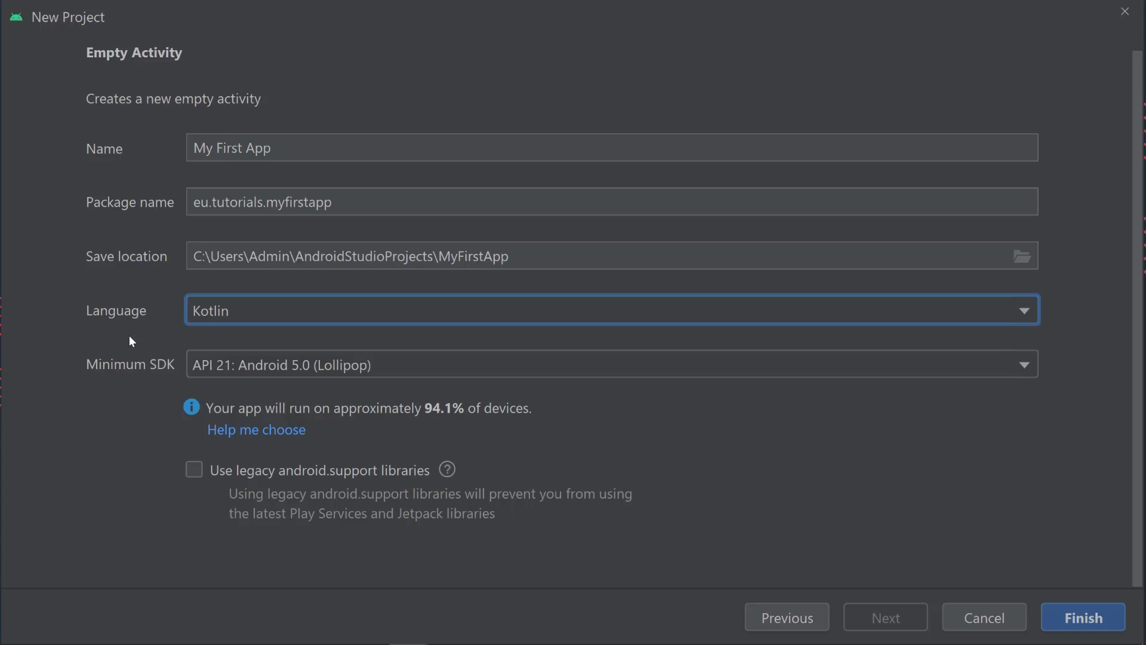
mouse_move(136, 343)
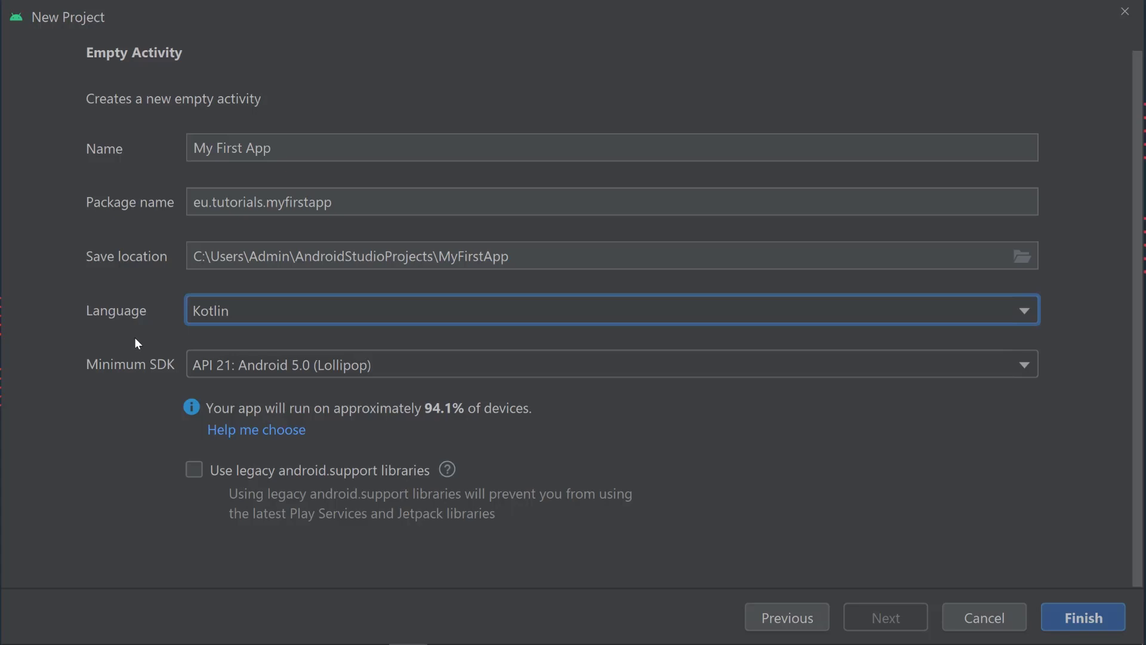
mouse_move(137, 333)
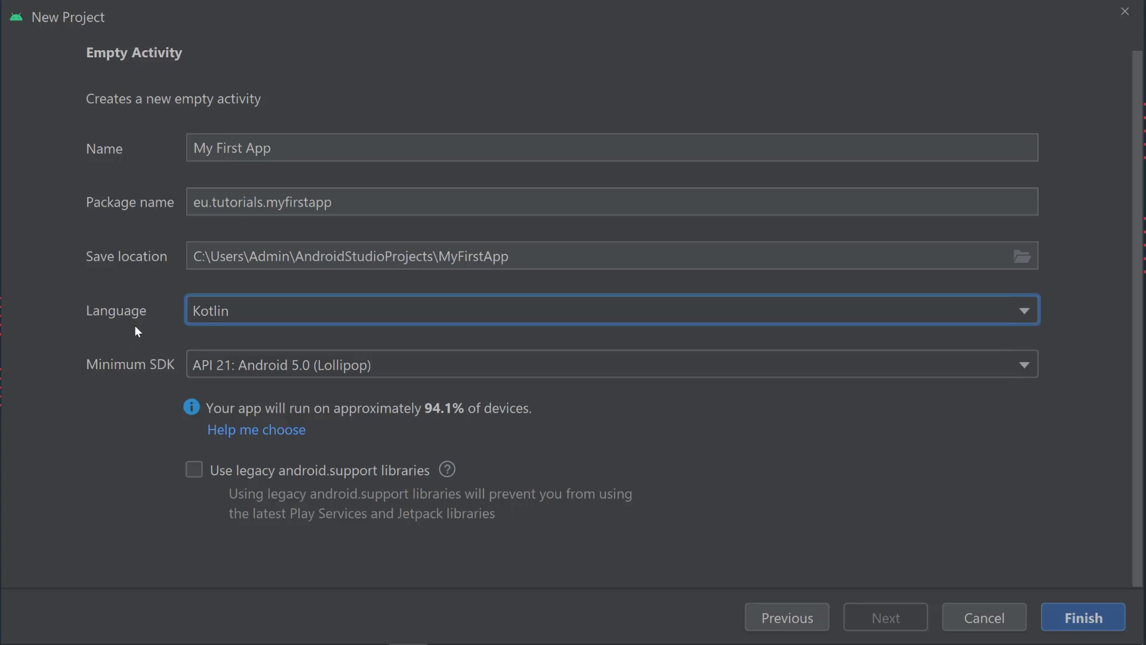
mouse_move(140, 312)
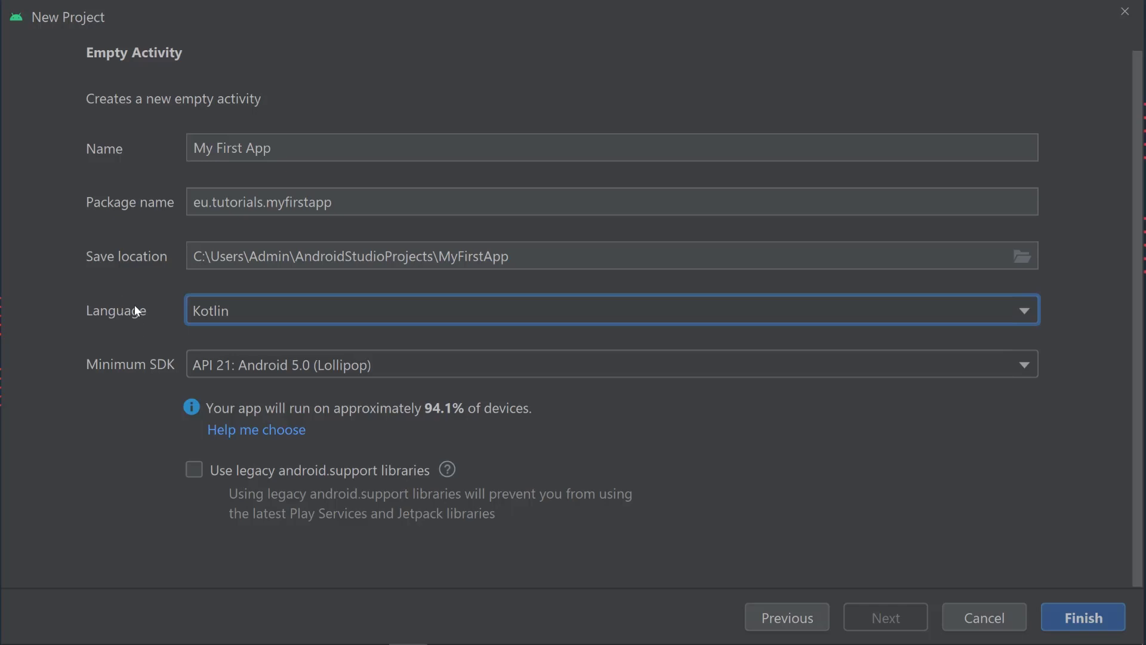
mouse_move(141, 307)
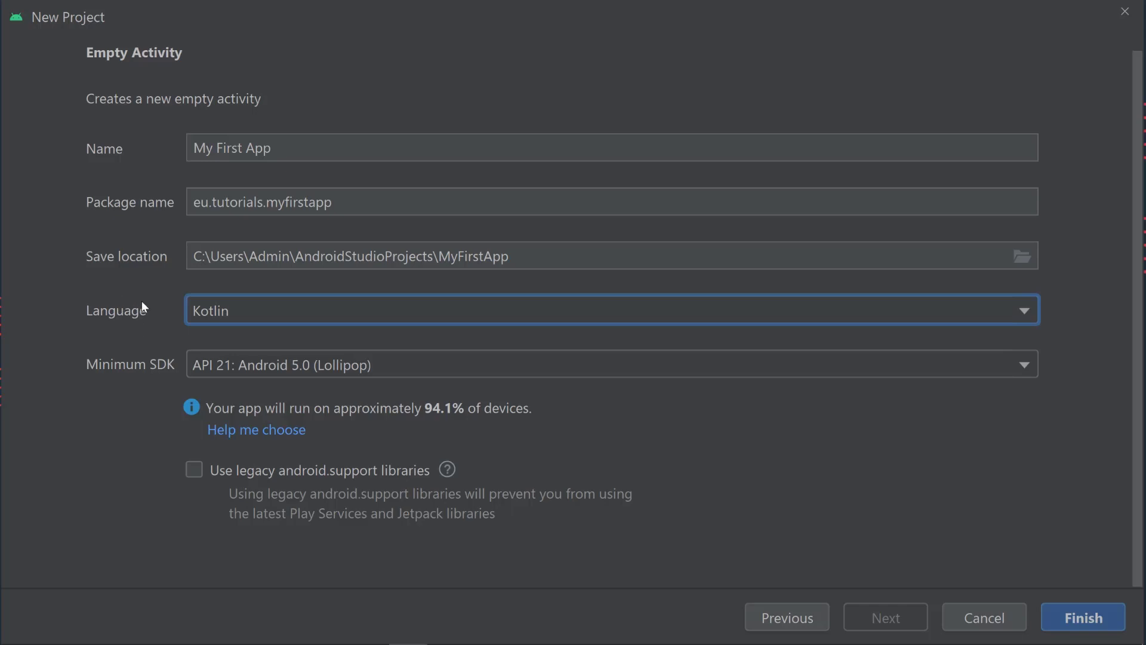
mouse_move(169, 333)
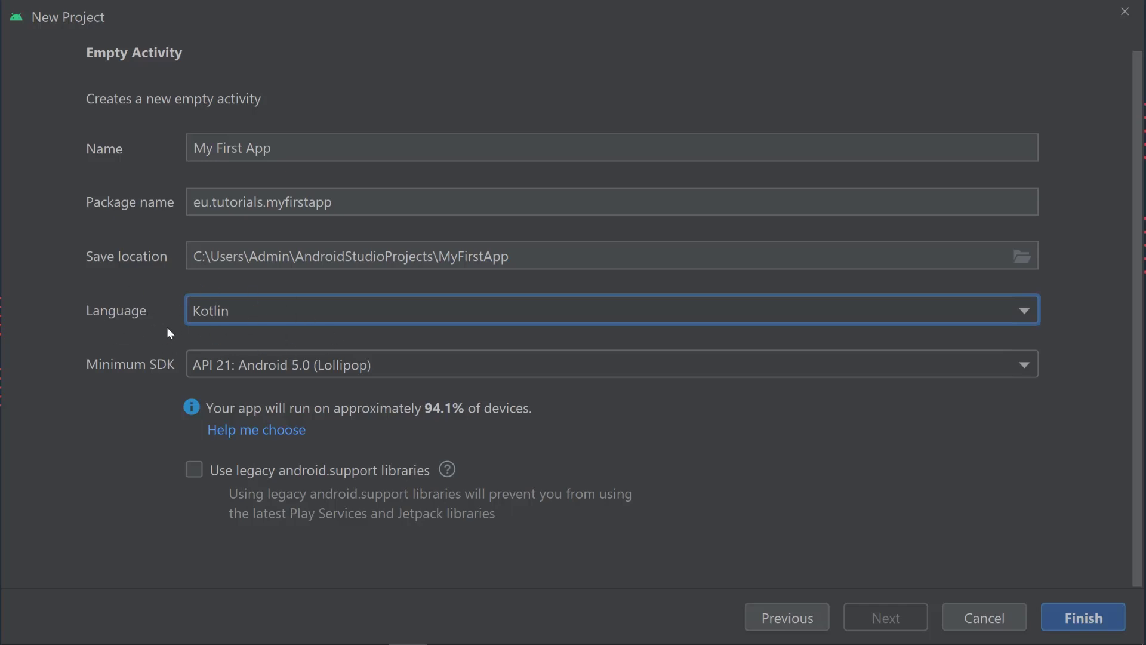
mouse_move(140, 345)
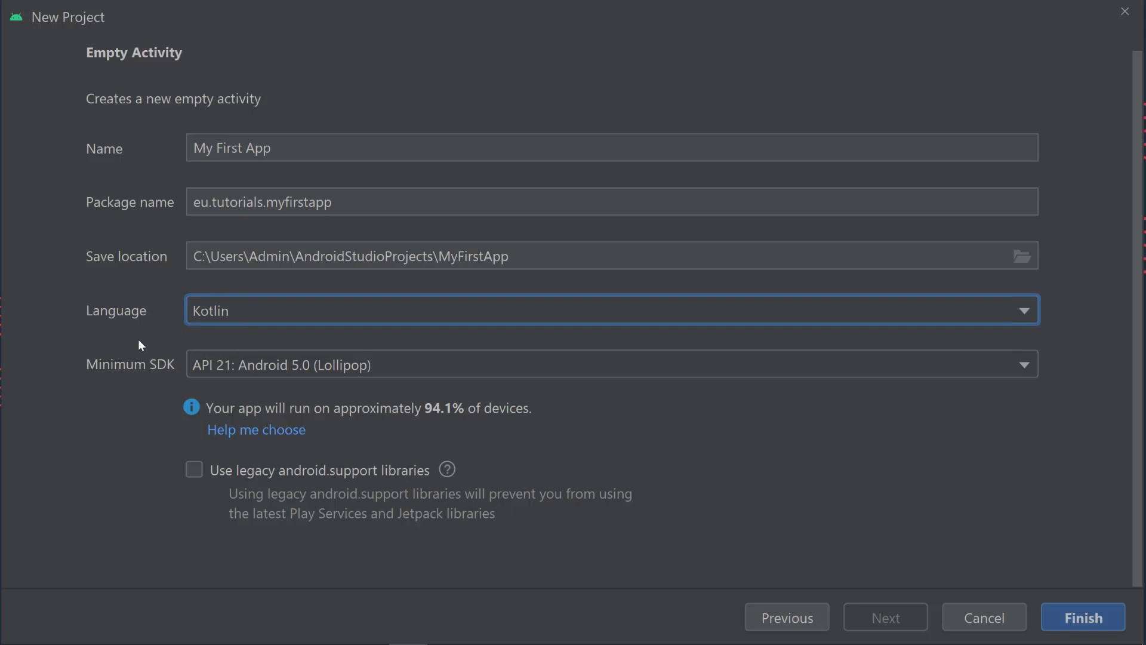
mouse_move(104, 348)
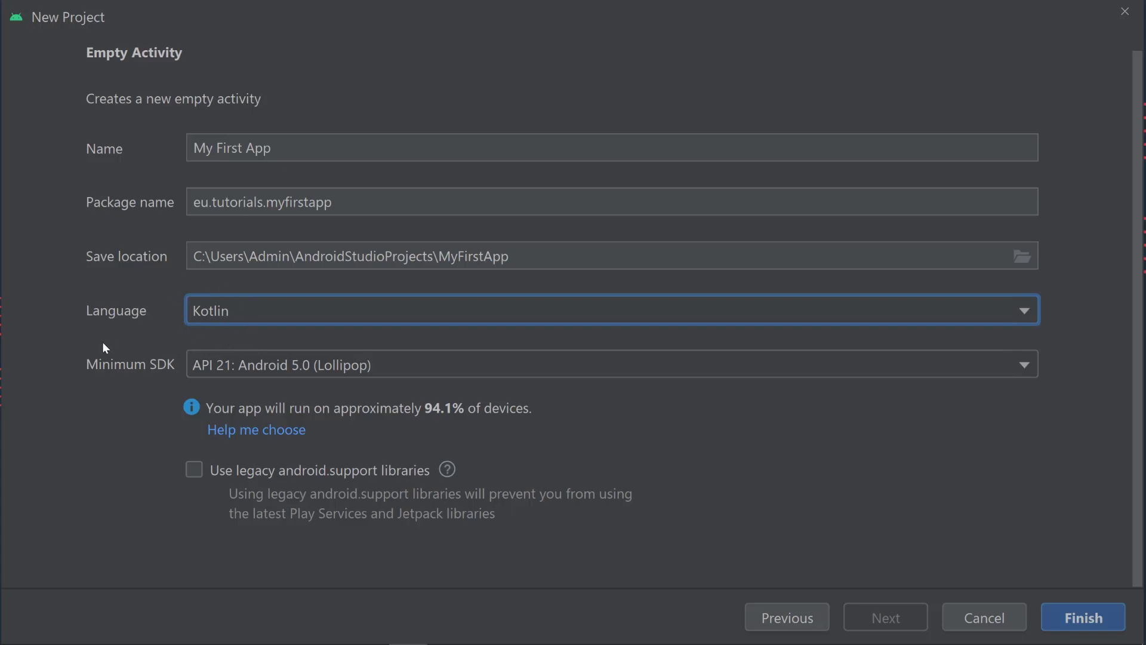
mouse_move(160, 385)
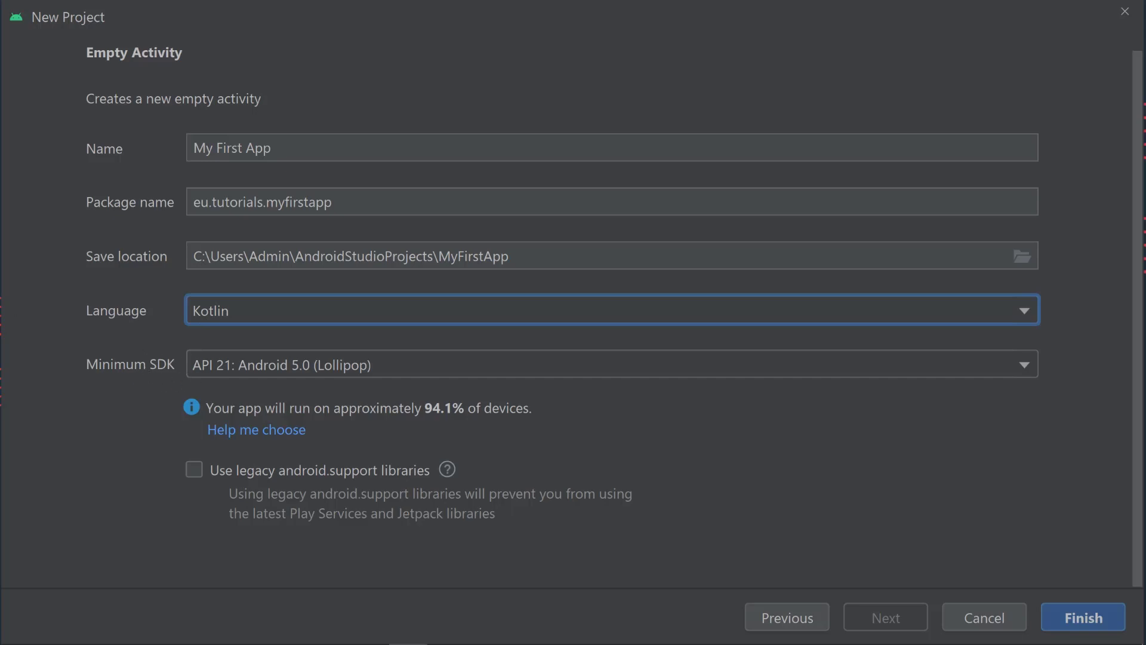
mouse_move(170, 371)
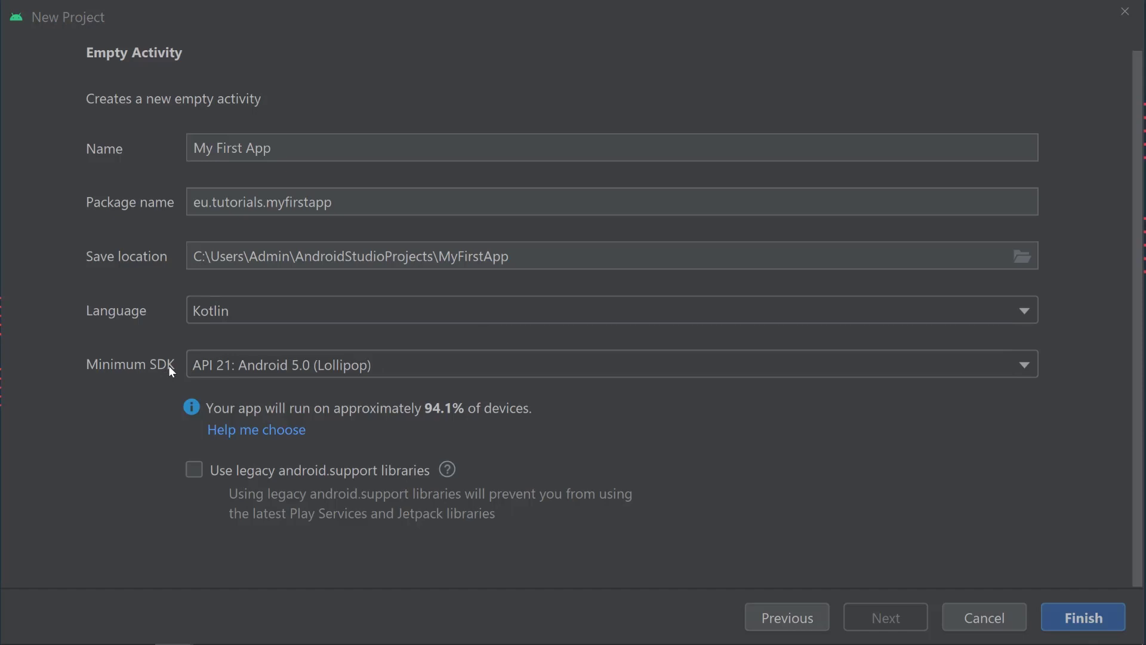
mouse_move(150, 384)
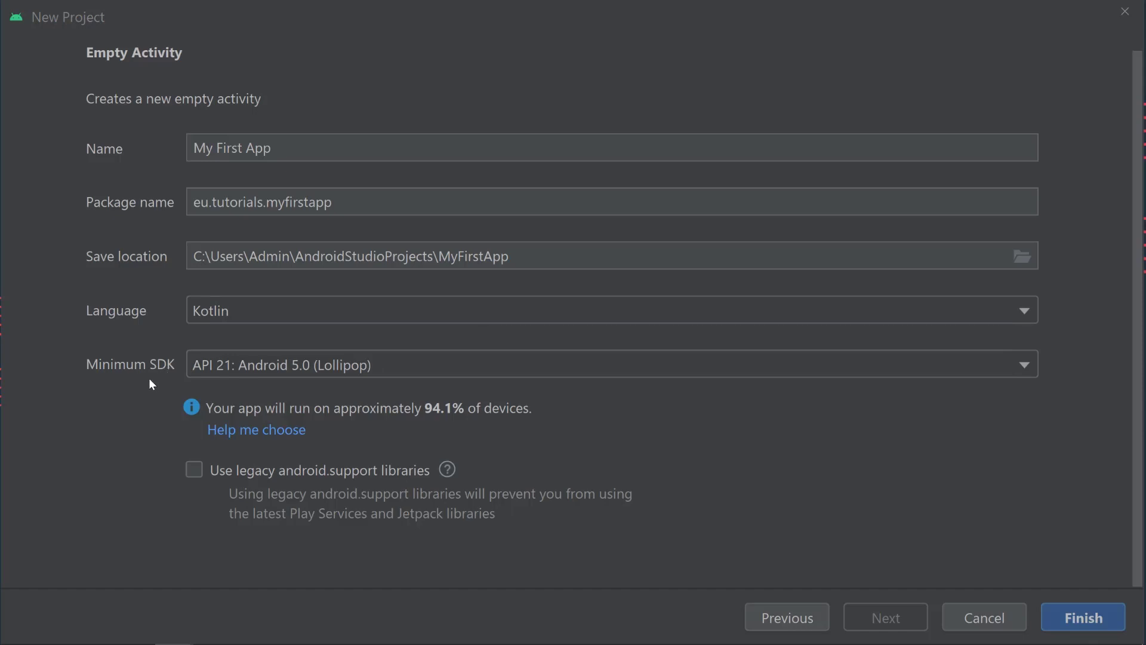
mouse_move(120, 417)
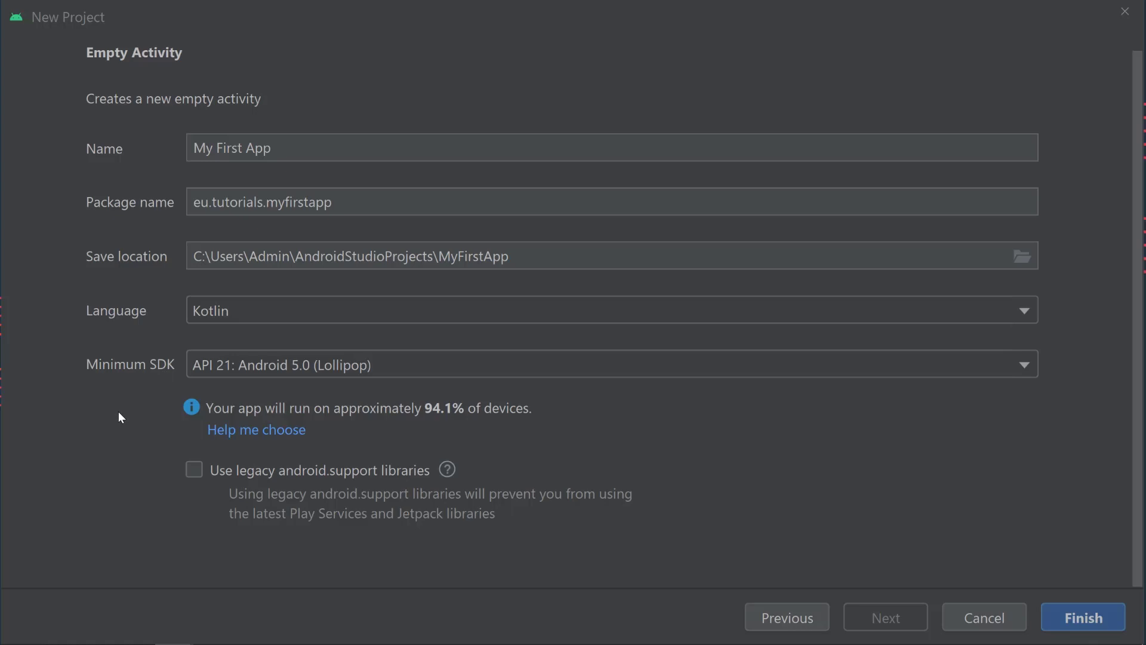
mouse_move(126, 426)
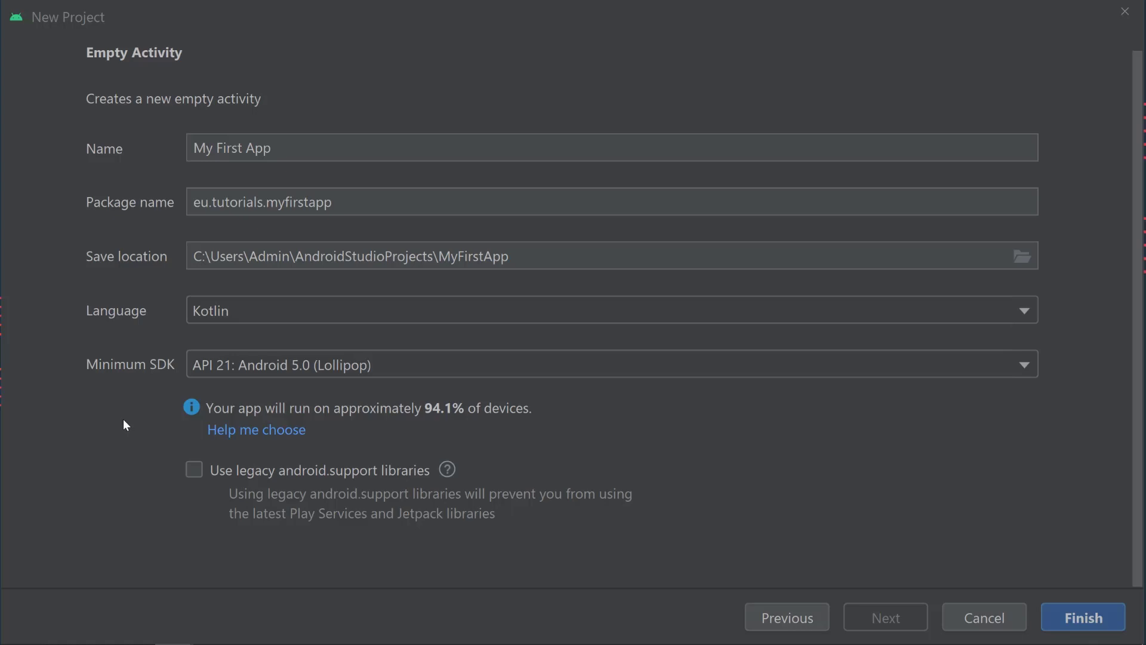
mouse_move(167, 363)
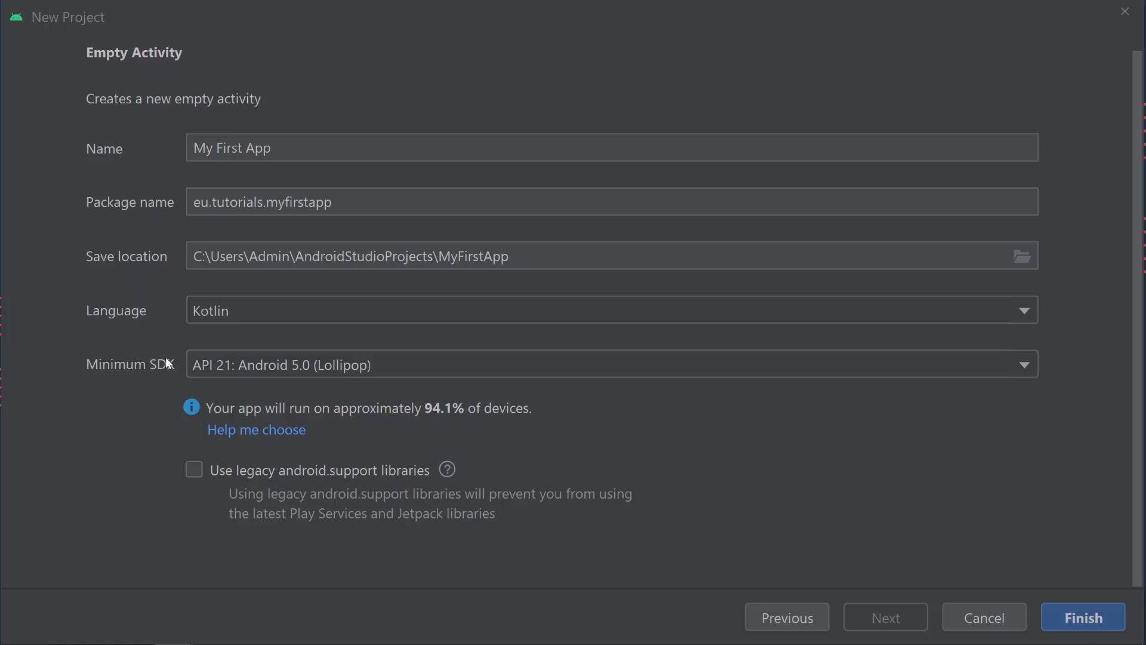
mouse_move(271, 376)
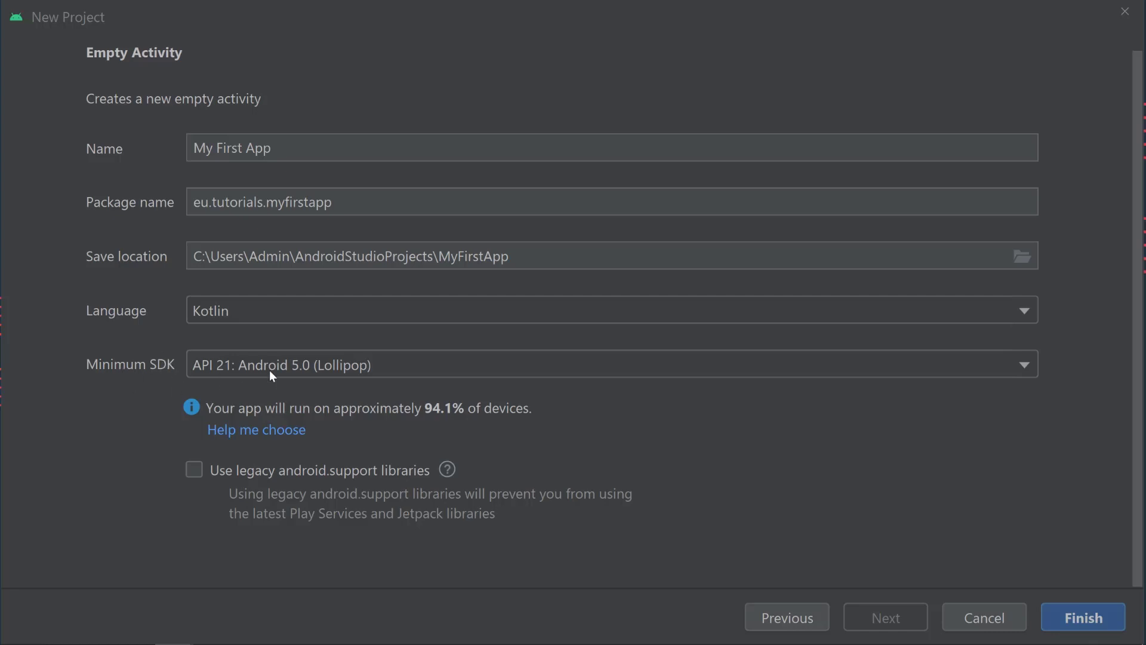
mouse_move(361, 371)
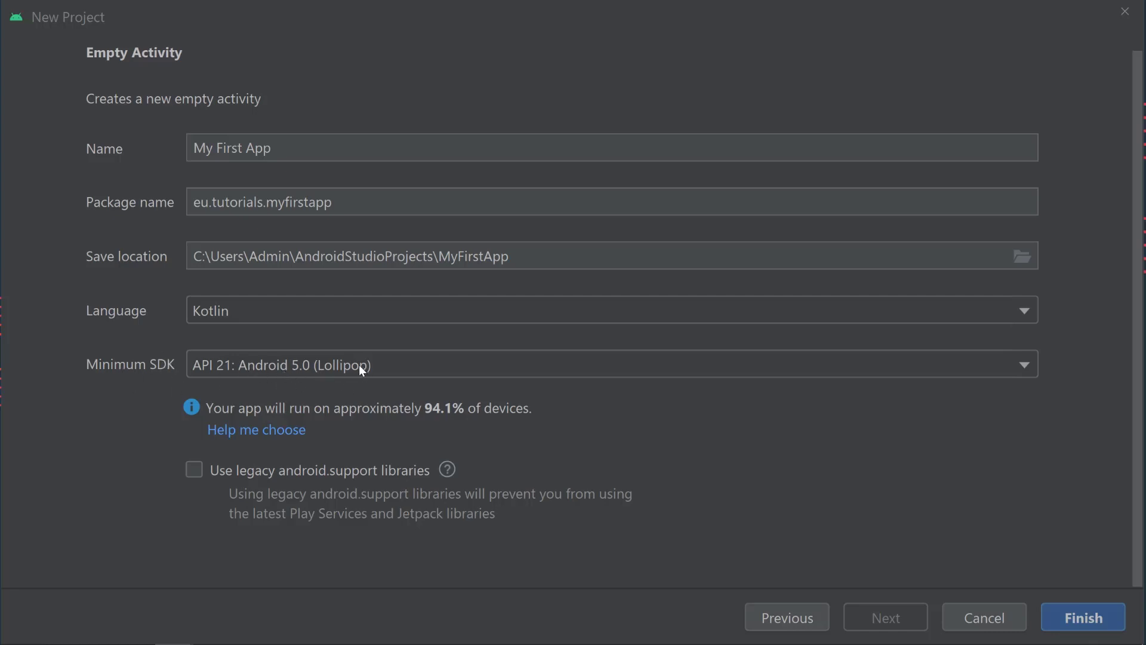
mouse_move(198, 366)
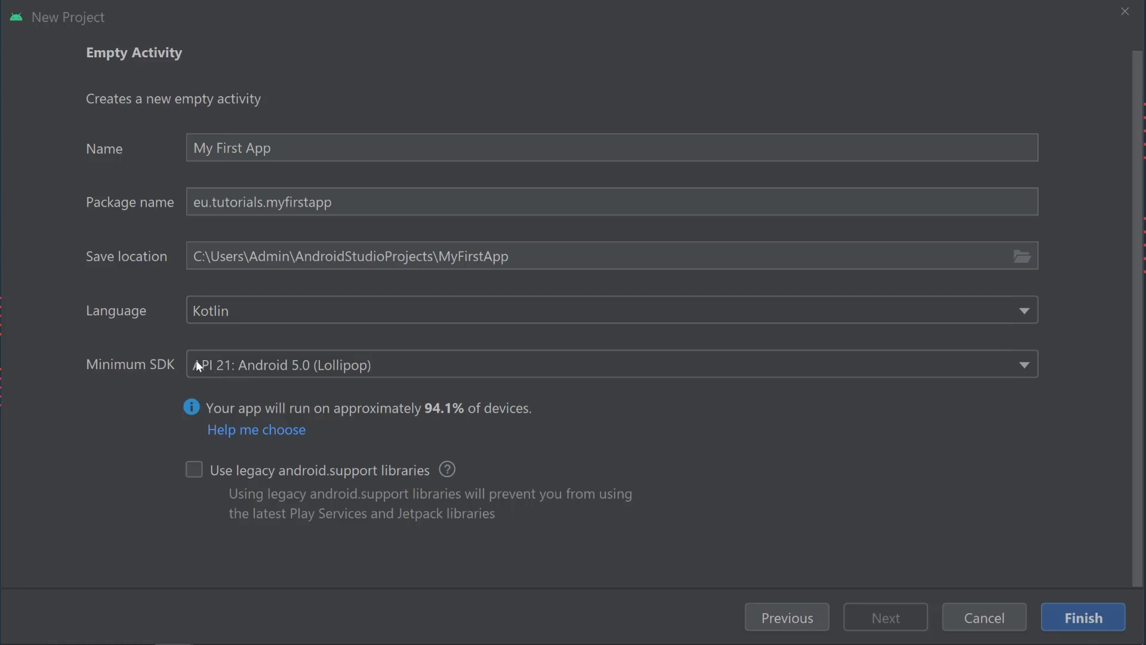
mouse_move(245, 377)
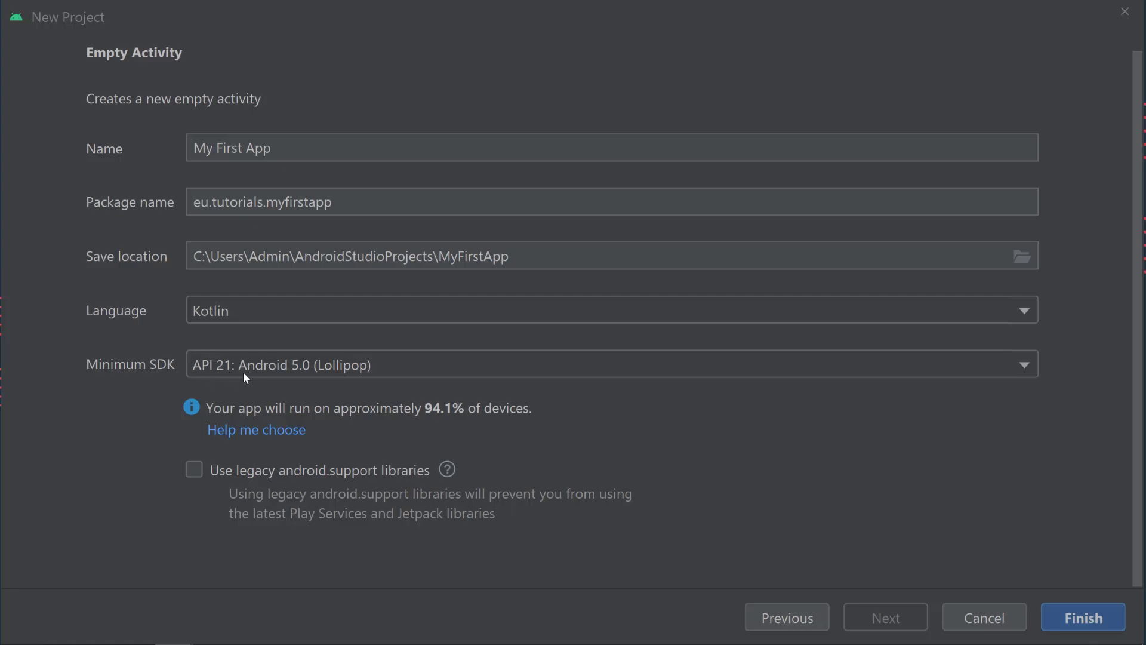
mouse_move(366, 377)
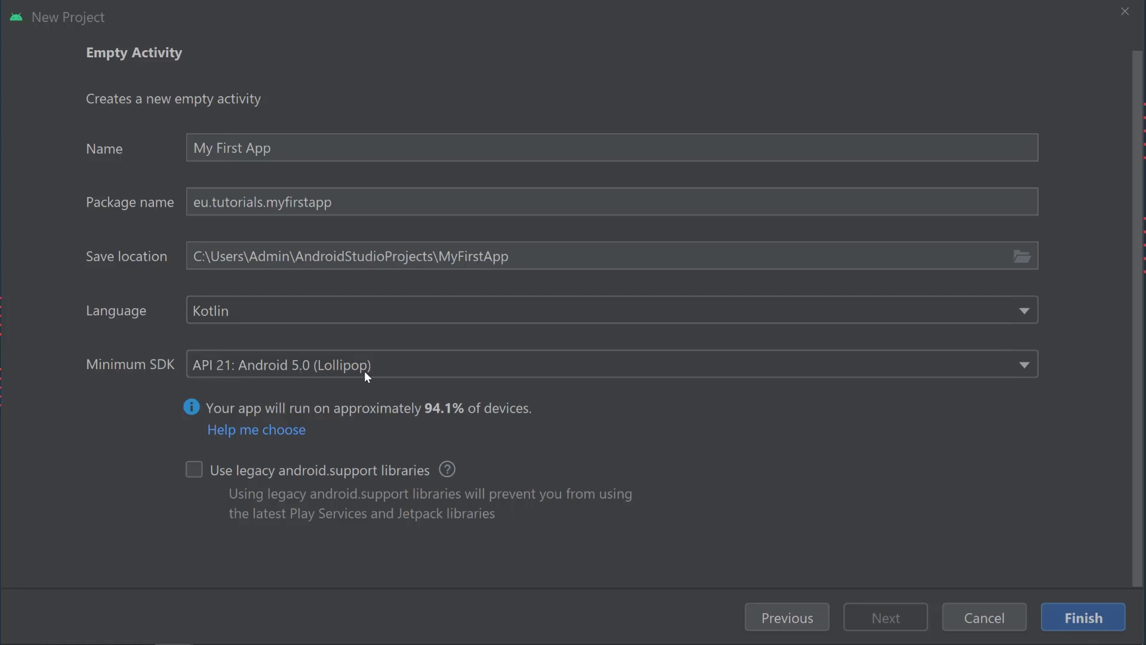
mouse_move(986, 375)
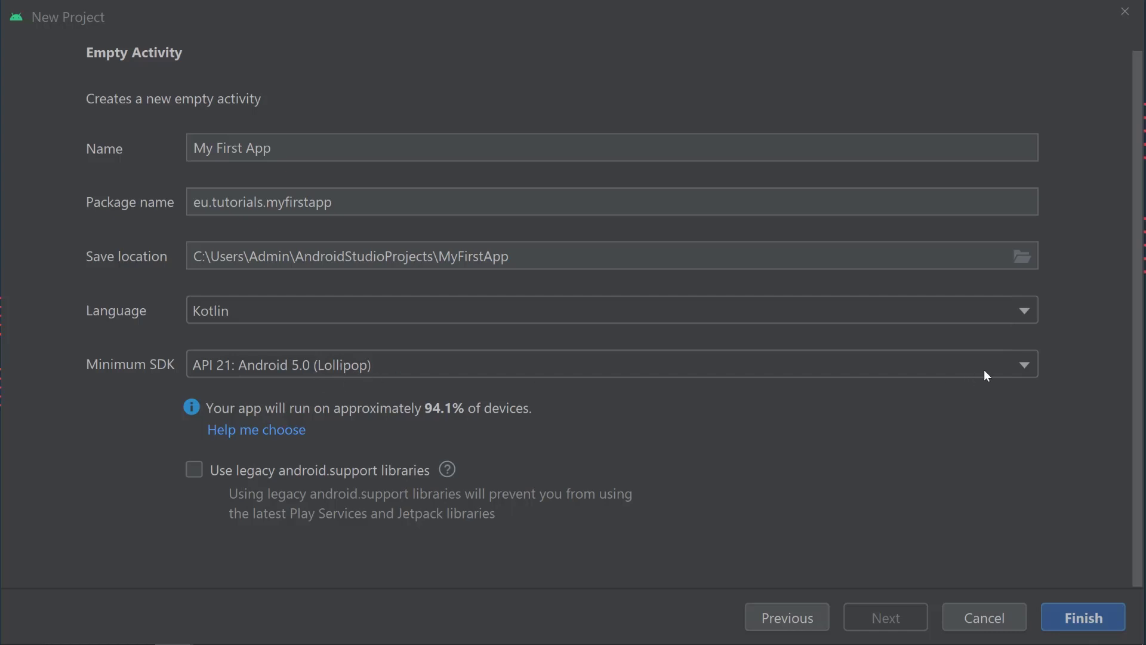
mouse_move(1028, 370)
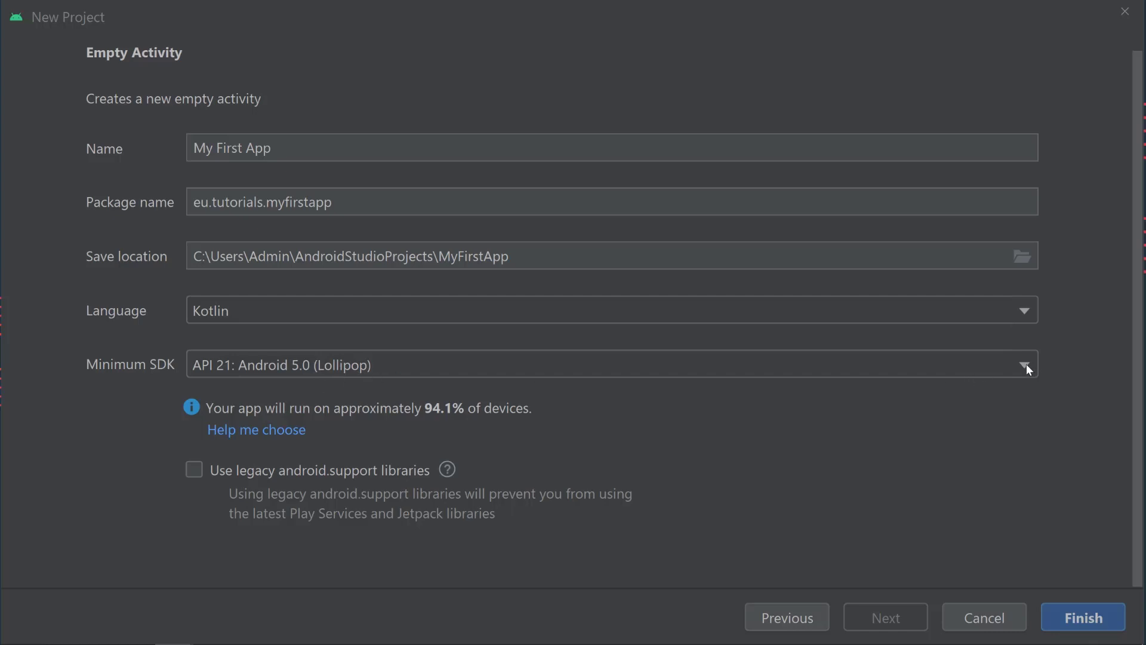
- Pick API 31: Android 12.0 (S) as the minimum SDK from the dropdown
click(1023, 365)
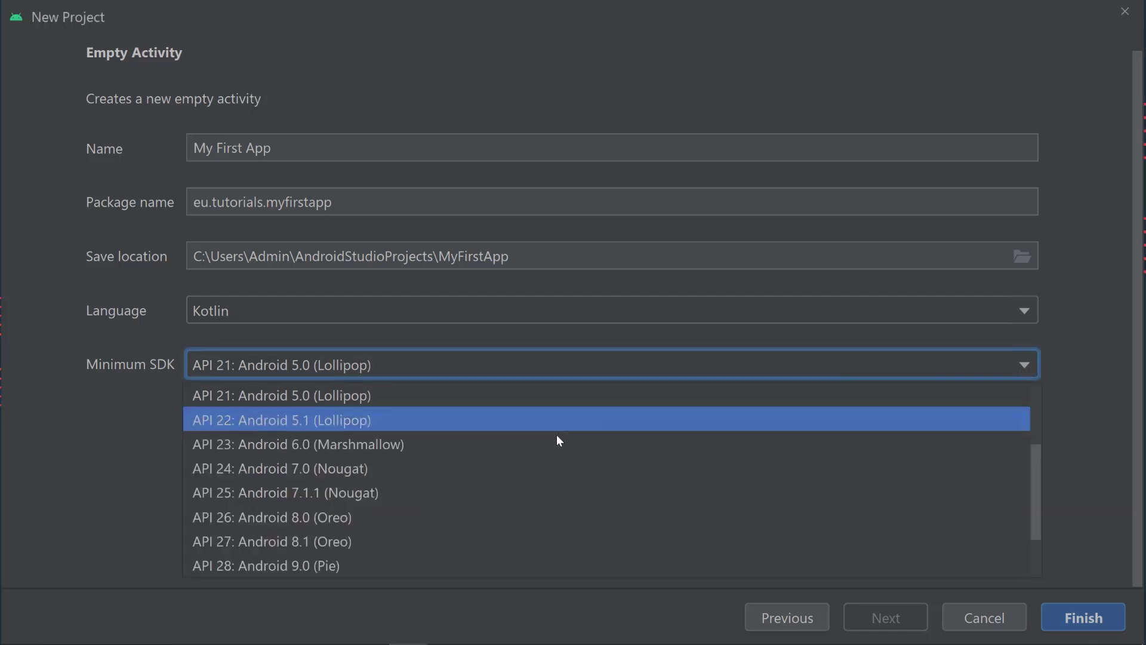
scroll(up, 3)
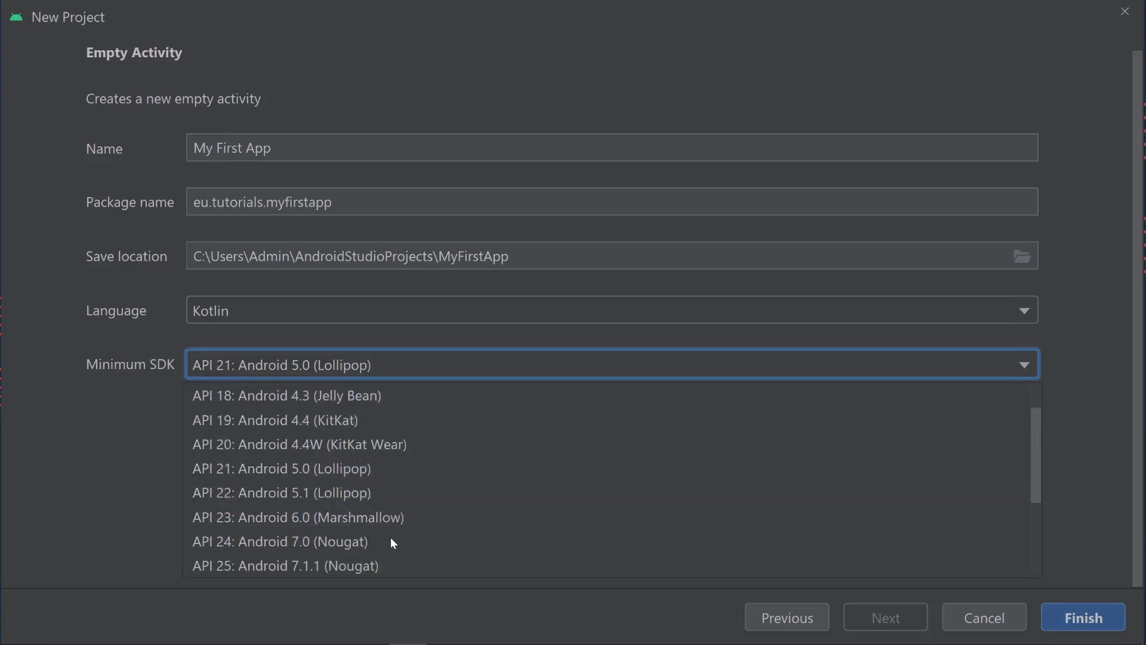
scroll(down, 3)
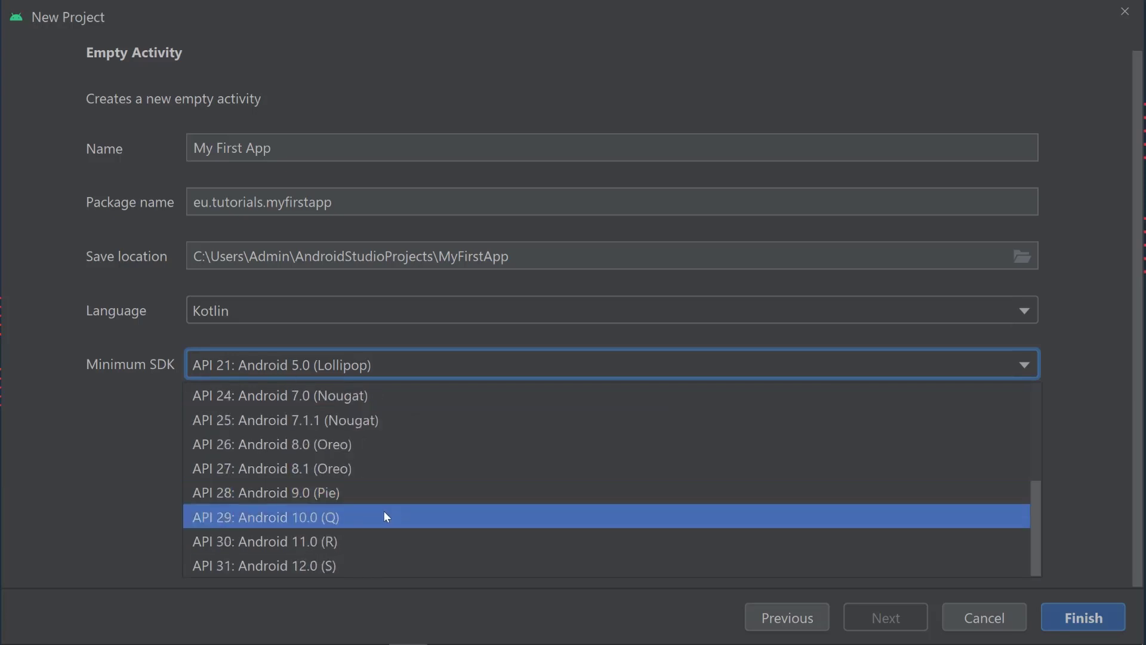
mouse_move(339, 518)
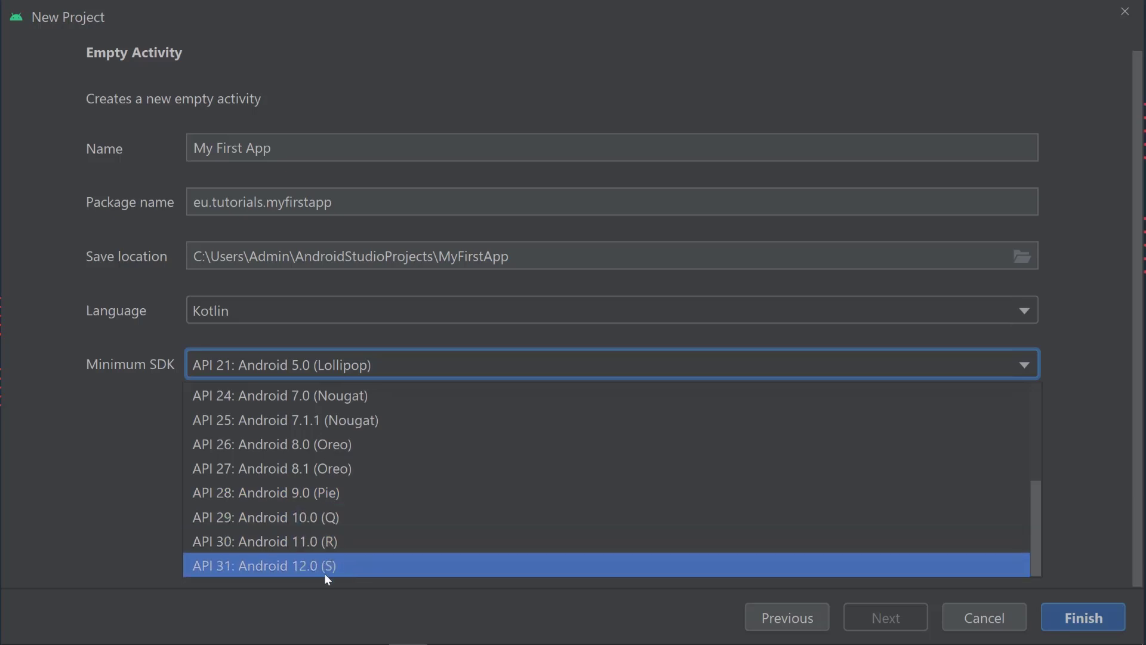
mouse_move(293, 559)
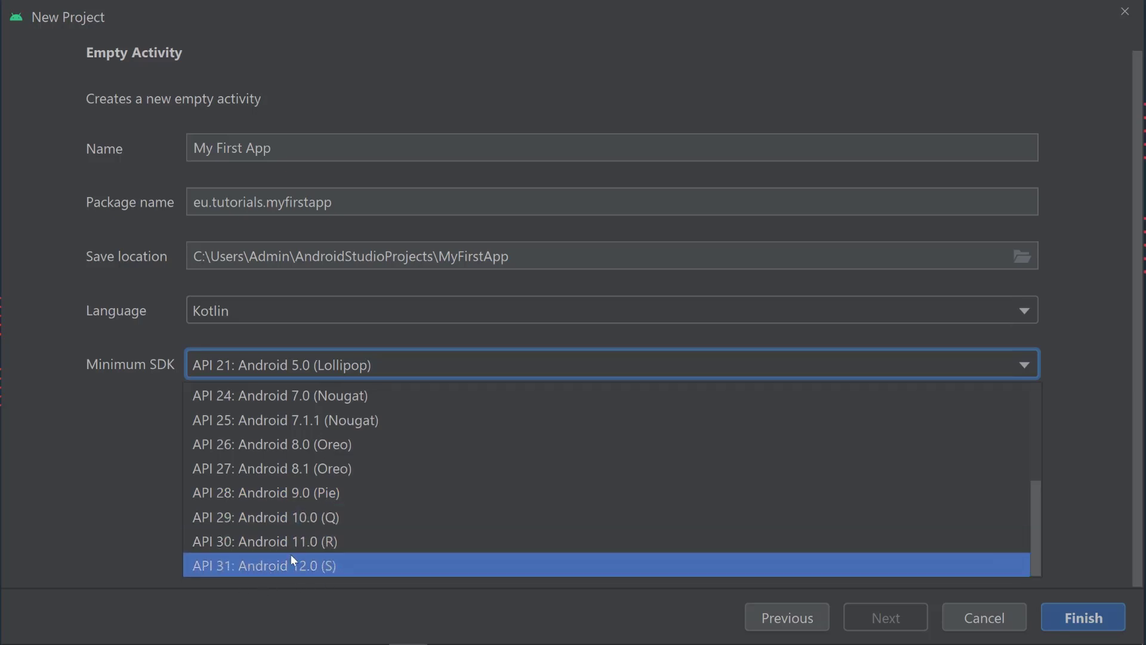
mouse_move(277, 577)
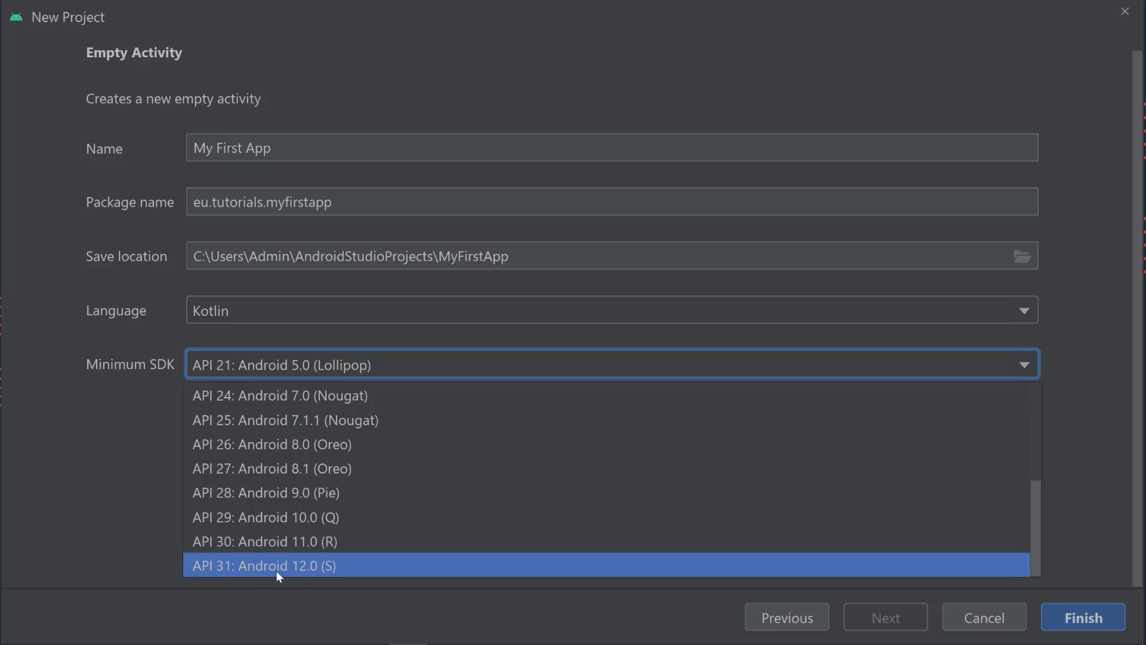
mouse_move(249, 566)
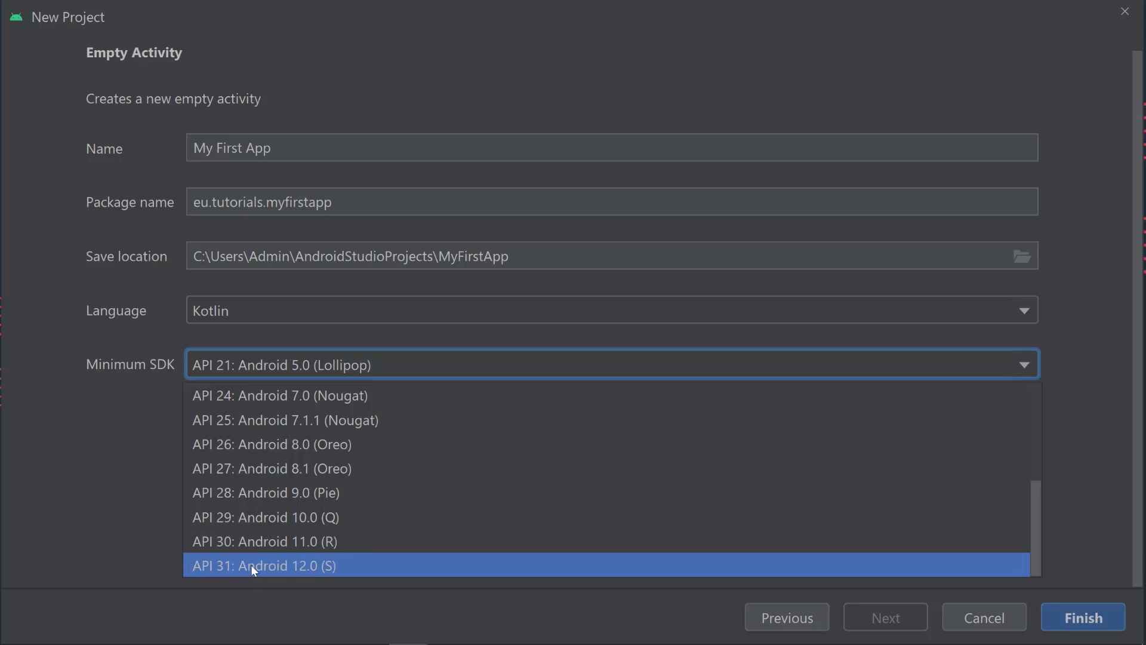
click(263, 566)
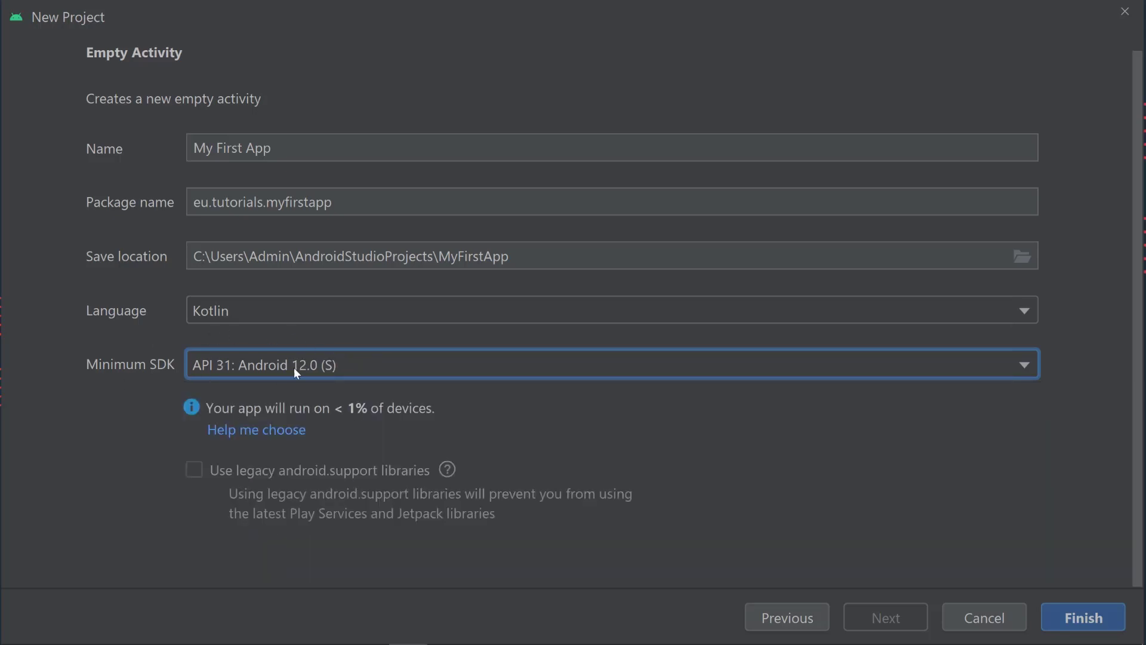
mouse_move(358, 377)
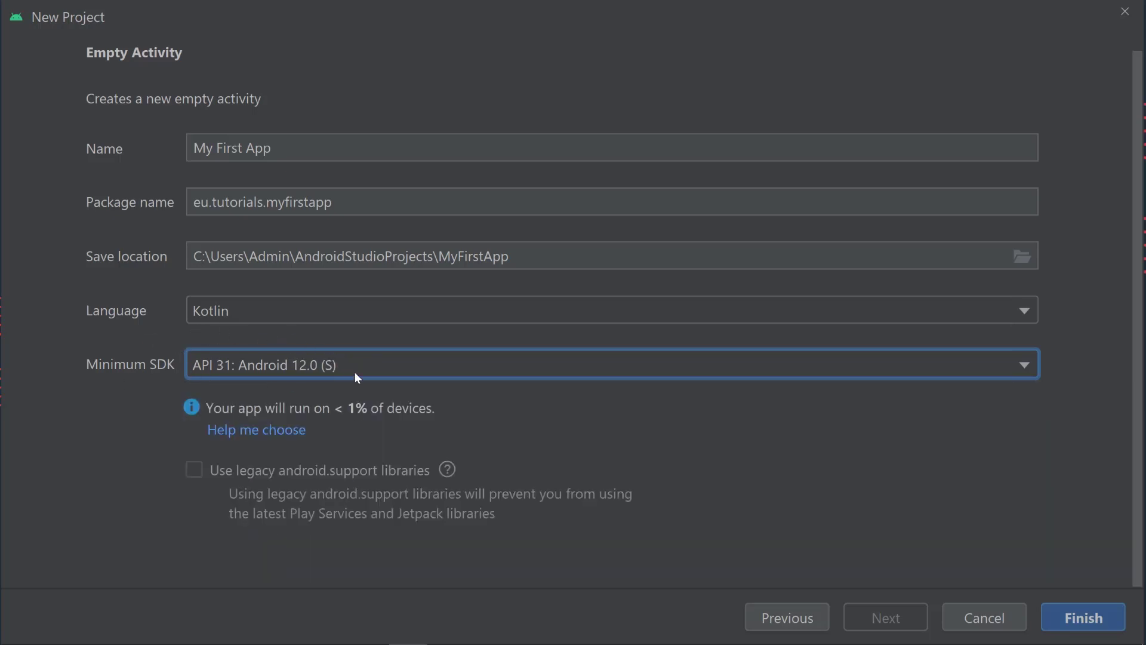
mouse_move(245, 419)
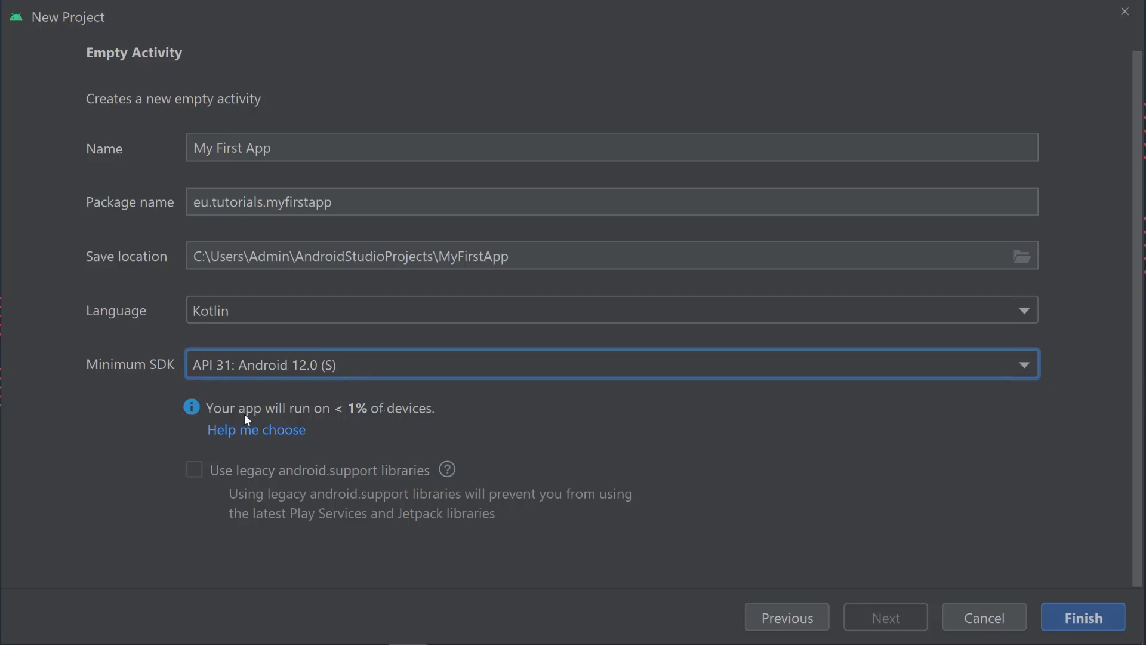
mouse_move(365, 417)
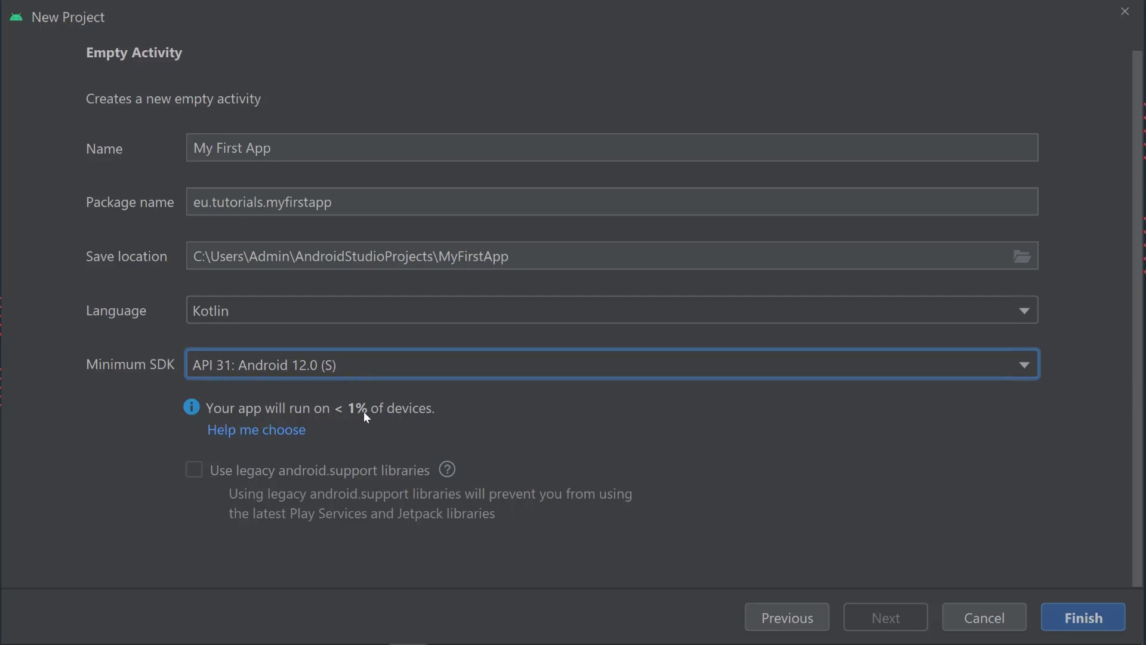
mouse_move(448, 417)
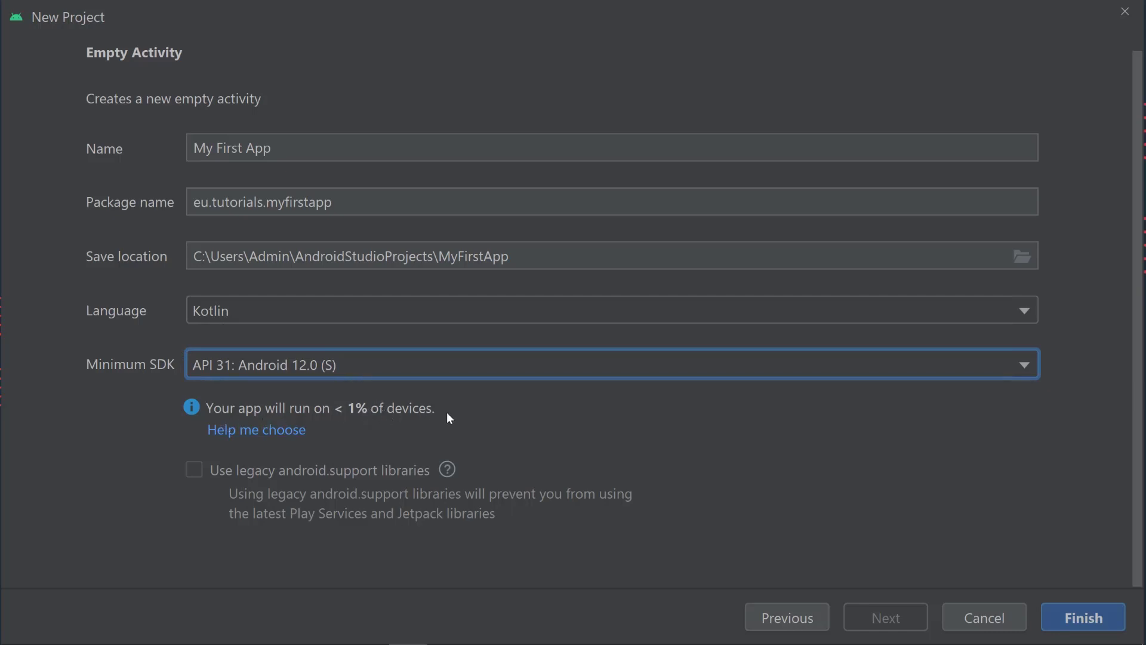
mouse_move(276, 492)
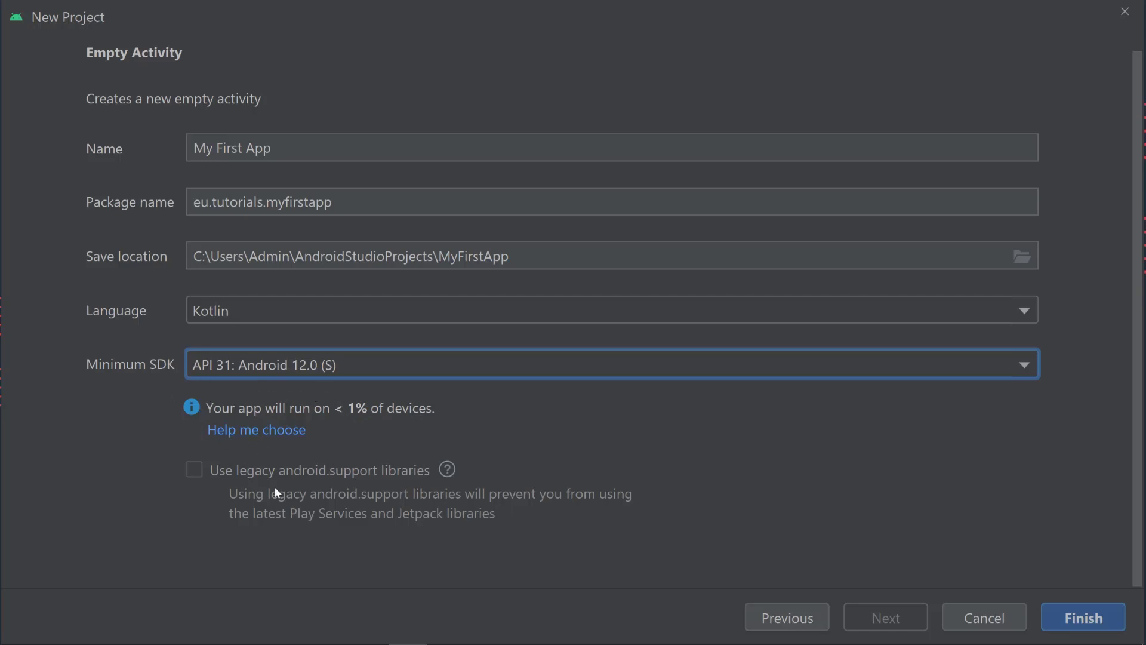
mouse_move(244, 403)
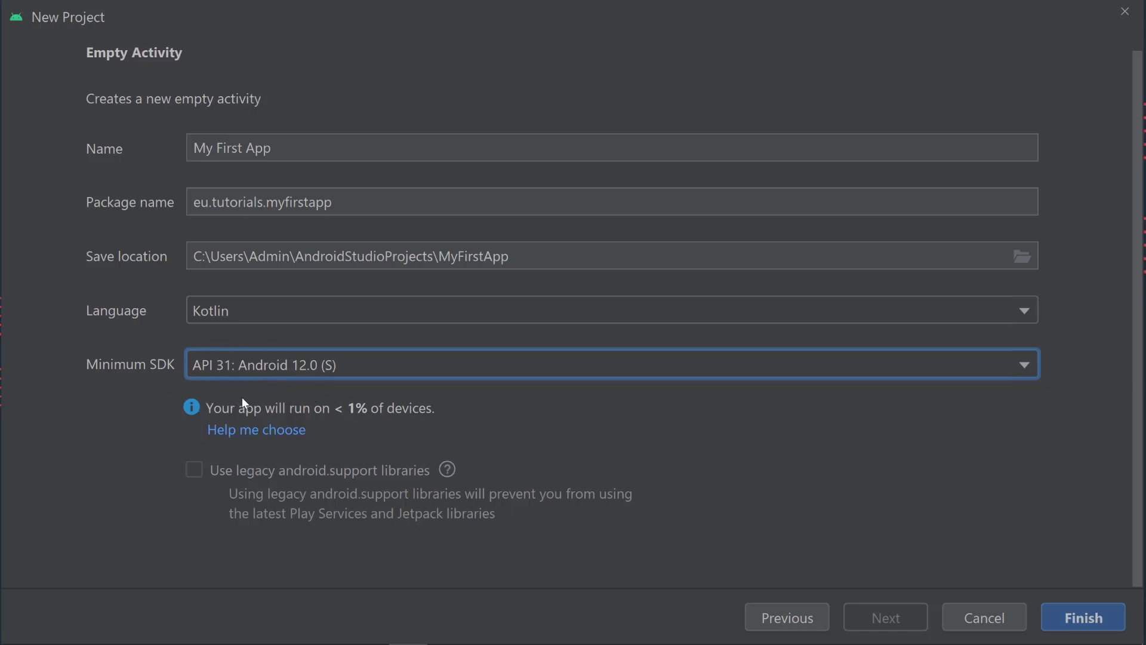
mouse_move(347, 431)
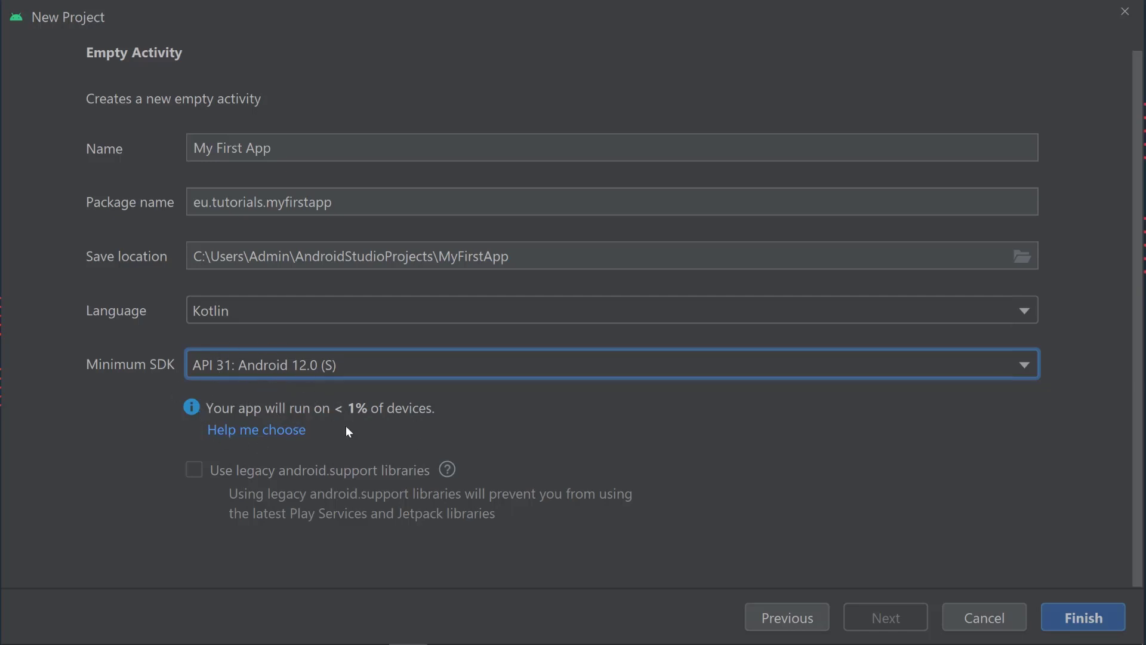
mouse_move(418, 404)
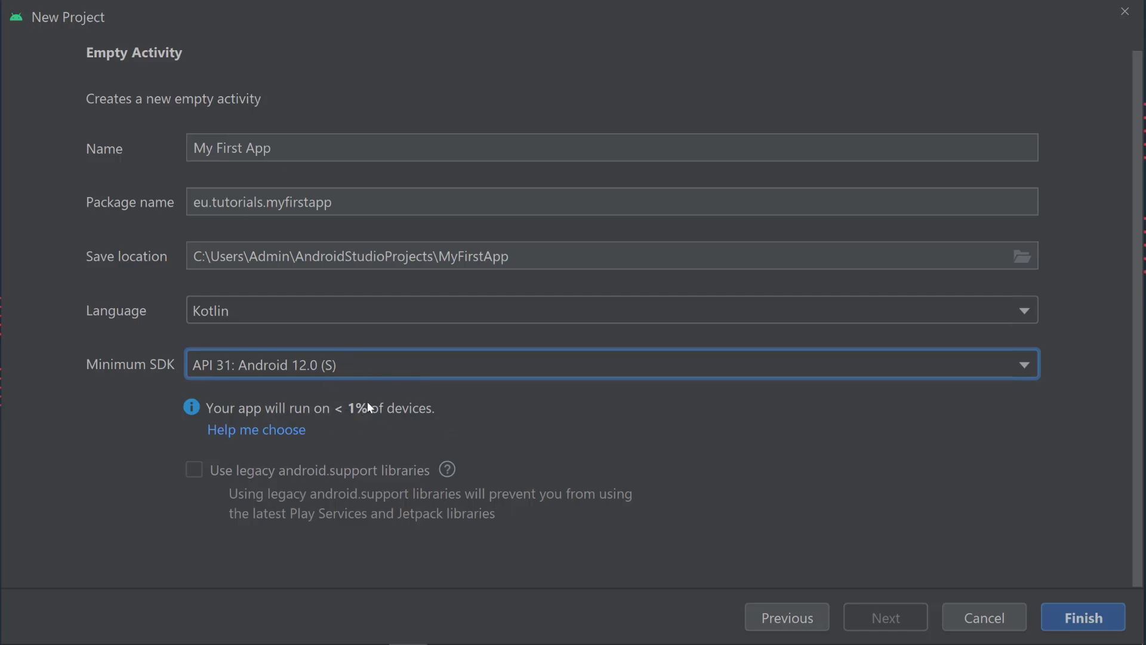
mouse_move(305, 368)
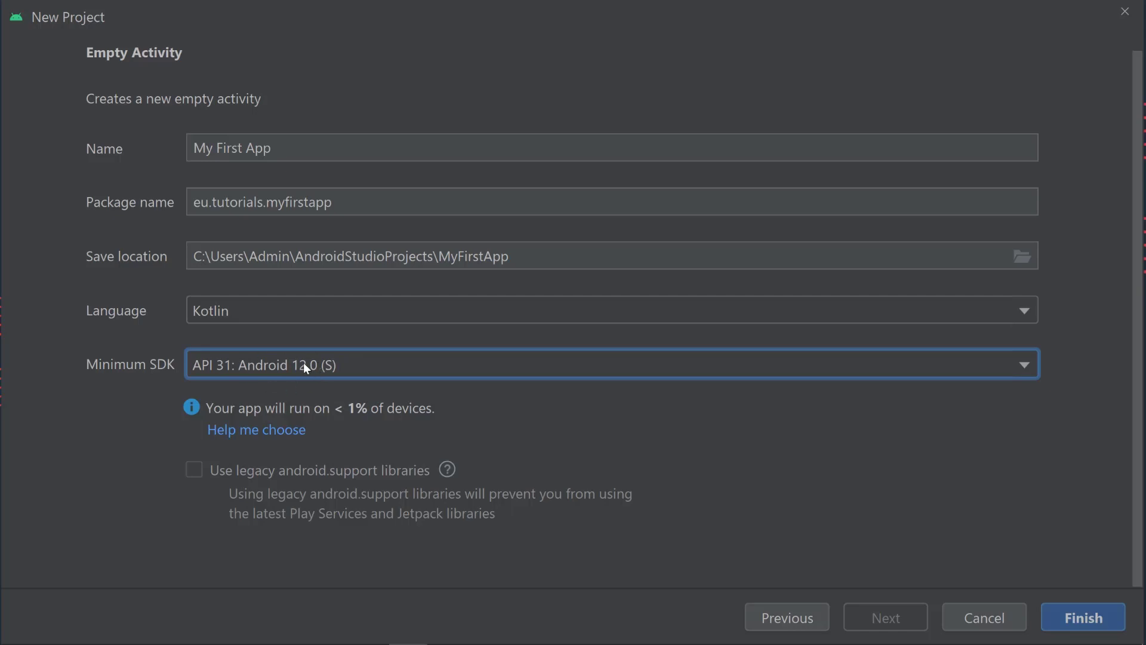
mouse_move(381, 364)
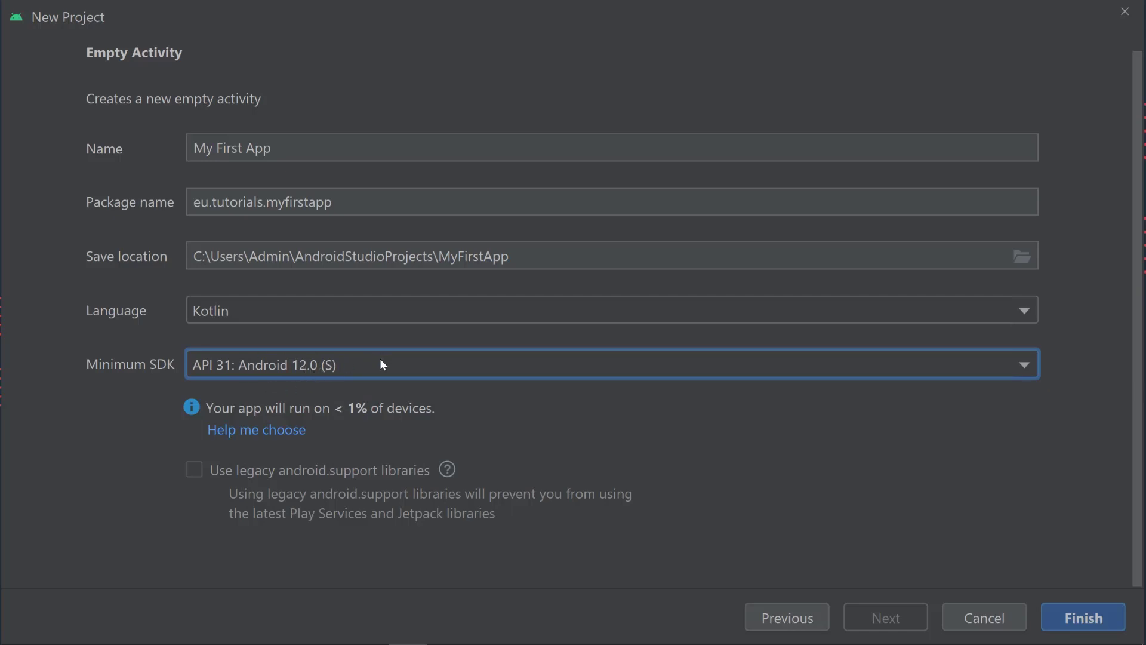
mouse_move(351, 362)
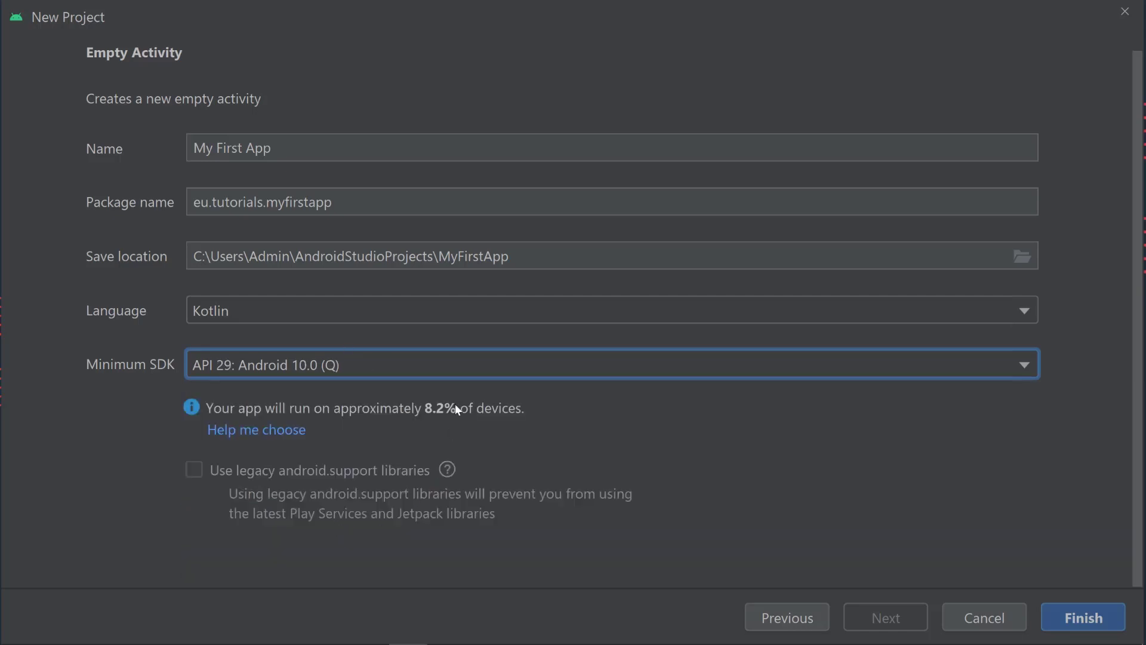
mouse_move(429, 438)
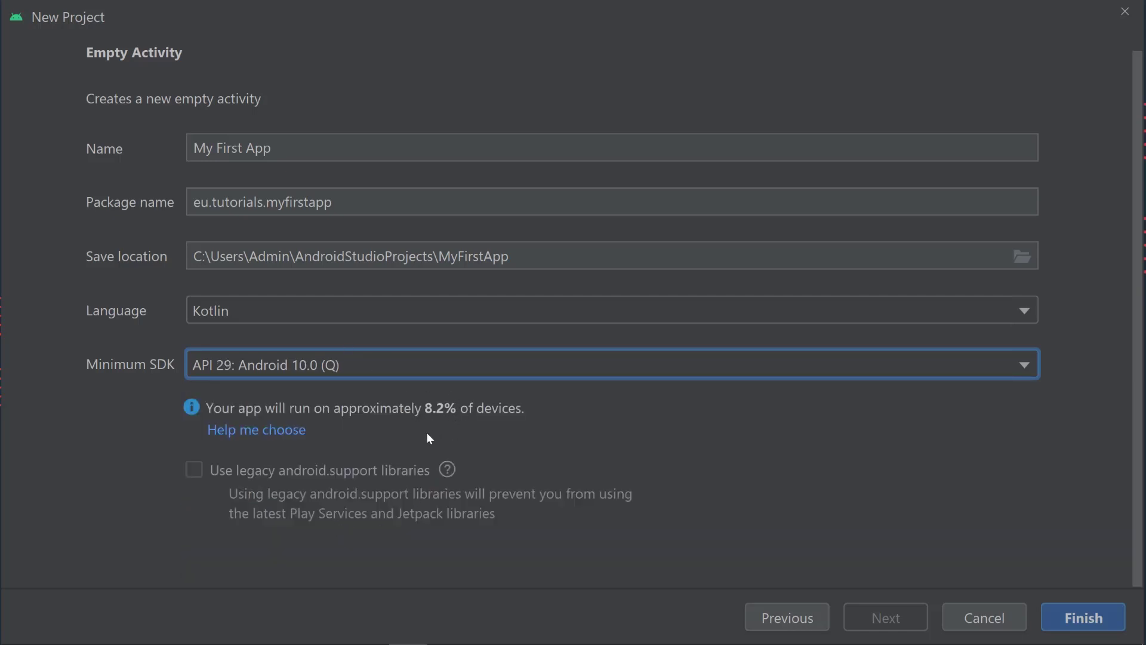
- Set the minimum SDK back to API 21: Android 5.0 (Lollipop), about 94.1% of devices
click(1023, 364)
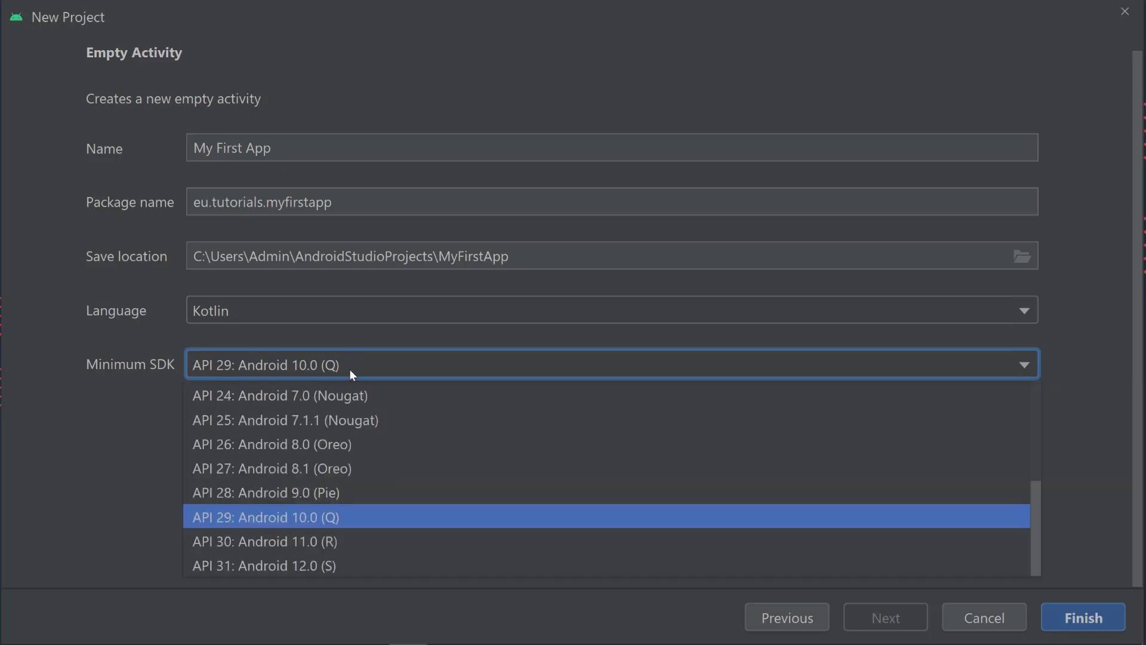
scroll(up, 3)
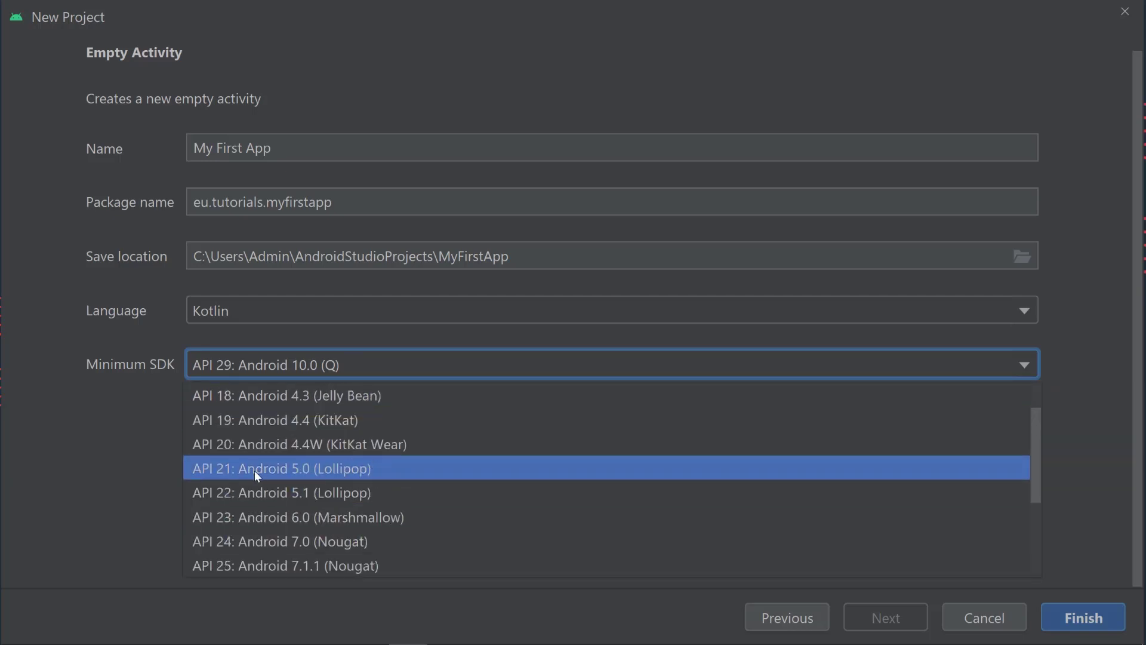
click(281, 468)
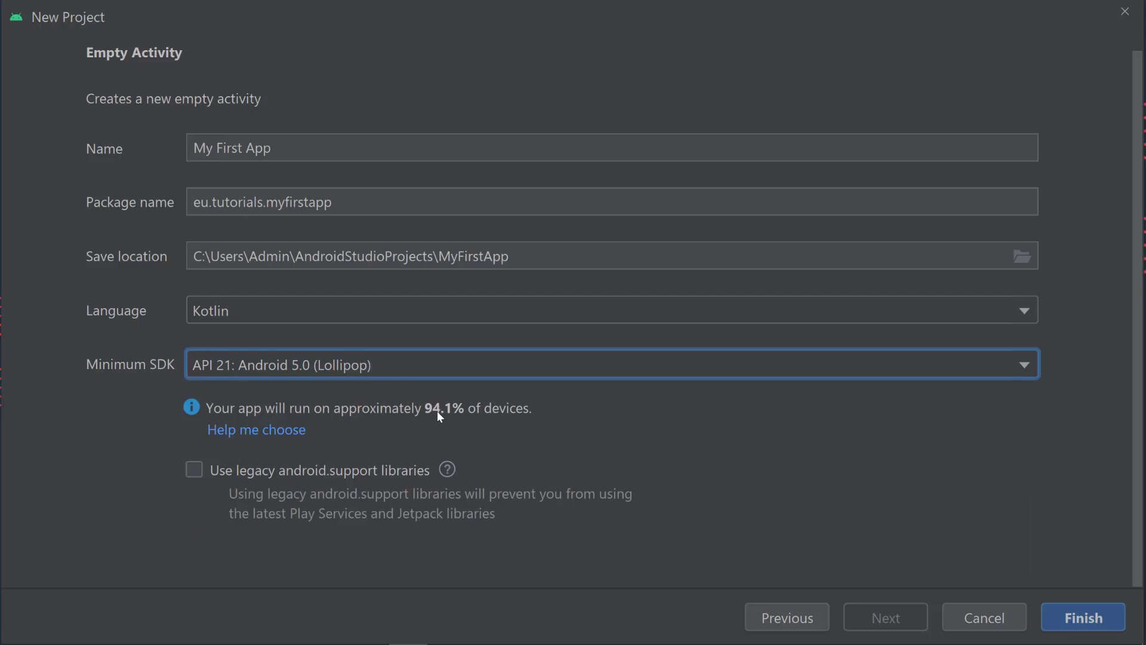
mouse_move(540, 424)
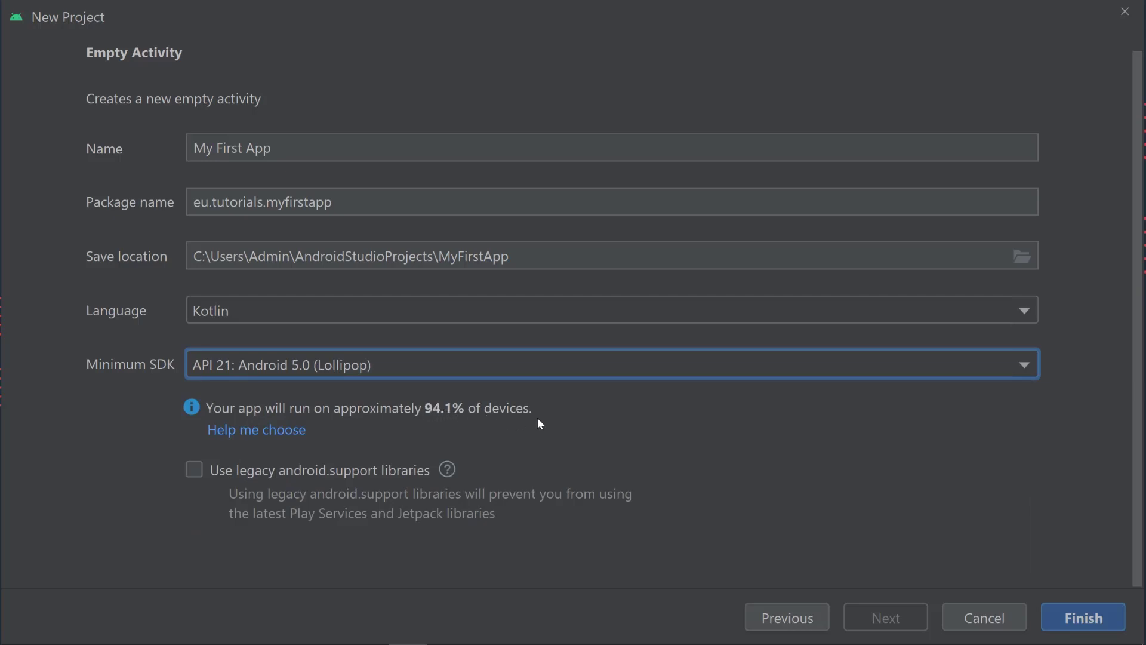
mouse_move(478, 447)
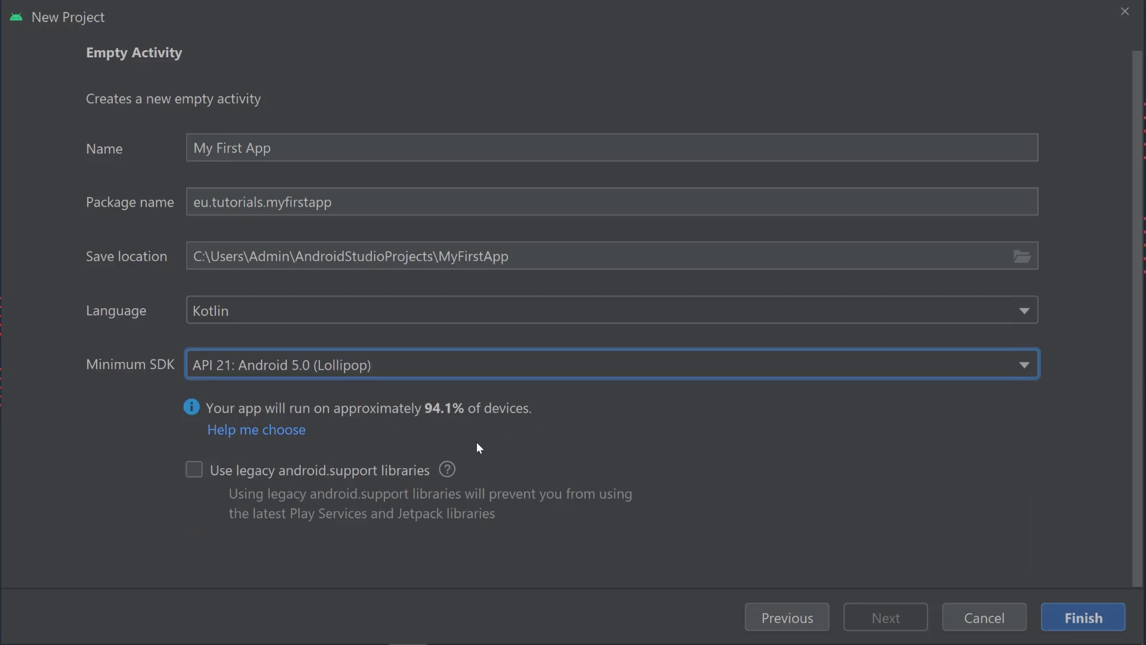
mouse_move(447, 430)
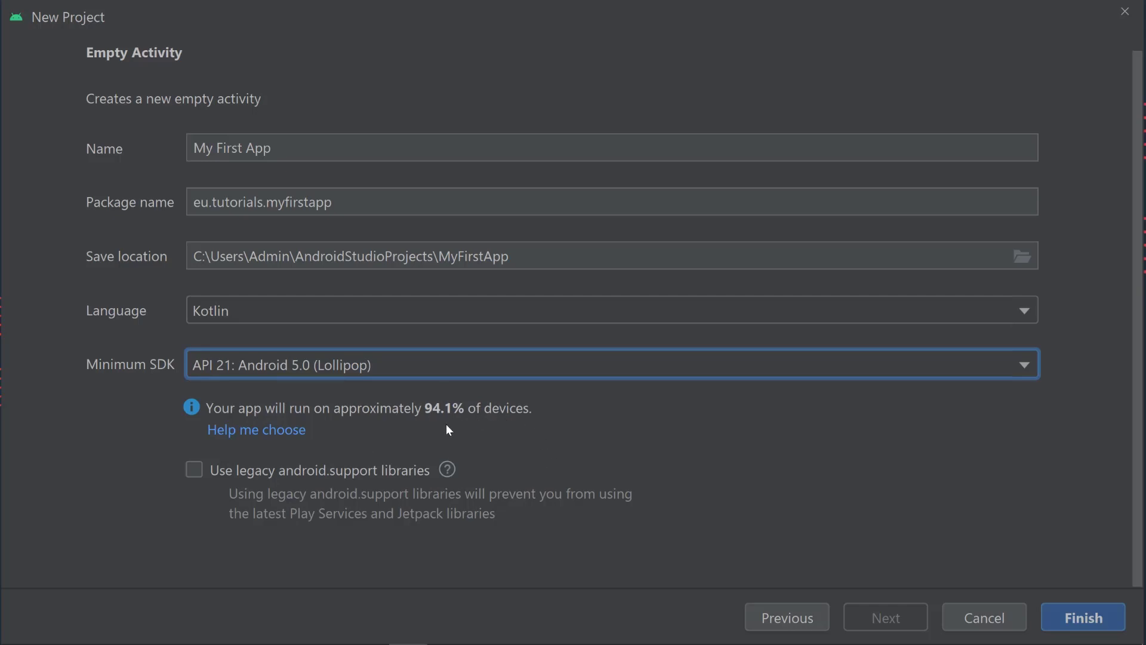
mouse_move(327, 404)
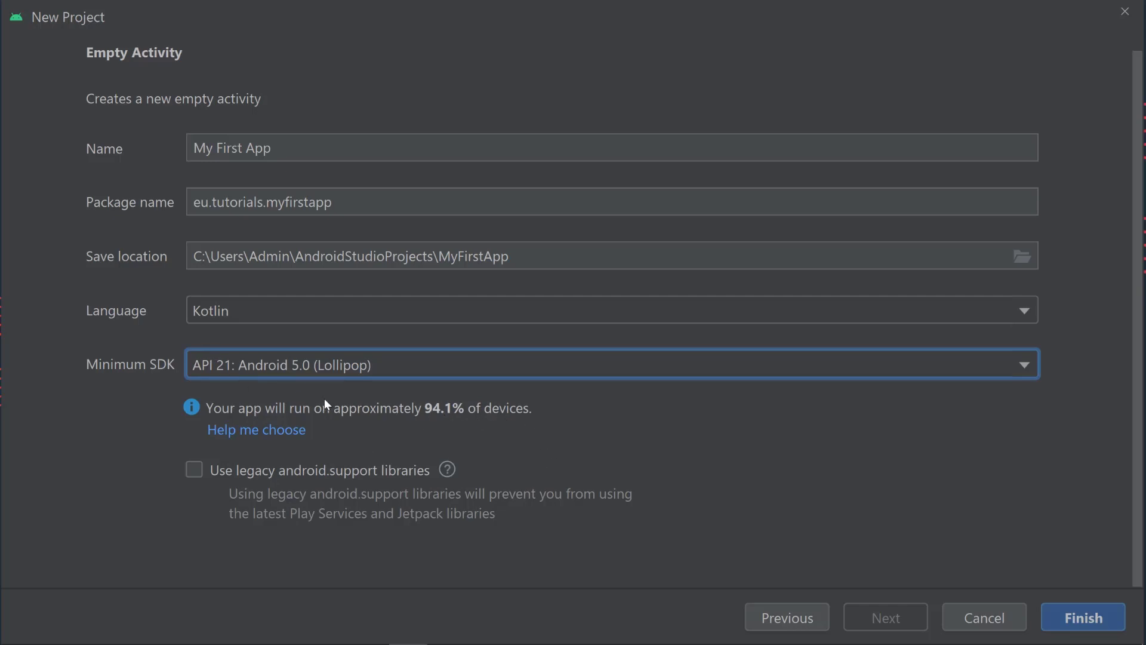
mouse_move(283, 376)
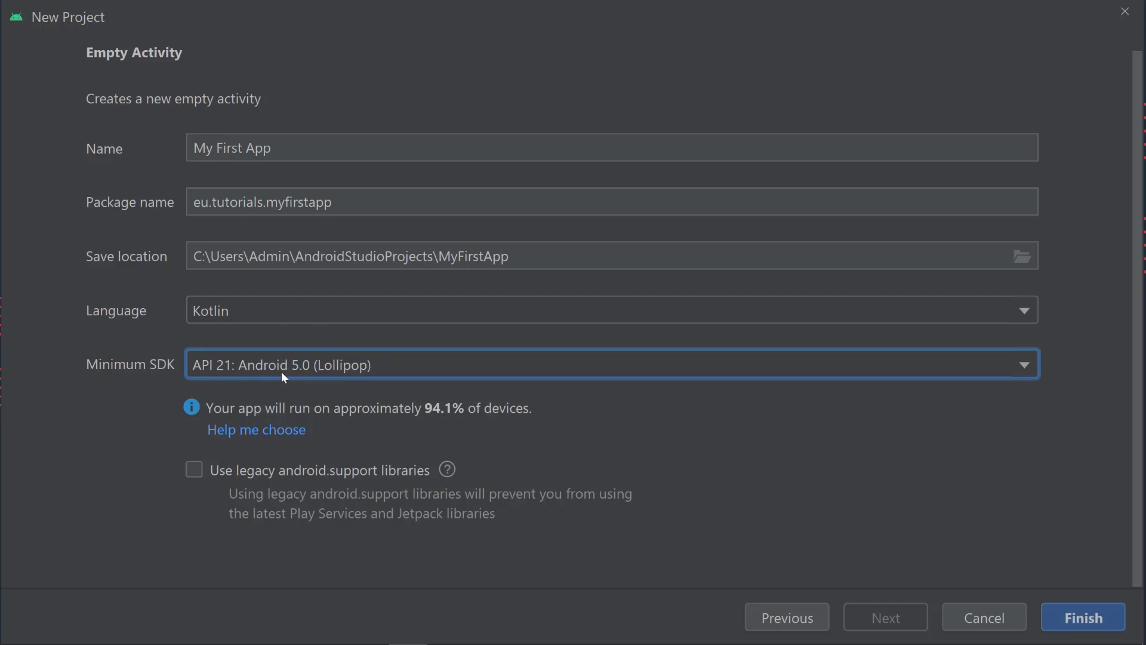
mouse_move(431, 415)
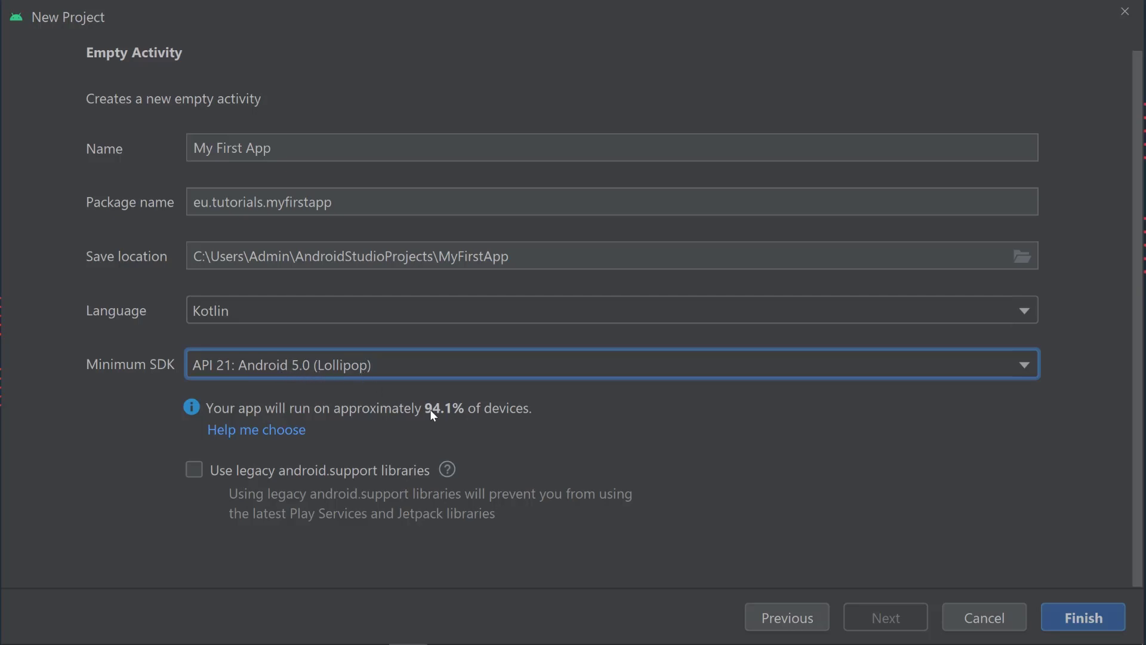
mouse_move(596, 426)
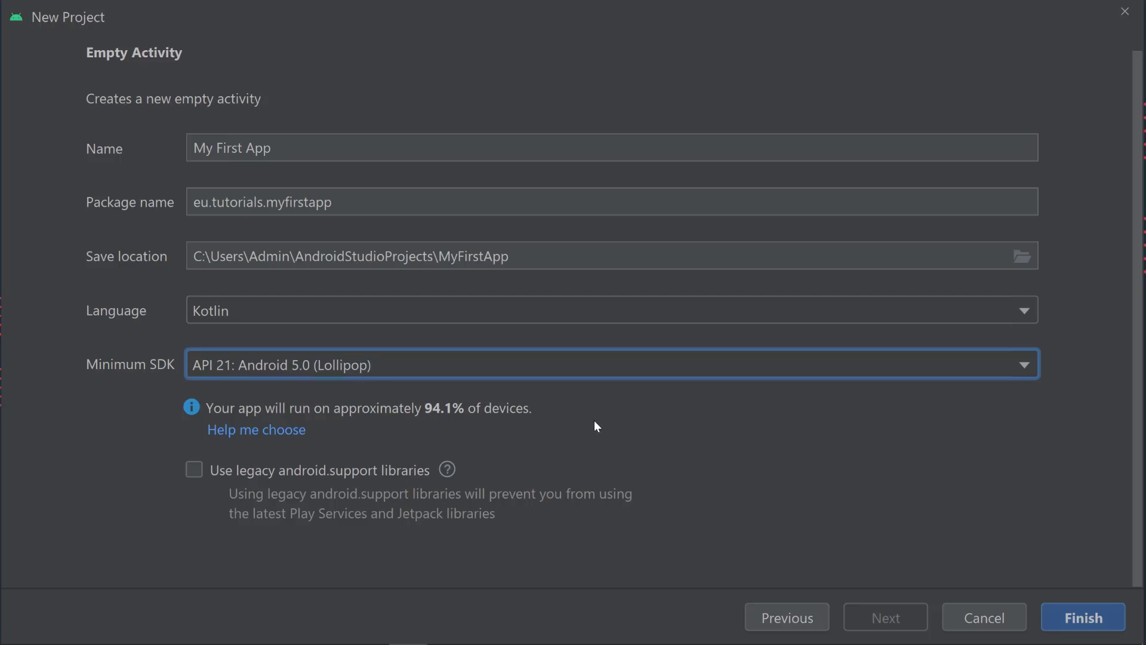
mouse_move(556, 418)
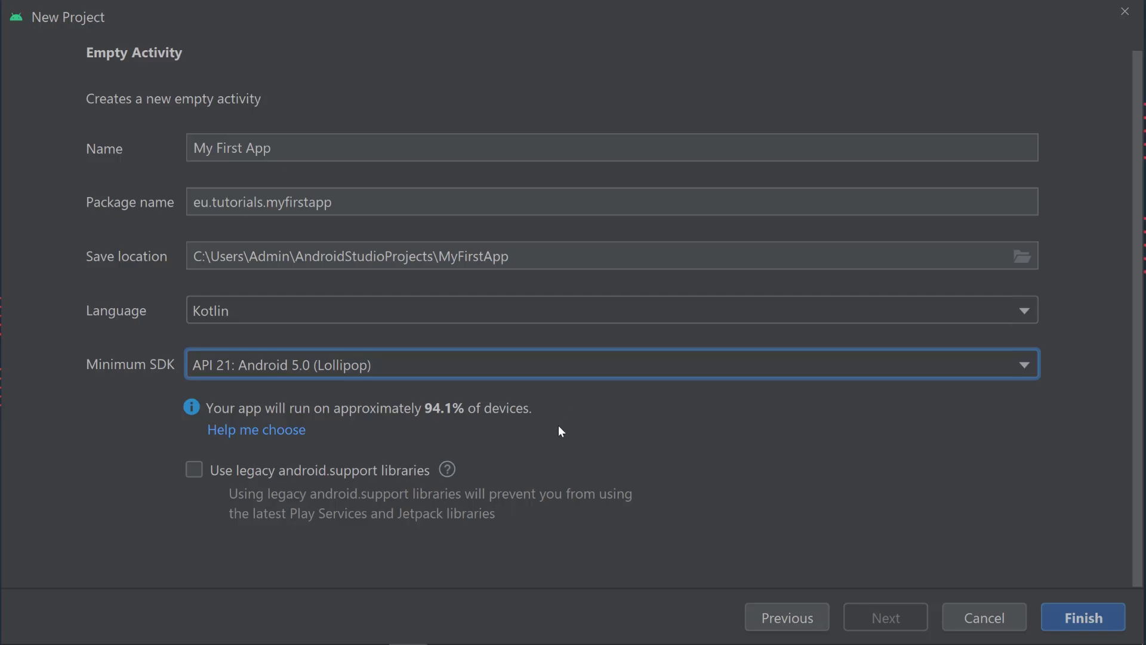
mouse_move(289, 341)
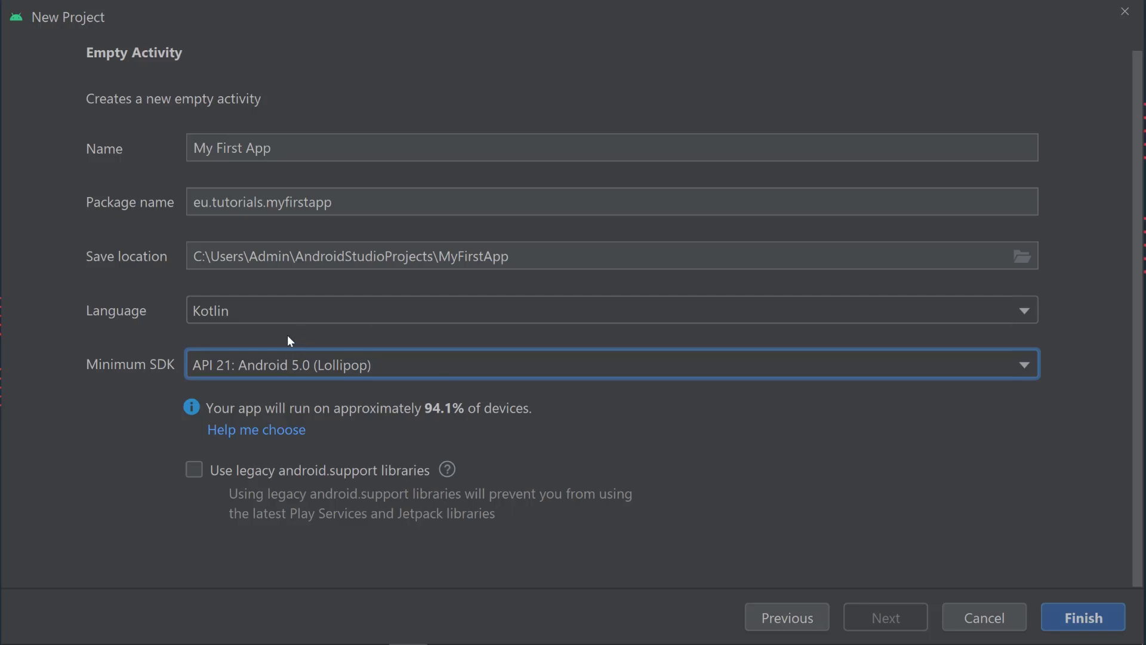
mouse_move(229, 369)
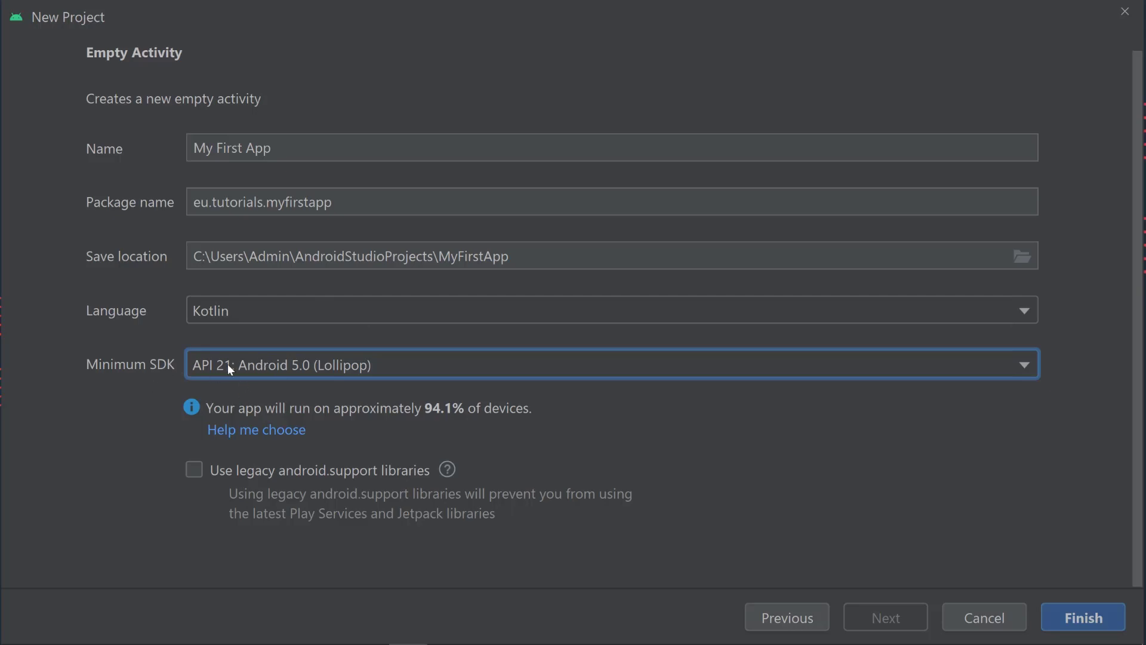
mouse_move(195, 379)
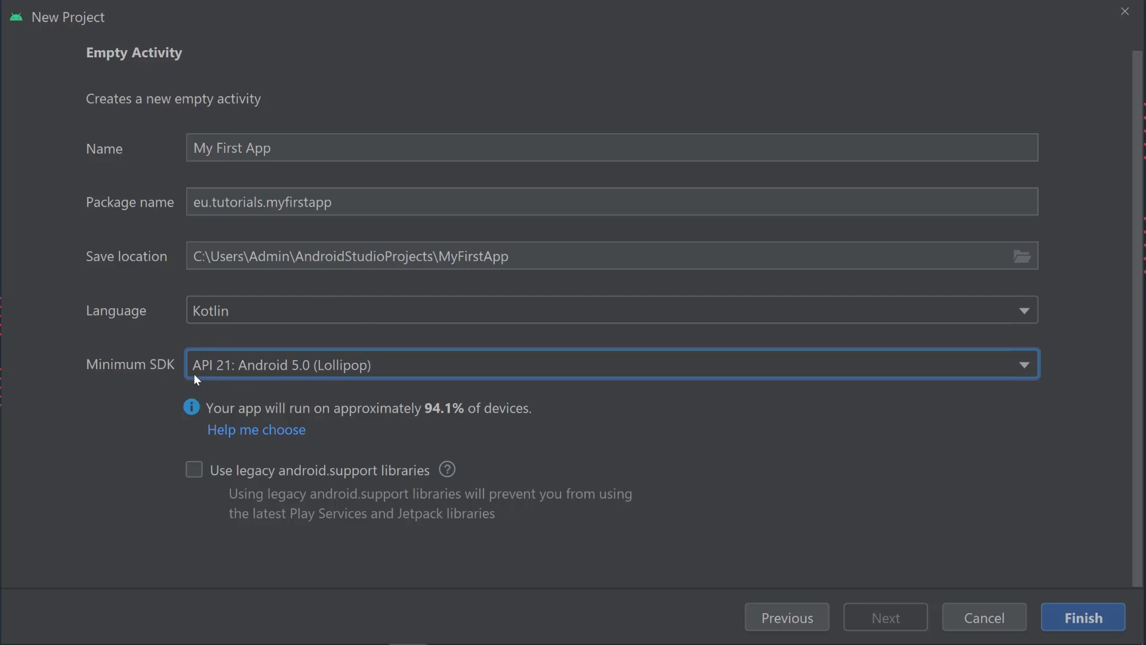
mouse_move(71, 413)
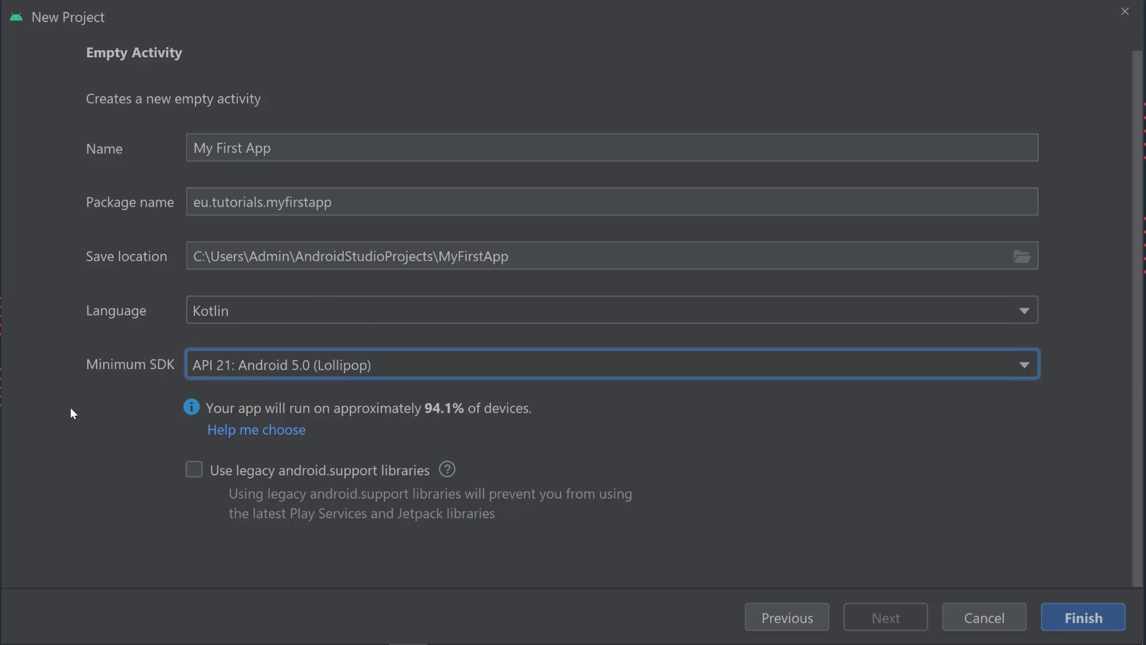
mouse_move(420, 407)
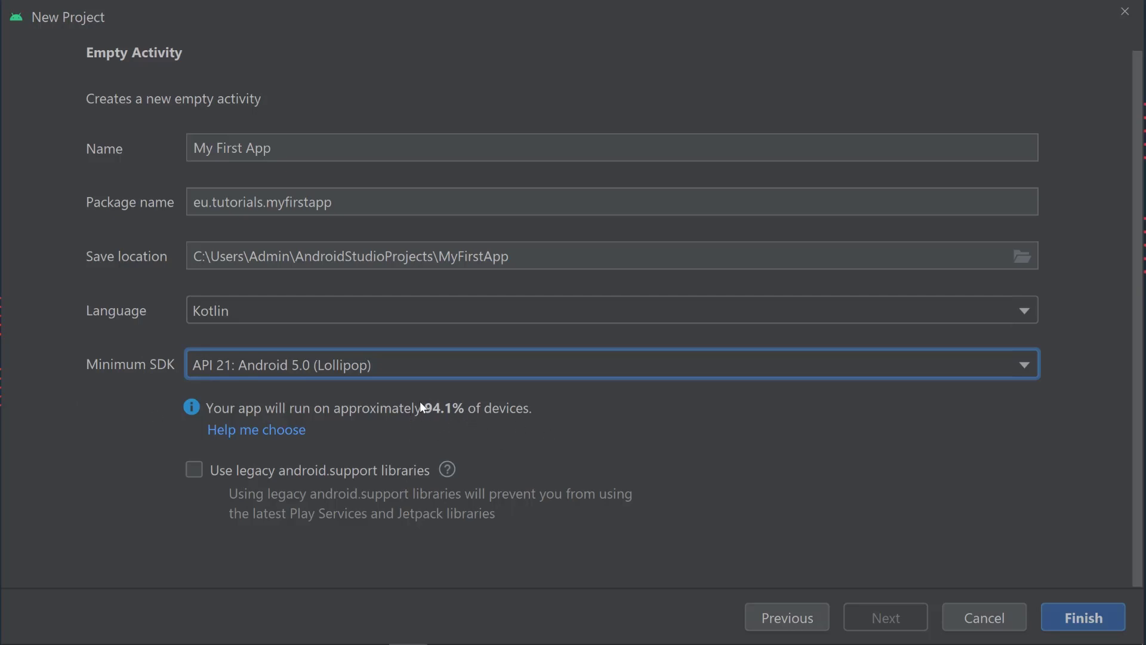
mouse_move(712, 430)
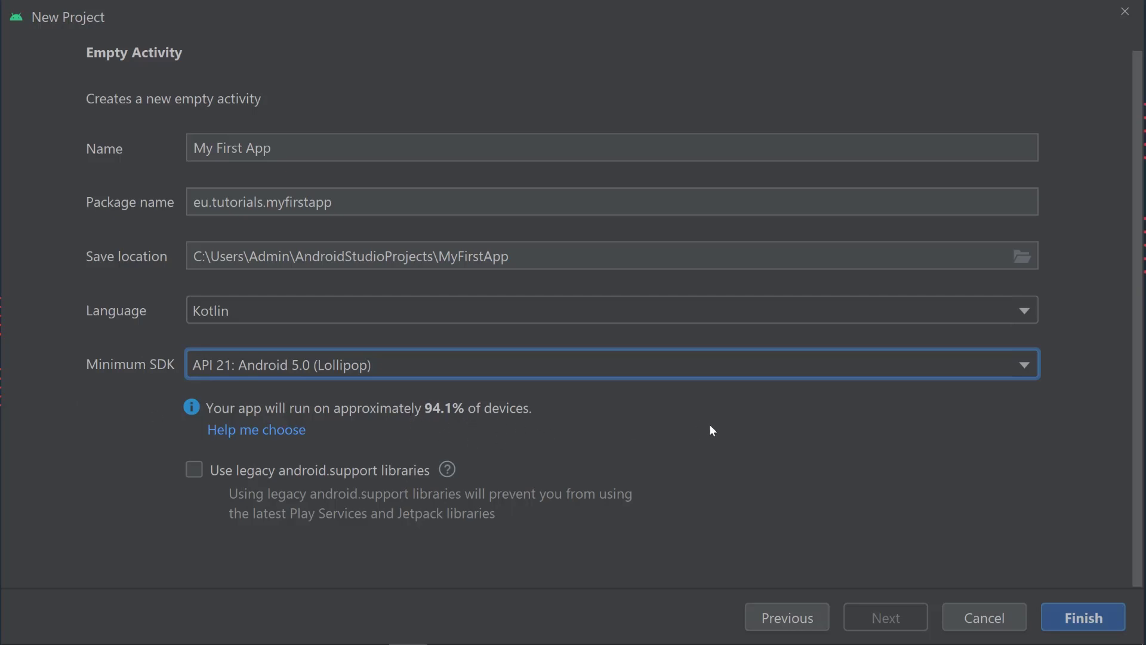
mouse_move(227, 472)
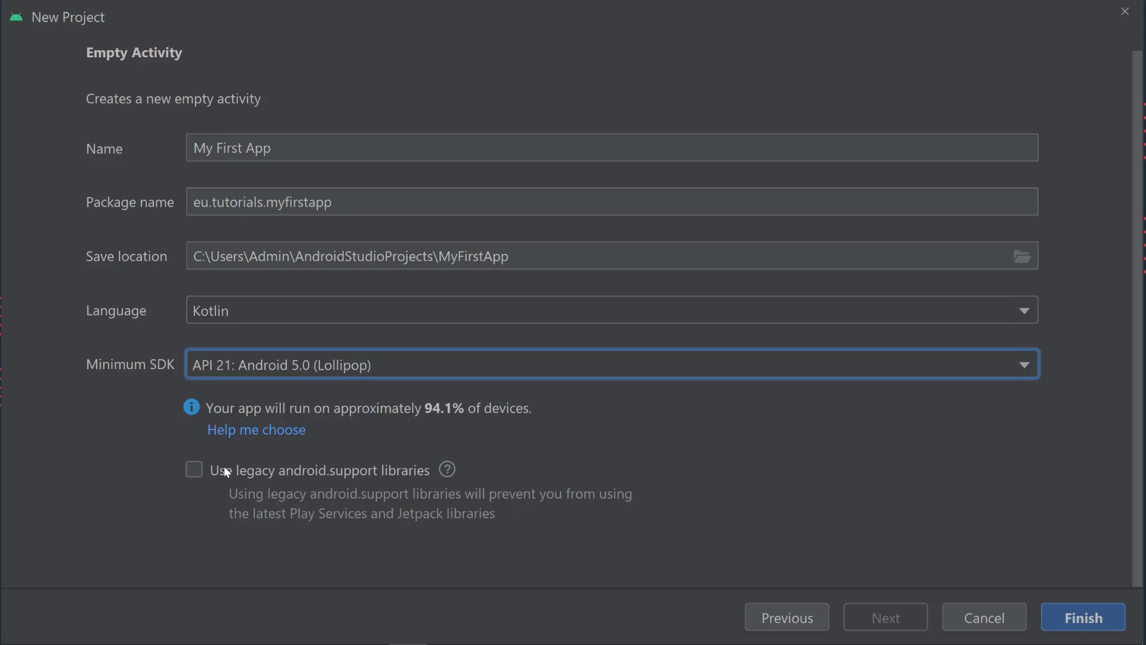
mouse_move(245, 482)
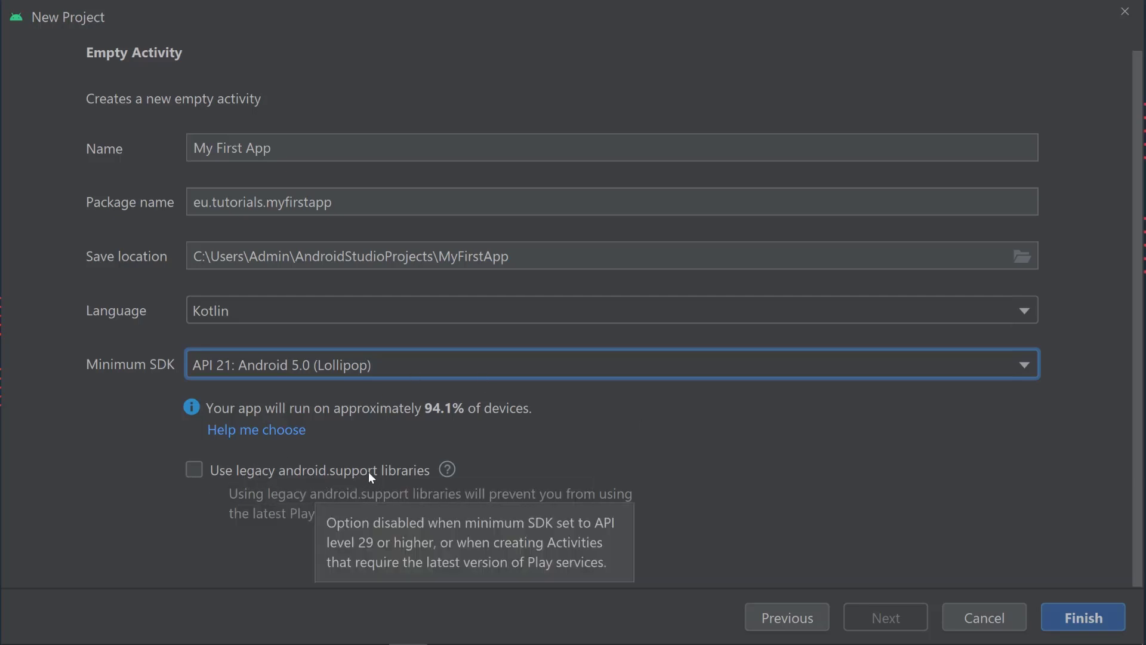
mouse_move(365, 473)
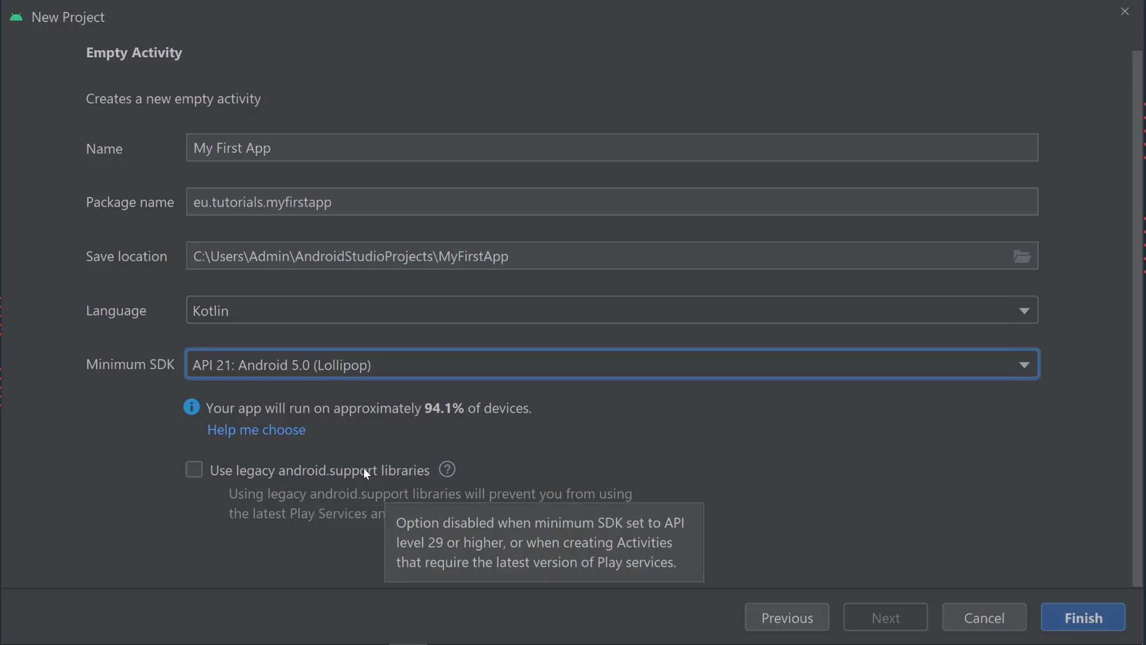
mouse_move(973, 505)
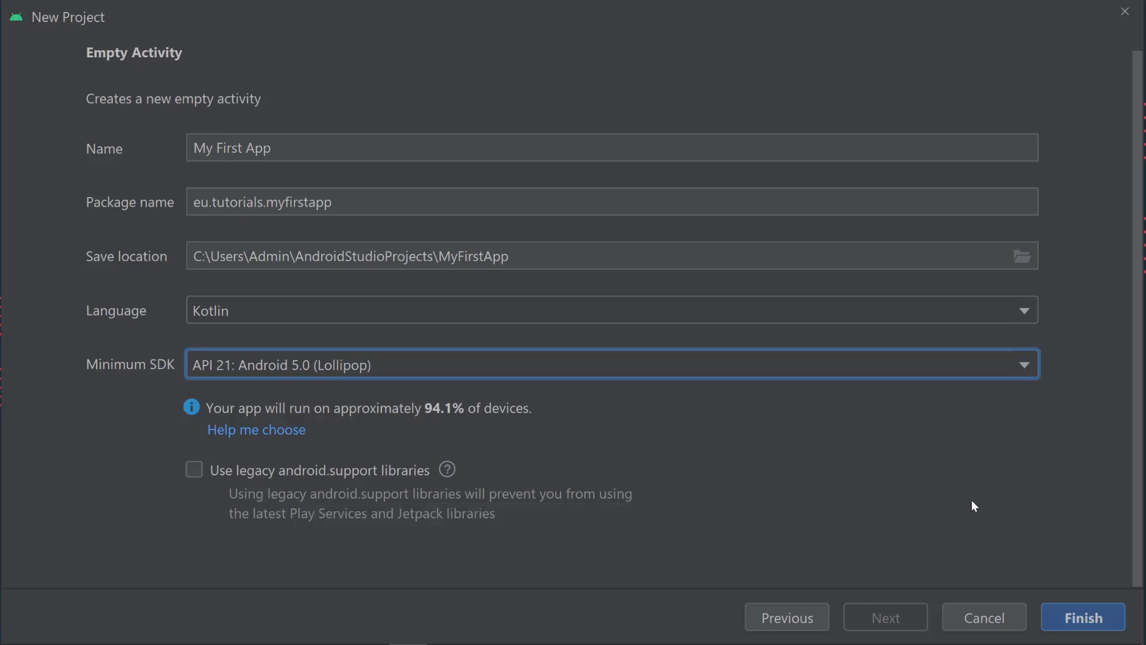
mouse_move(1023, 419)
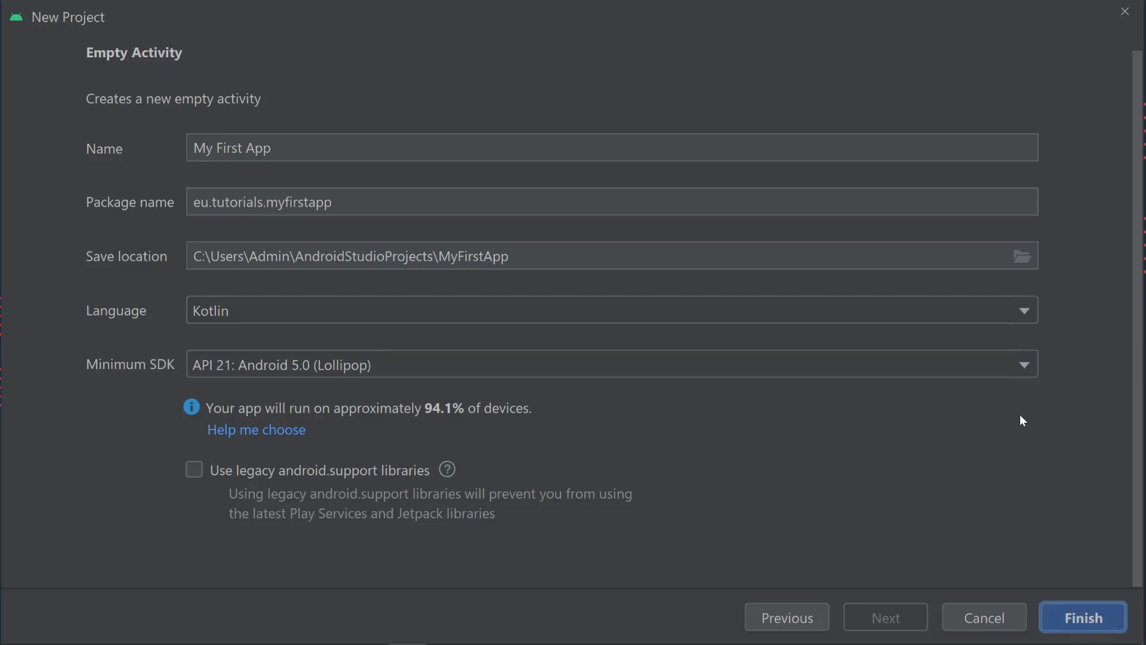
- Finish the wizard so the My First App project is created and loads
click(1083, 616)
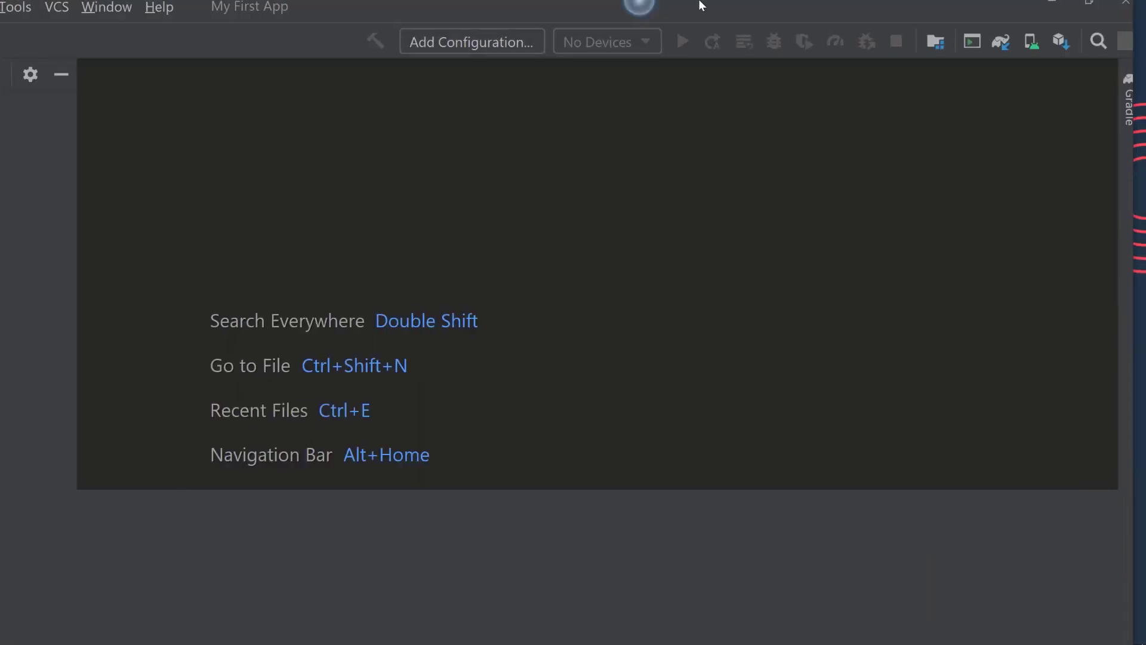